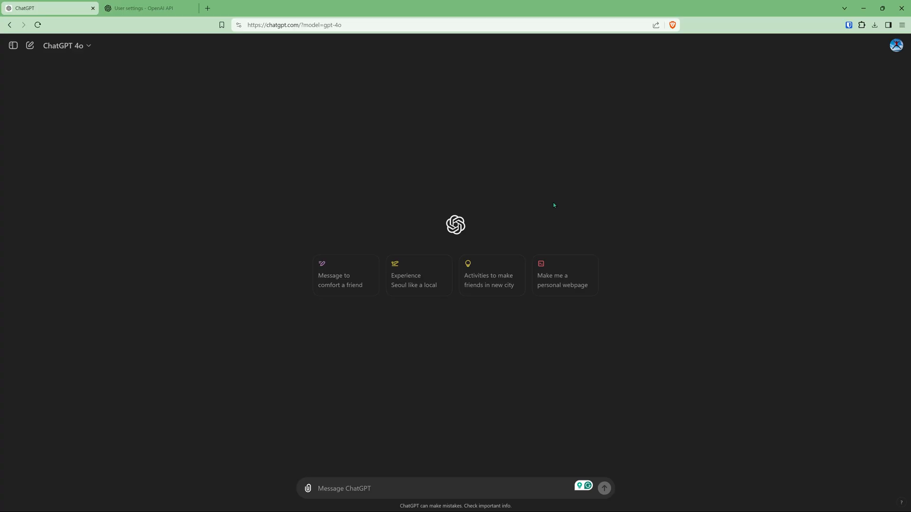
# - Check the available chat models and keep GPT-4o selected for the conversation
pyautogui.click(63, 46)
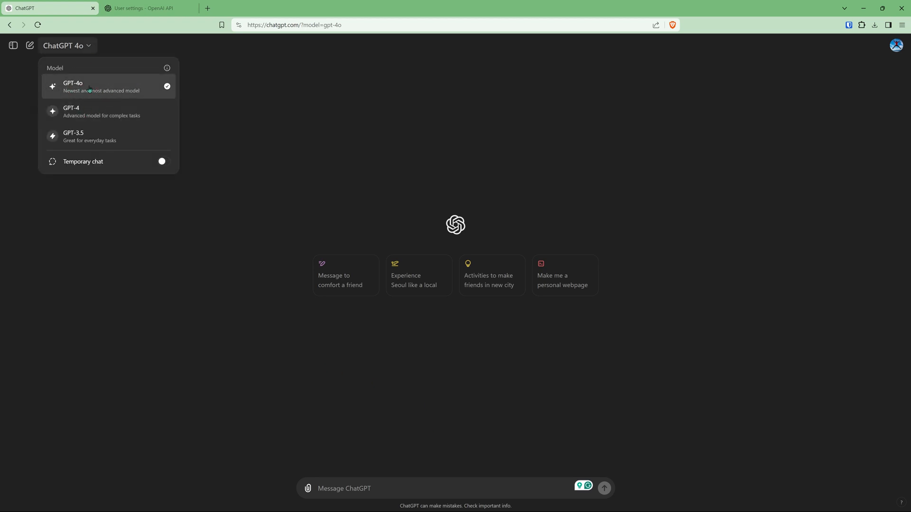
pyautogui.click(321, 450)
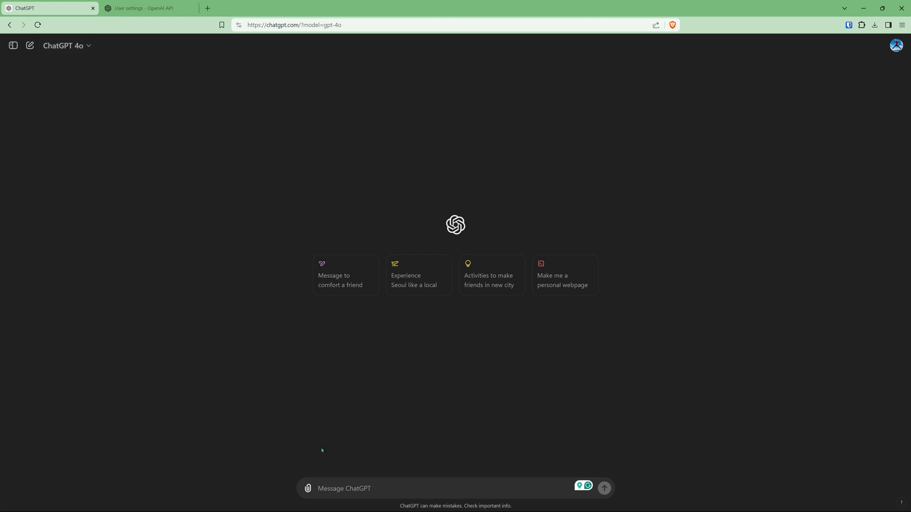
pyautogui.moveTo(319, 405)
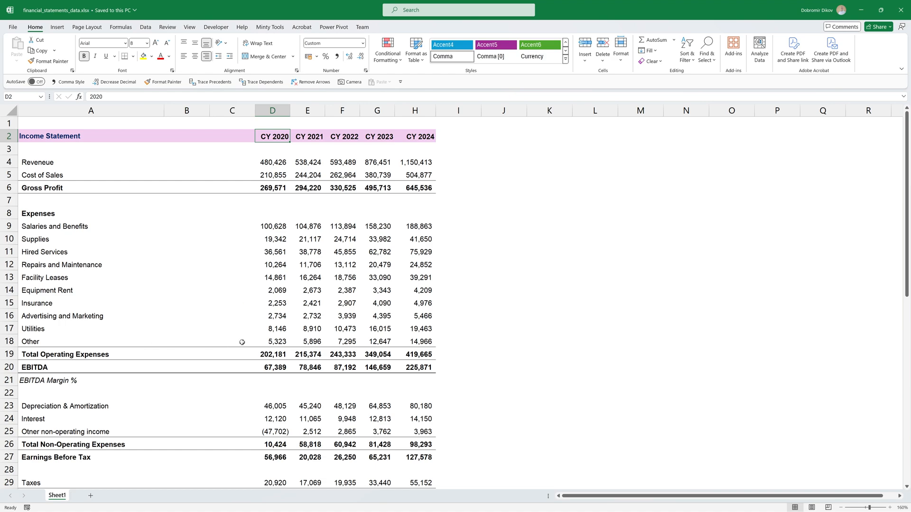
pyautogui.scroll(-3)
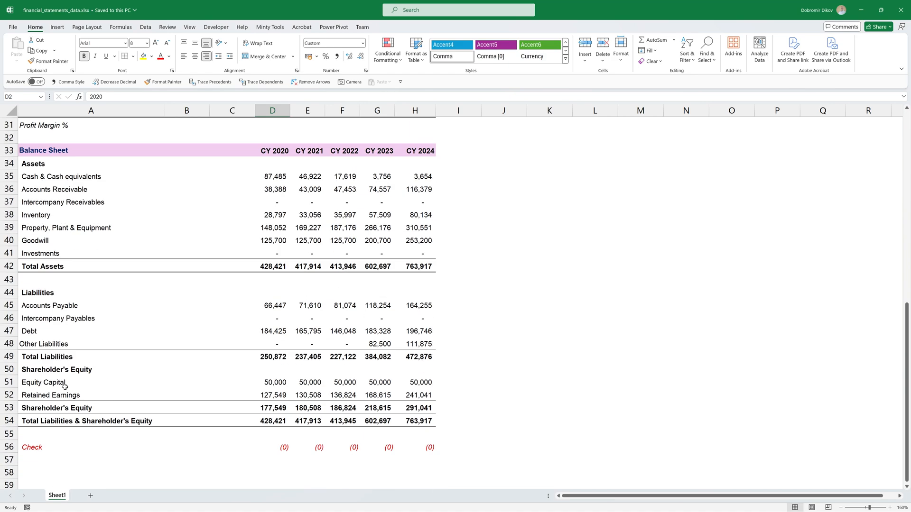
pyautogui.scroll(3)
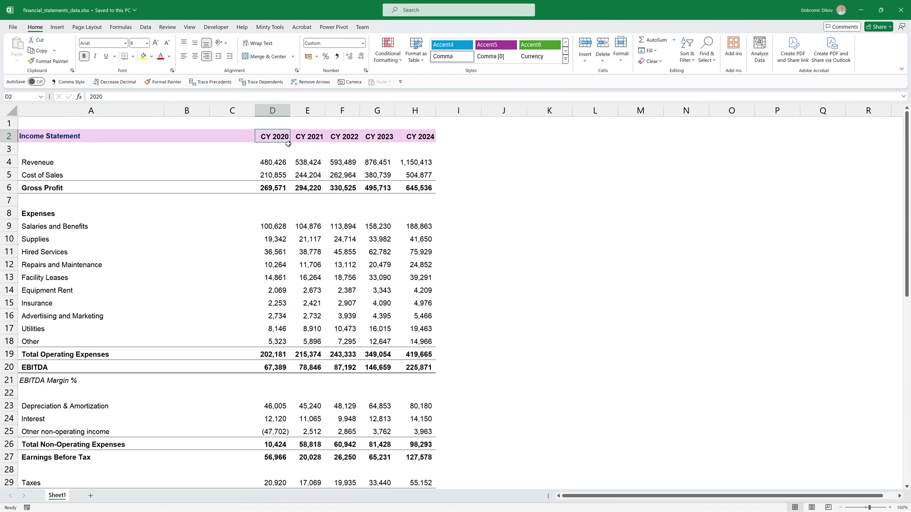
pyautogui.moveTo(163, 230)
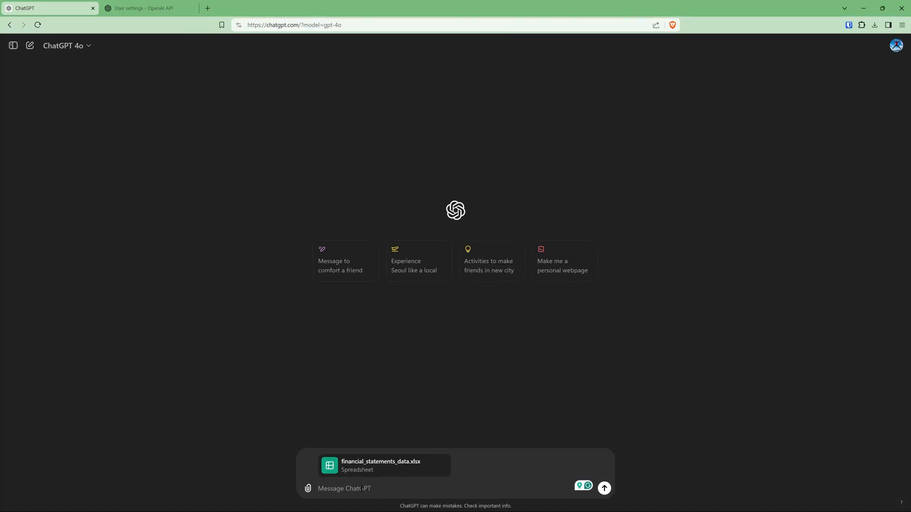
# - Send the prompt 'Generate a comprehensive summary of the company's financial health...' with the spreadsheet, dismissing the Grammarly suggestion
pyautogui.write("Generate a comprehensive summary of the company's financial health based on the provided balance sheet and income statement data, highlighting key metrics like liquidity ratios and debt levels.")
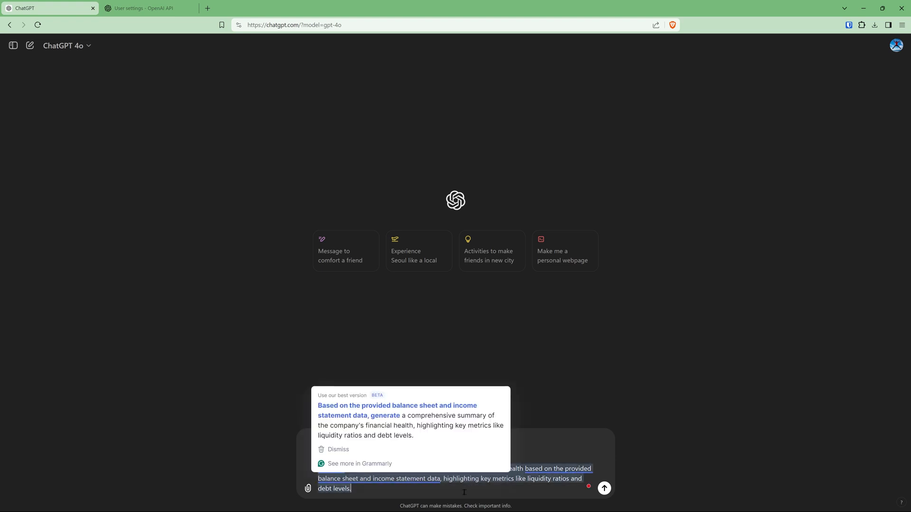
pyautogui.click(338, 448)
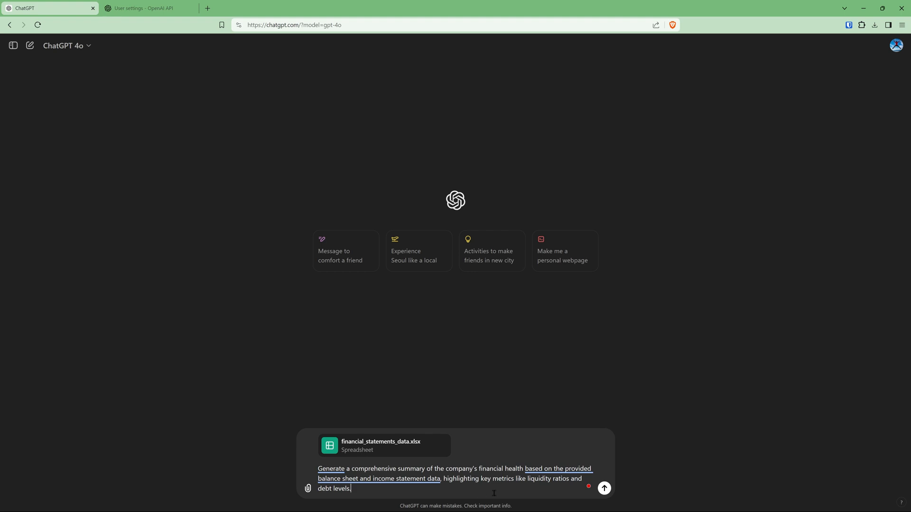
pyautogui.moveTo(518, 493)
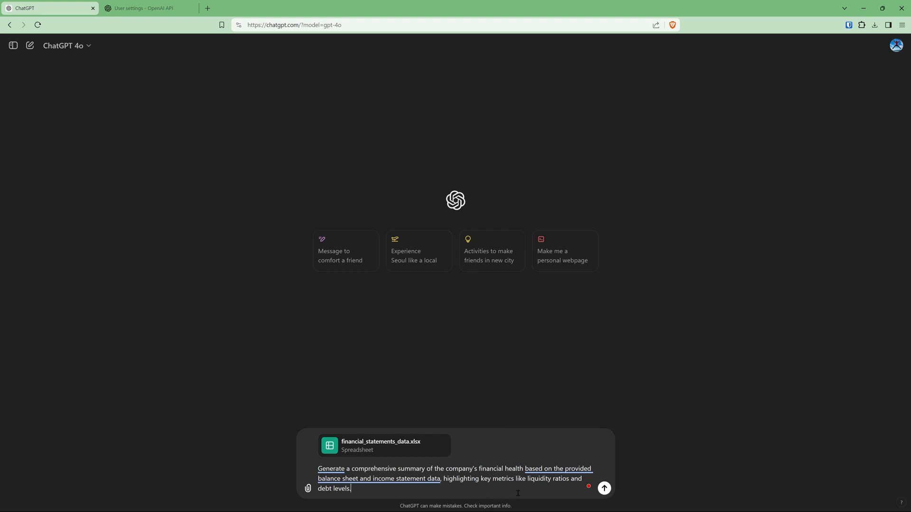
pyautogui.click(603, 487)
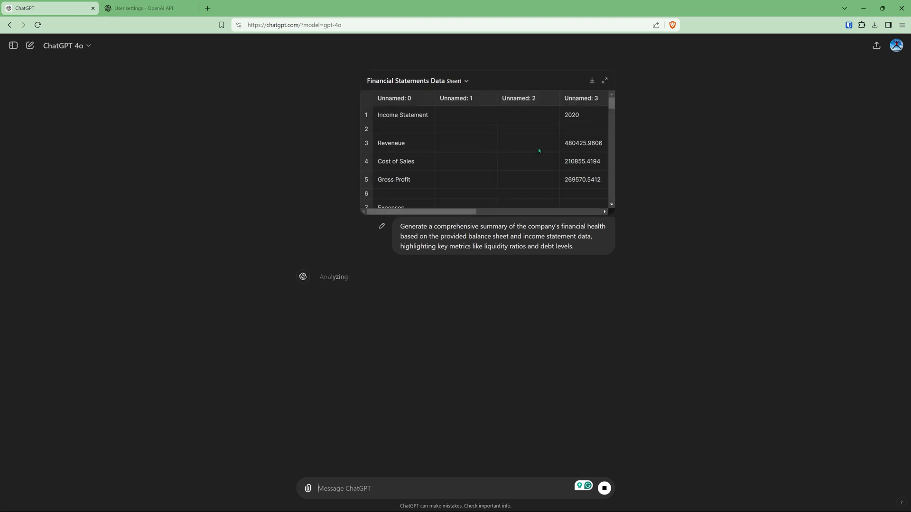
pyautogui.moveTo(348, 293)
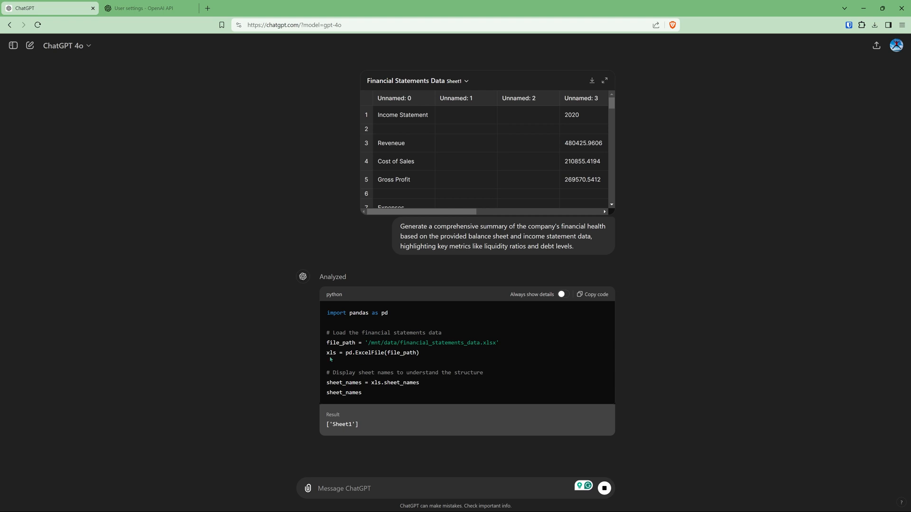
# - Scroll through ChatGPT's Python code, error and retry output down to the Financial Summary ratio table
pyautogui.scroll(-3)
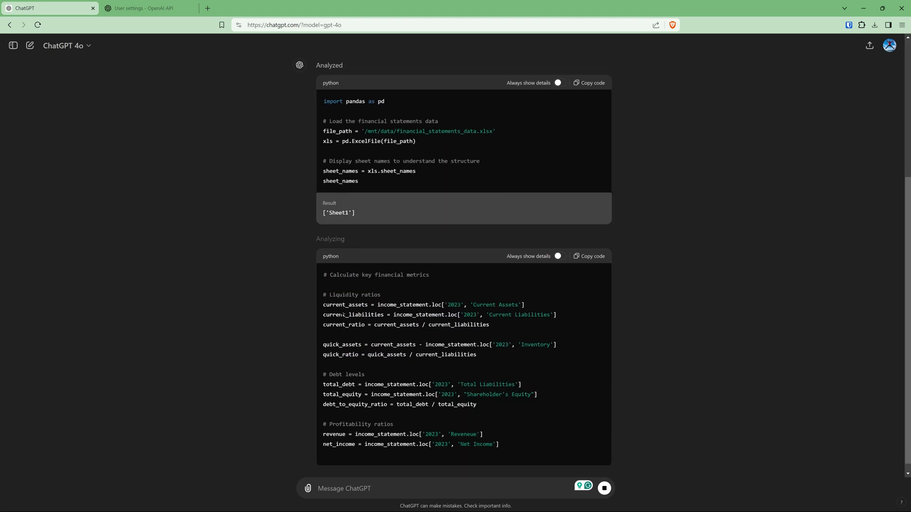
pyautogui.scroll(-3)
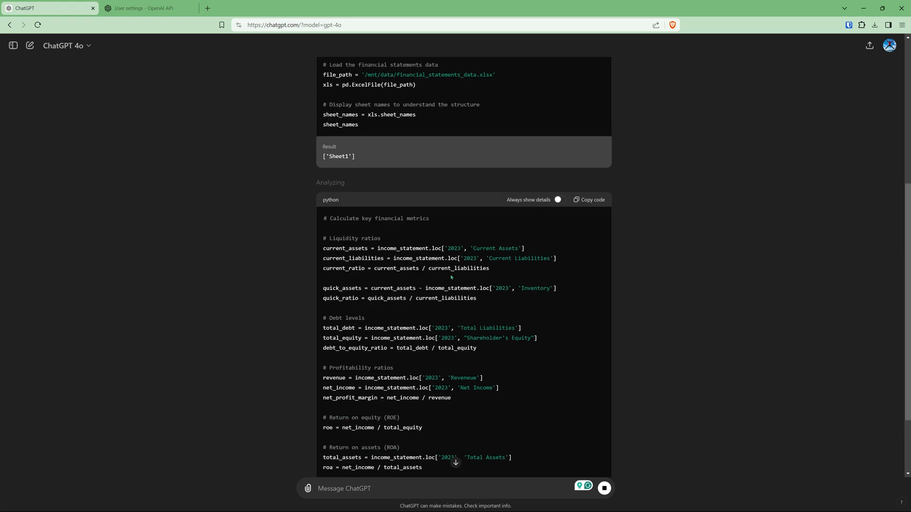
pyautogui.scroll(-3)
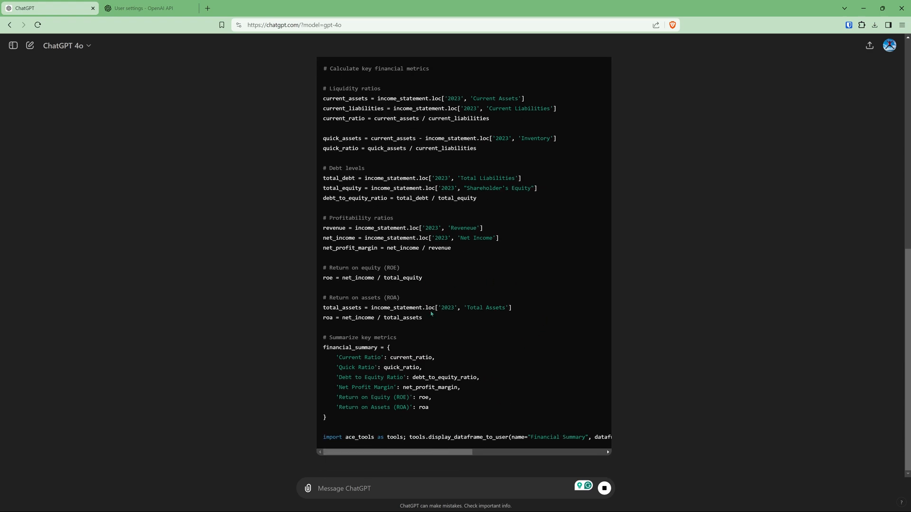
pyautogui.scroll(-3)
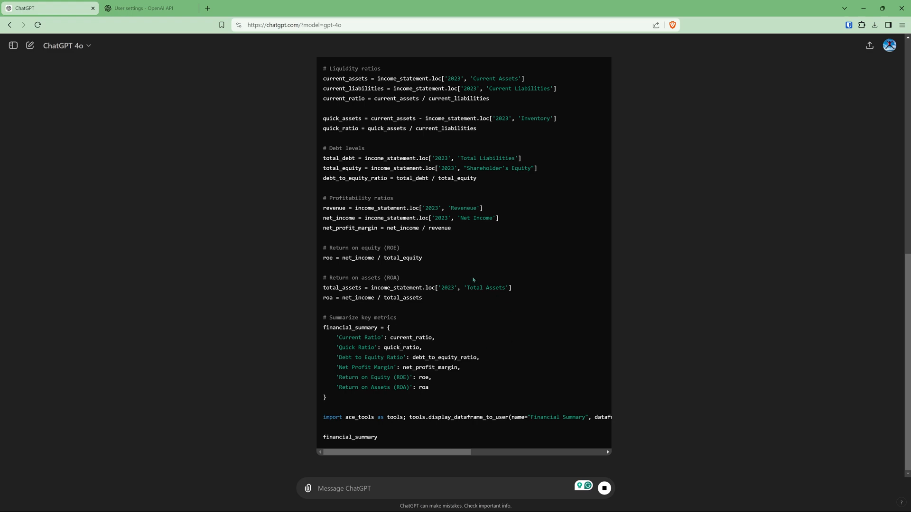
pyautogui.scroll(-3)
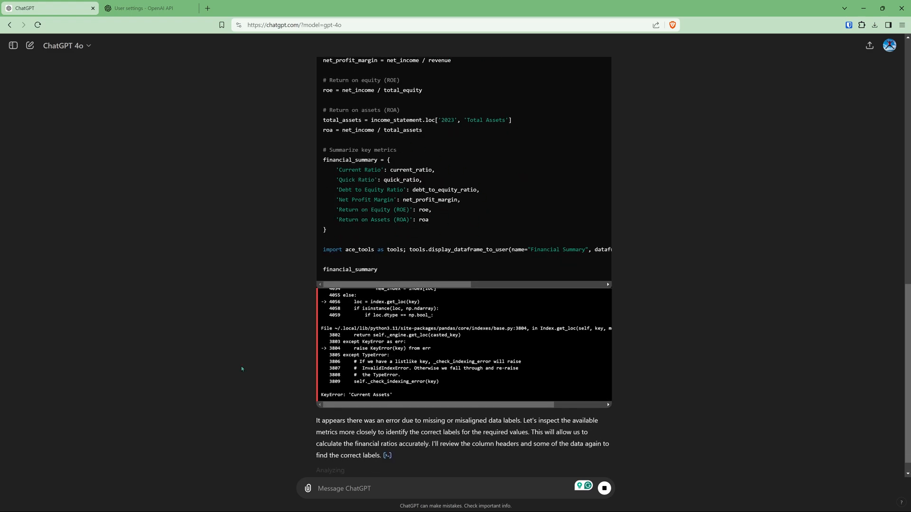
pyautogui.scroll(-3)
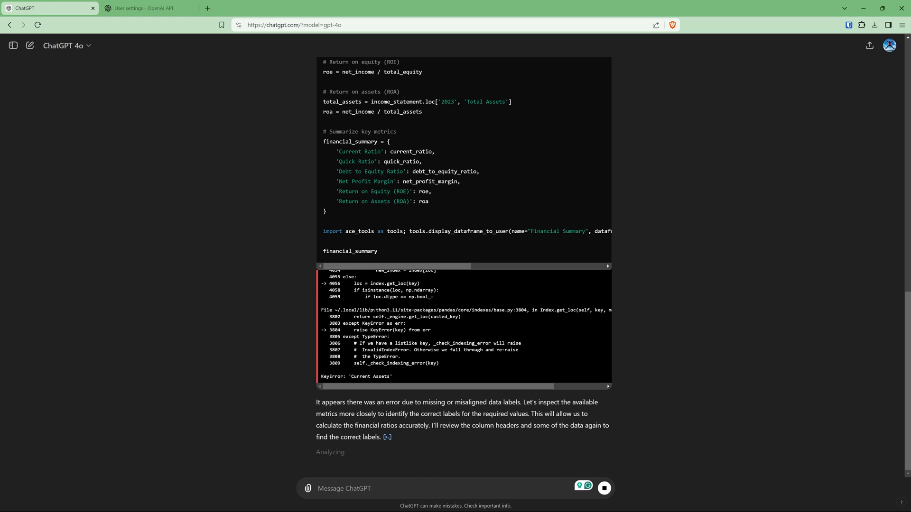
pyautogui.scroll(-3)
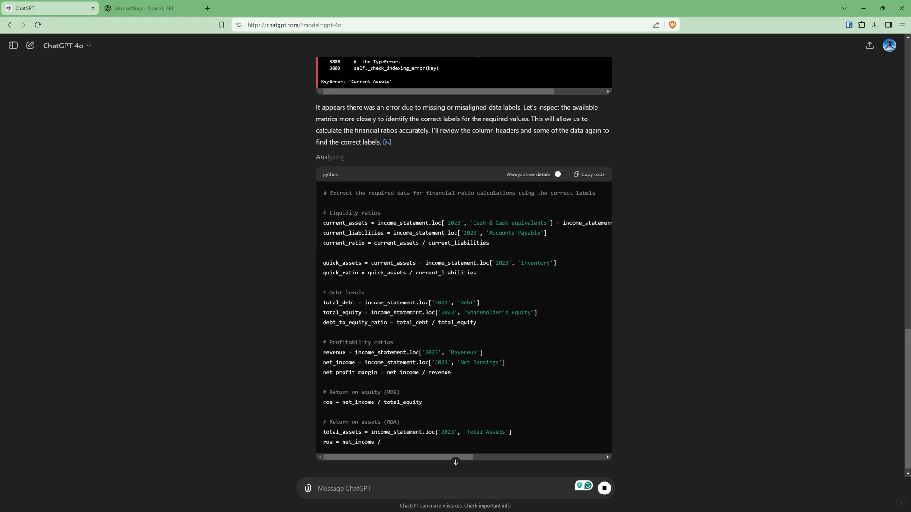
pyautogui.scroll(-3)
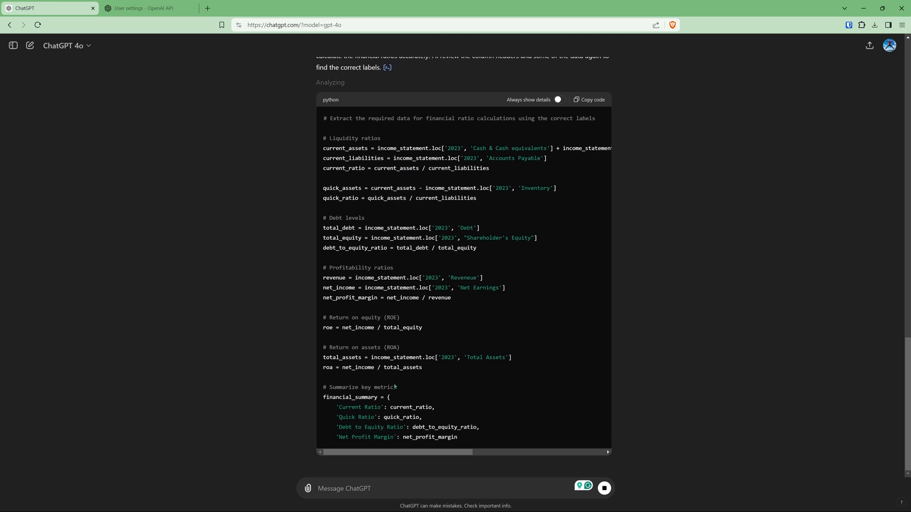
pyautogui.scroll(3)
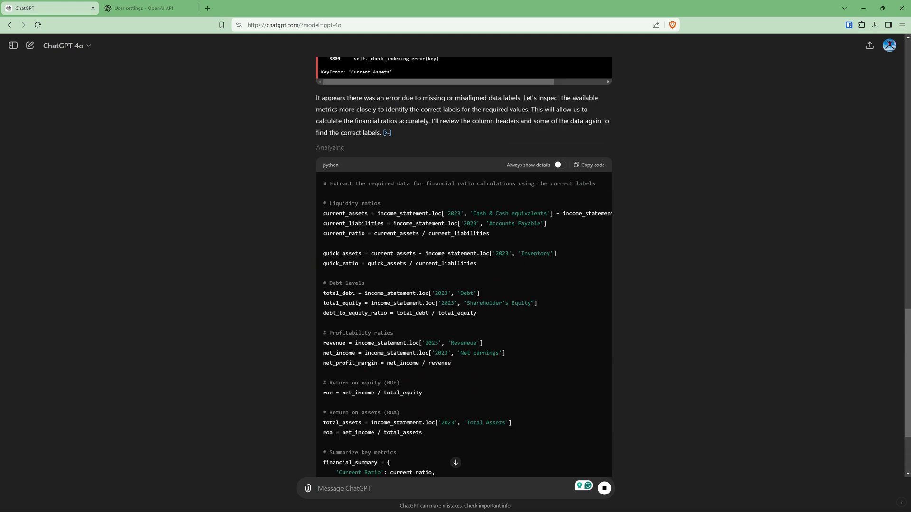
pyautogui.scroll(-3)
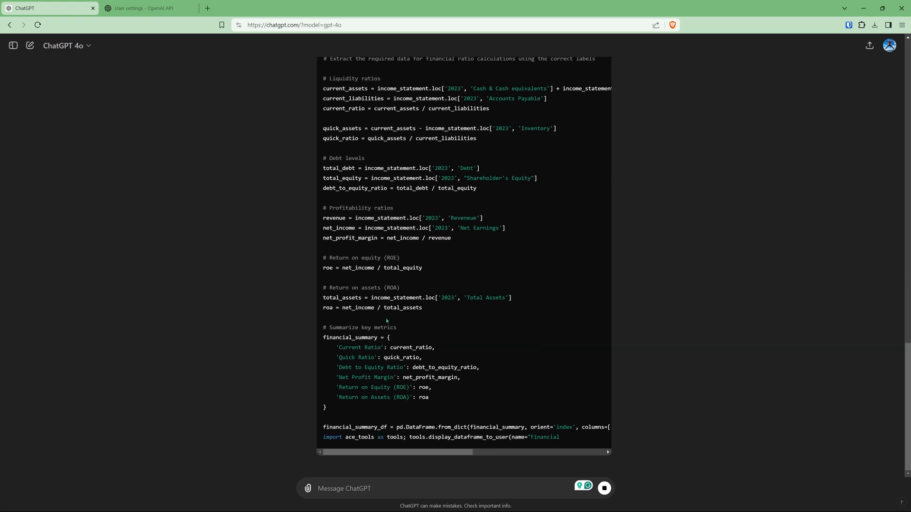
pyautogui.scroll(-3)
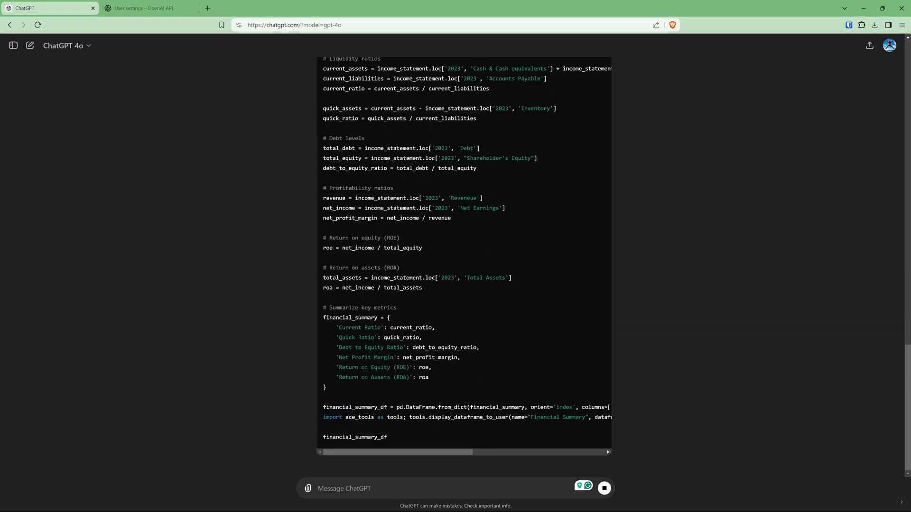
pyautogui.scroll(-3)
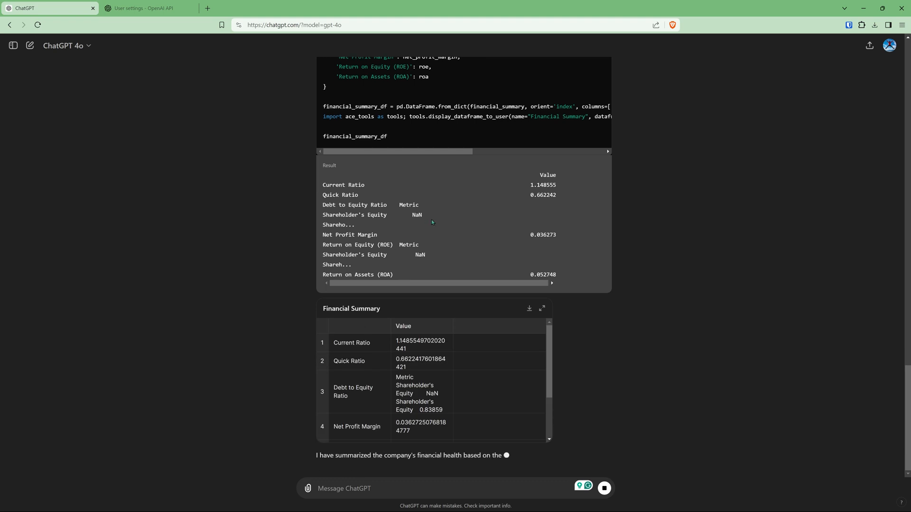
pyautogui.scroll(-3)
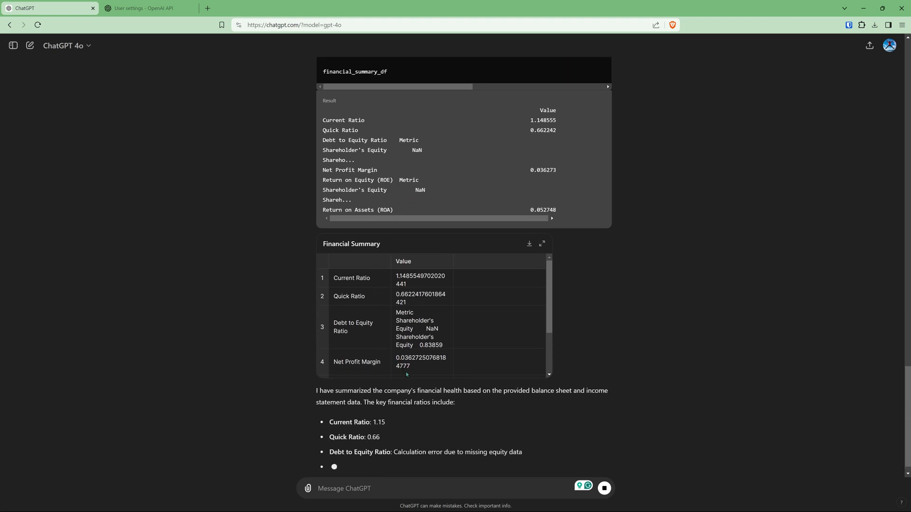
pyautogui.scroll(-3)
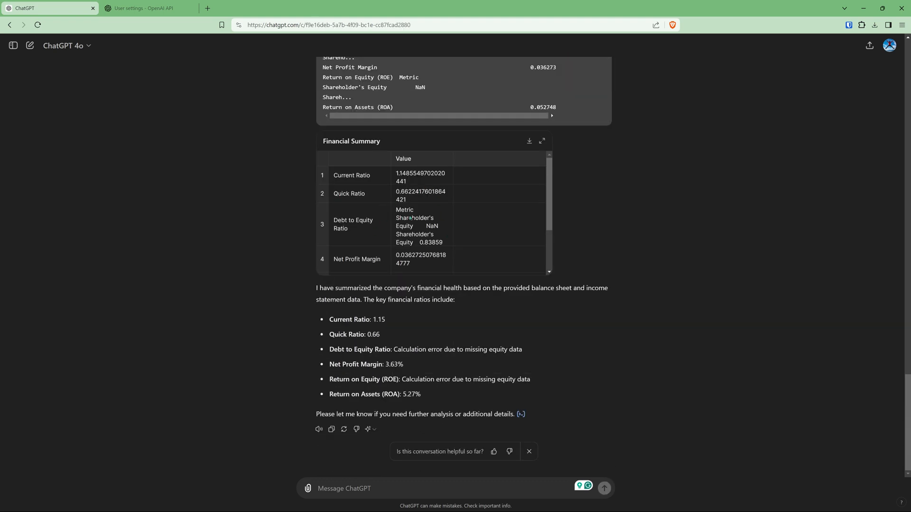
pyautogui.scroll(-3)
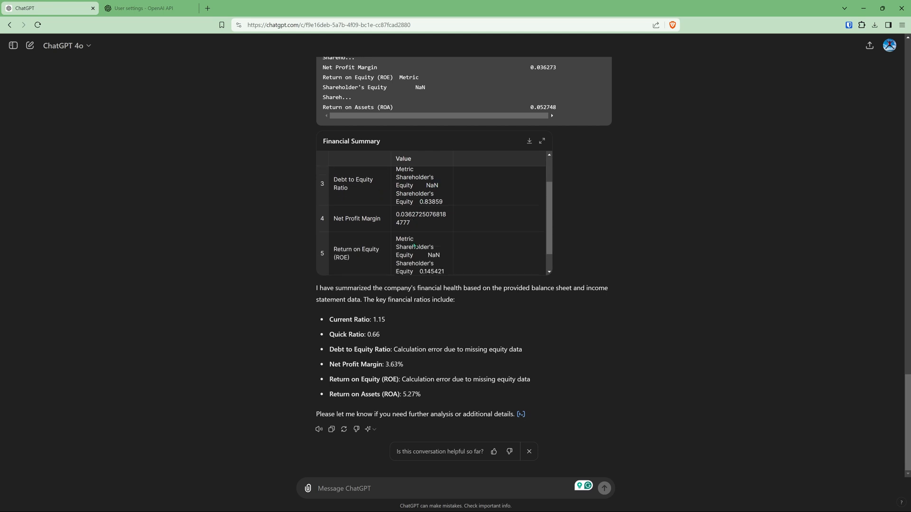
pyautogui.scroll(-3)
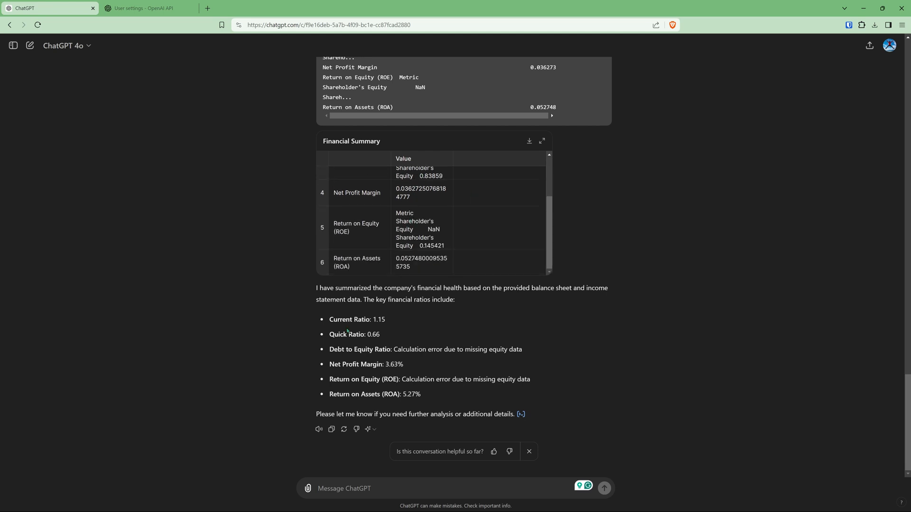
pyautogui.moveTo(426, 298)
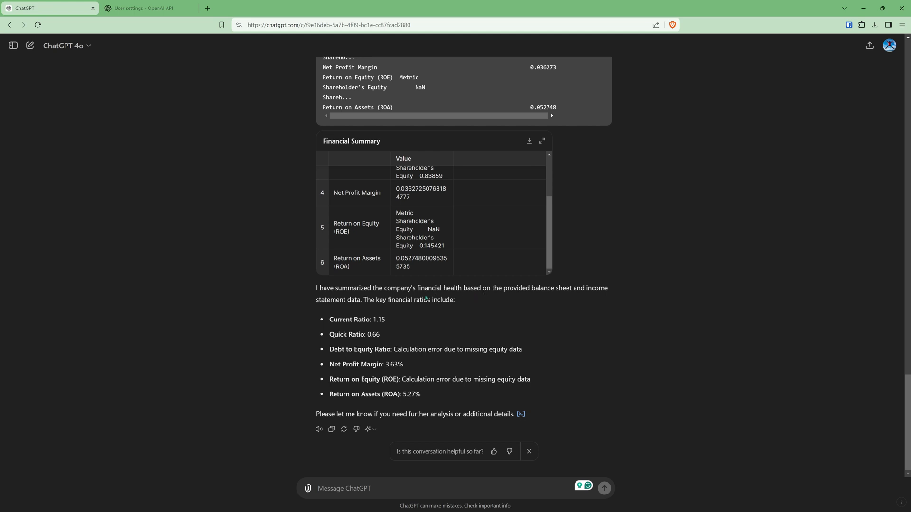
pyautogui.moveTo(419, 308)
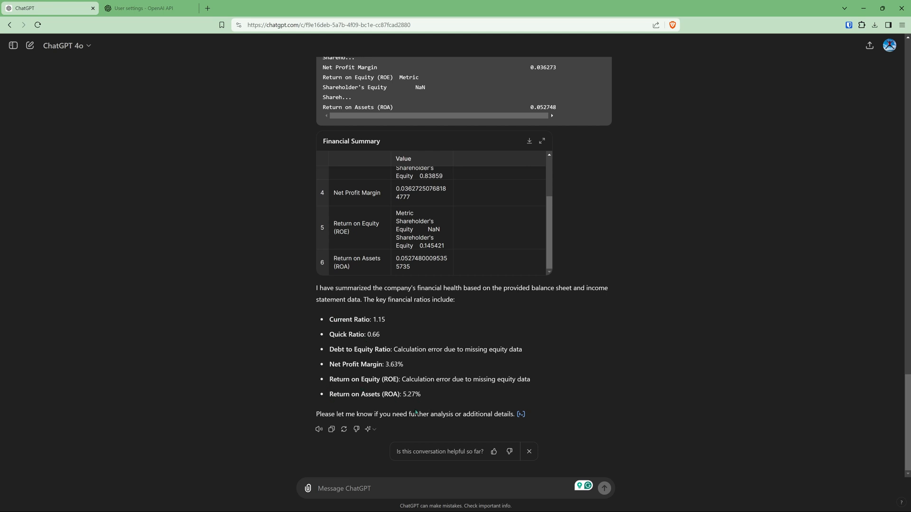
pyautogui.moveTo(436, 422)
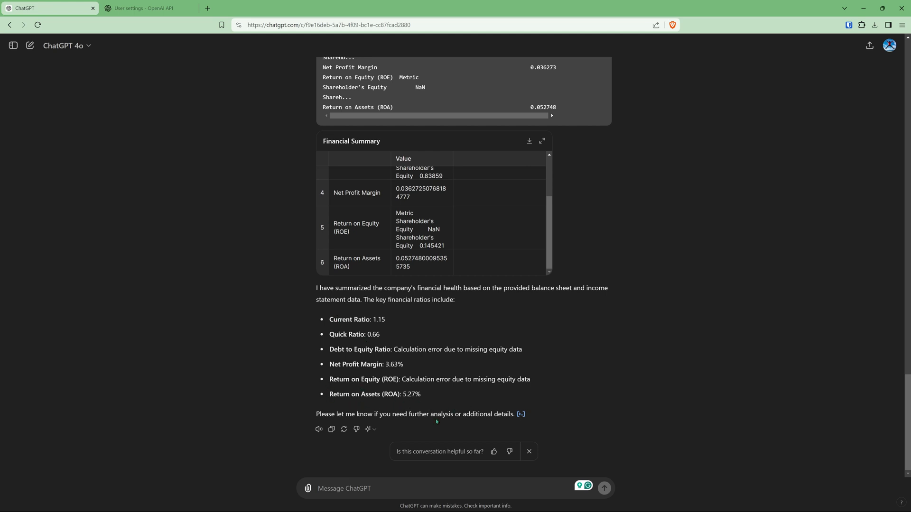
pyautogui.moveTo(366, 503)
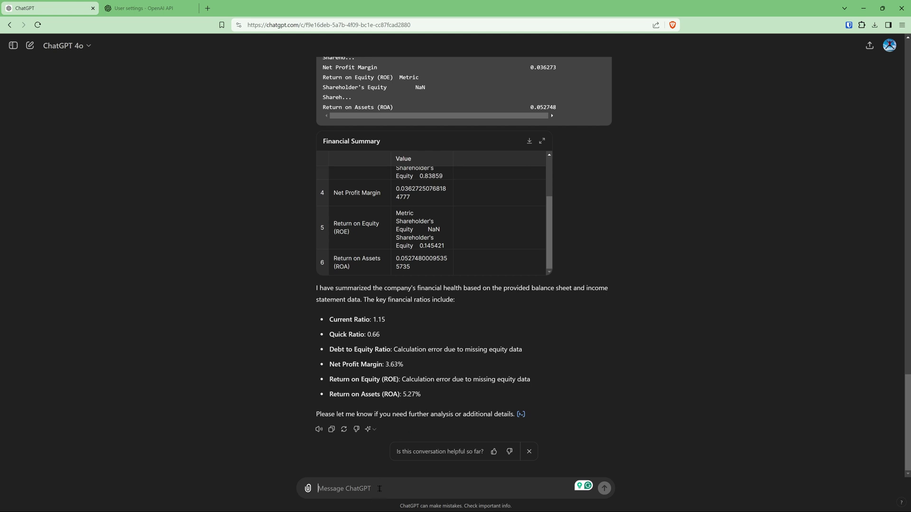
# - Send 'Is the company getting better?' and scroll through the reply listing the data fields needed
pyautogui.write('Is the company getting be')
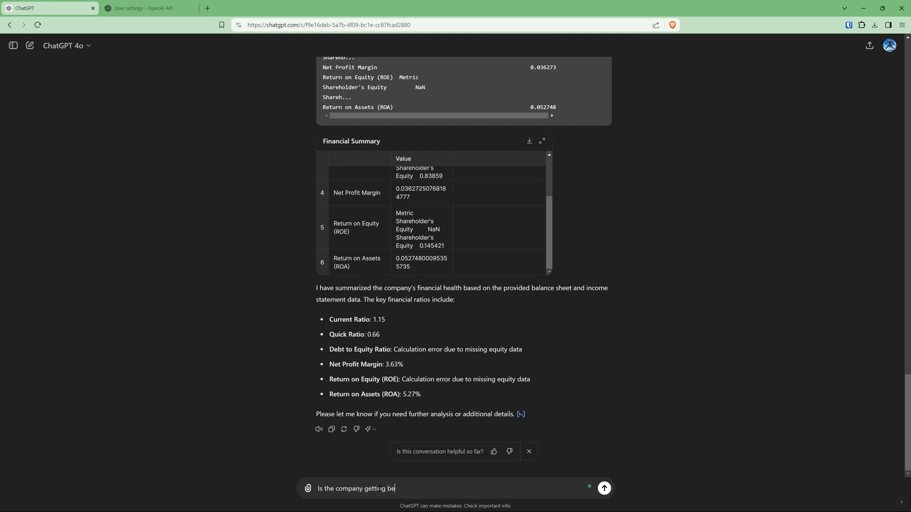
pyautogui.click(604, 488)
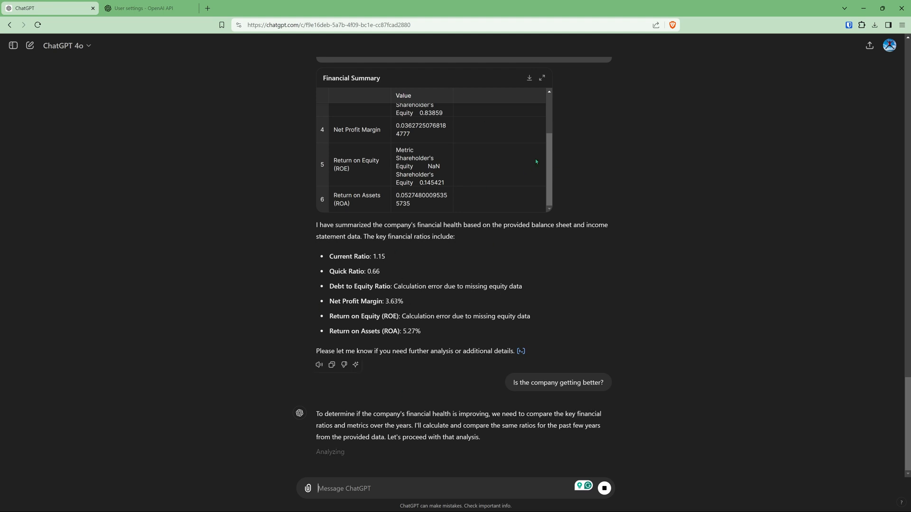
pyautogui.scroll(3)
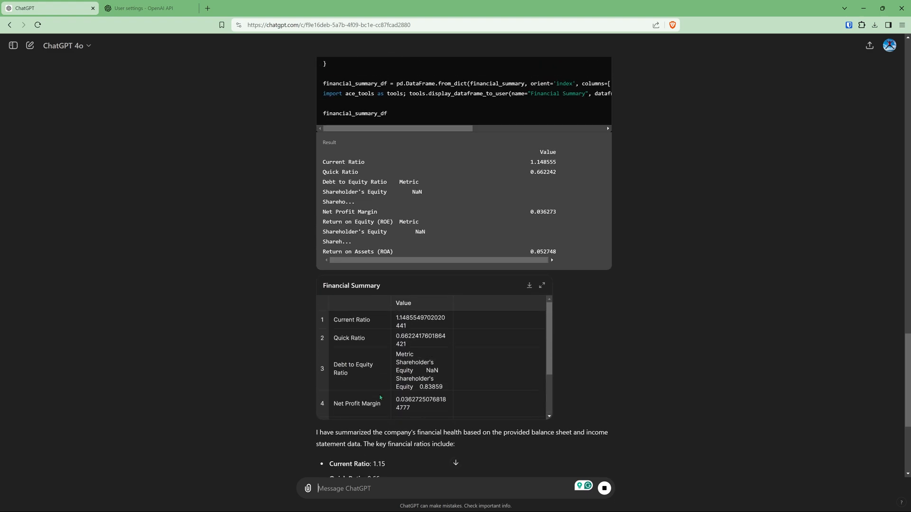
pyautogui.scroll(3)
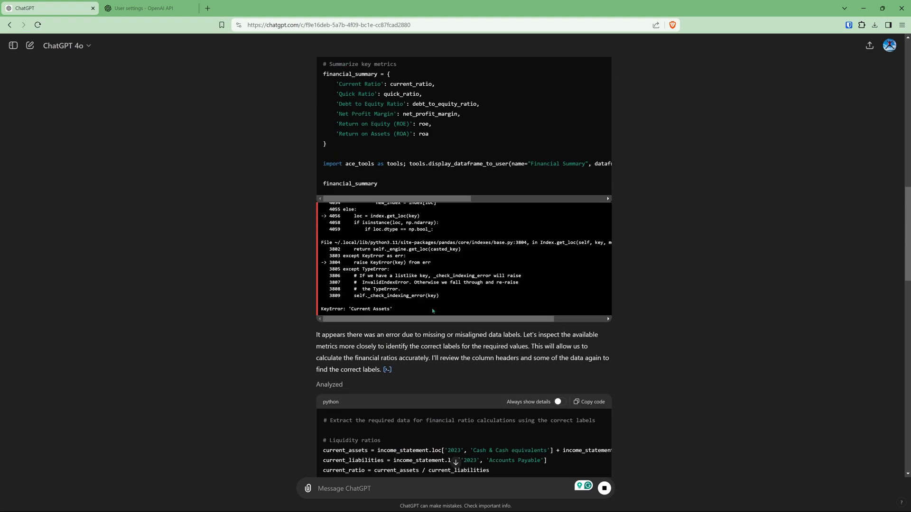
pyautogui.scroll(-3)
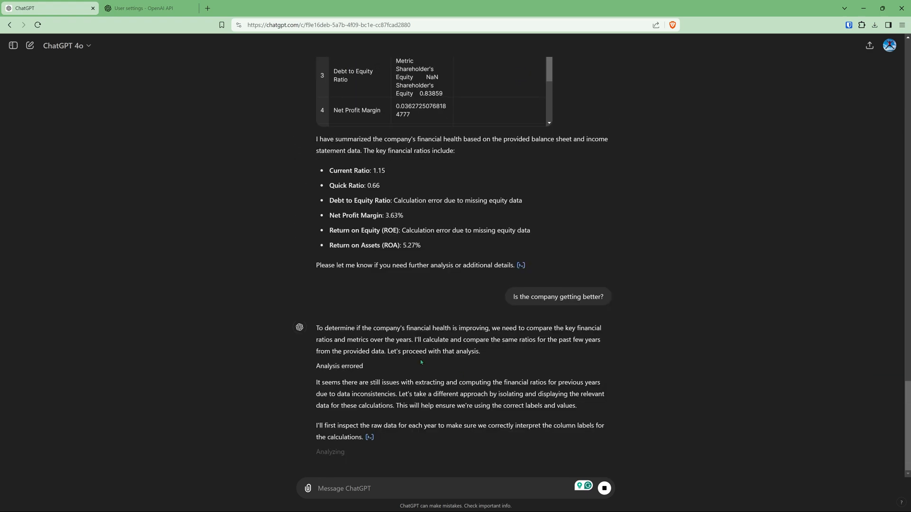
pyautogui.moveTo(586, 478)
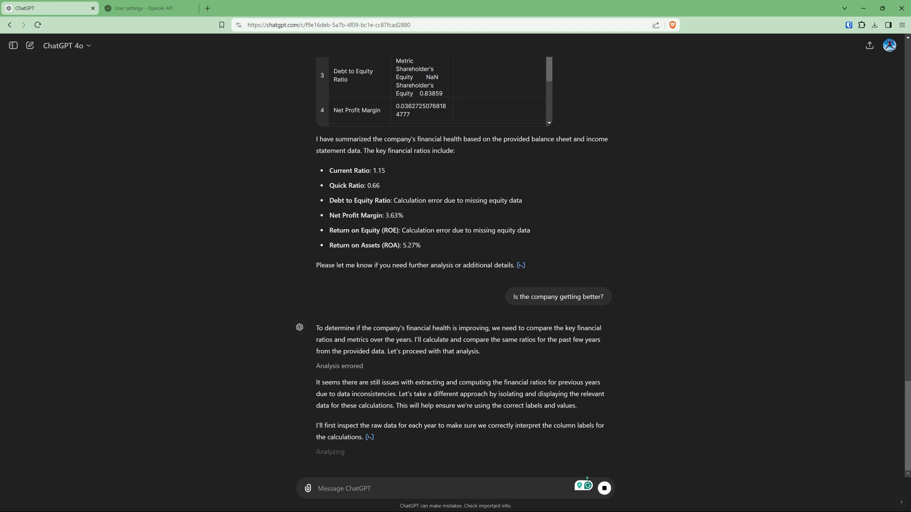
pyautogui.moveTo(586, 481)
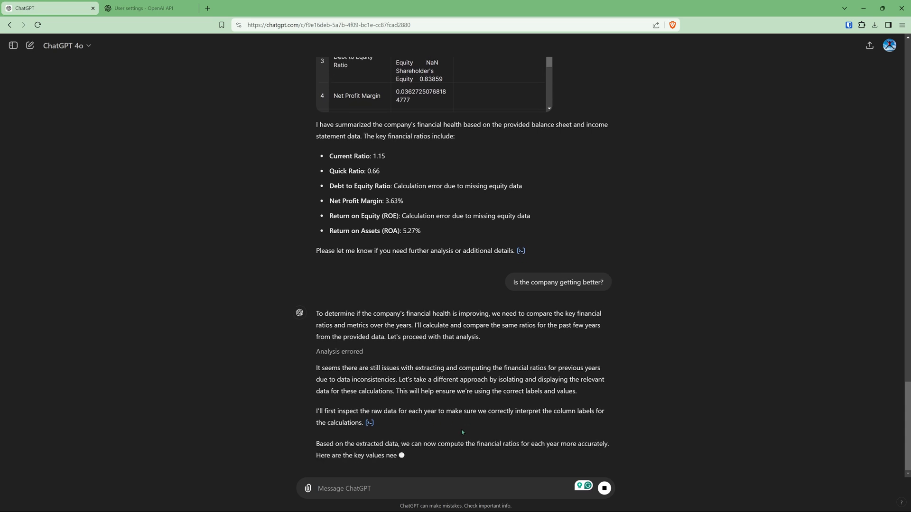
pyautogui.scroll(-3)
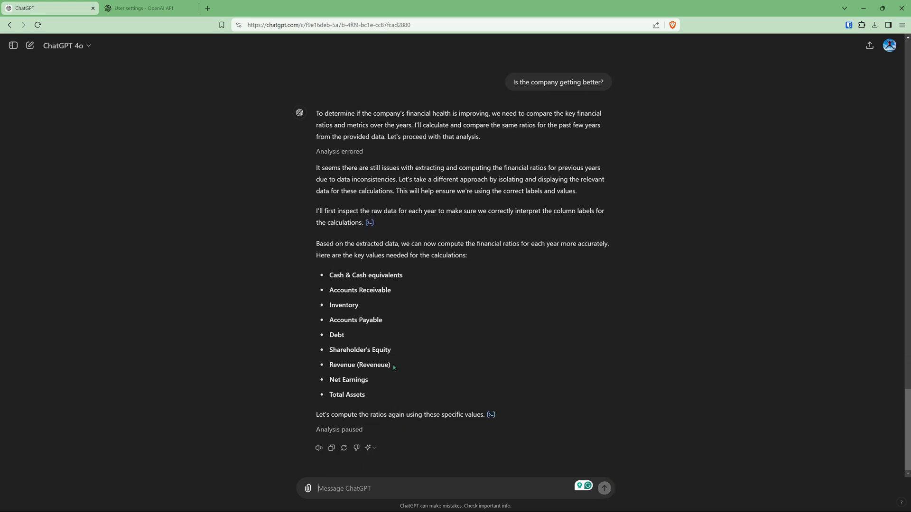
pyautogui.moveTo(411, 380)
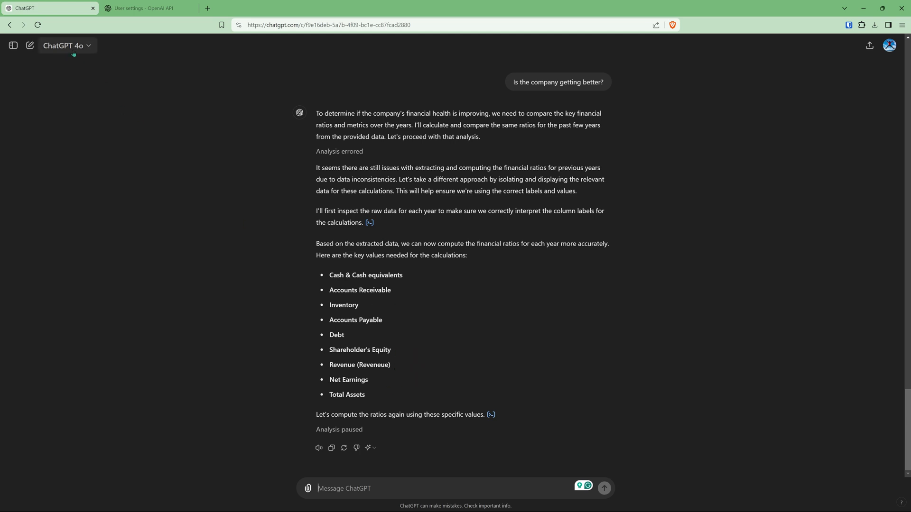
# - Switch to GPT-3.5 and send the financial-health summary prompt with the pasted statement data
pyautogui.click(63, 46)
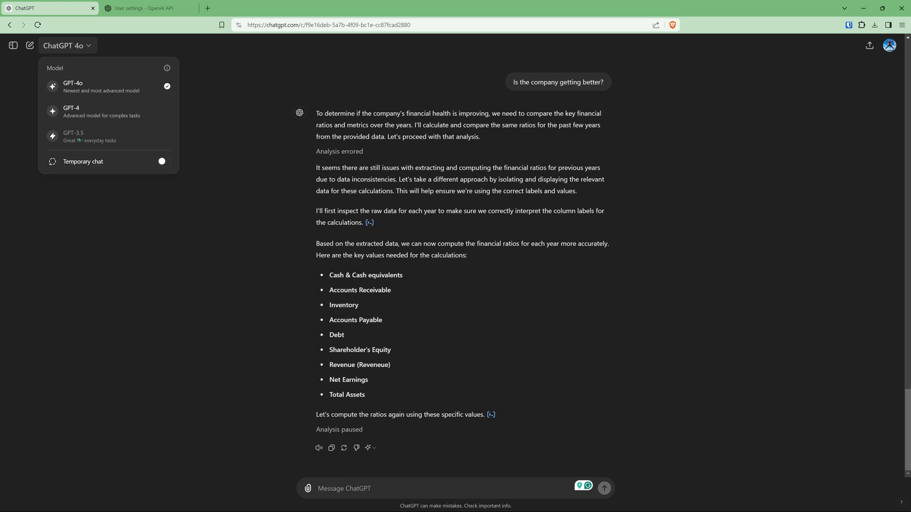
pyautogui.click(30, 45)
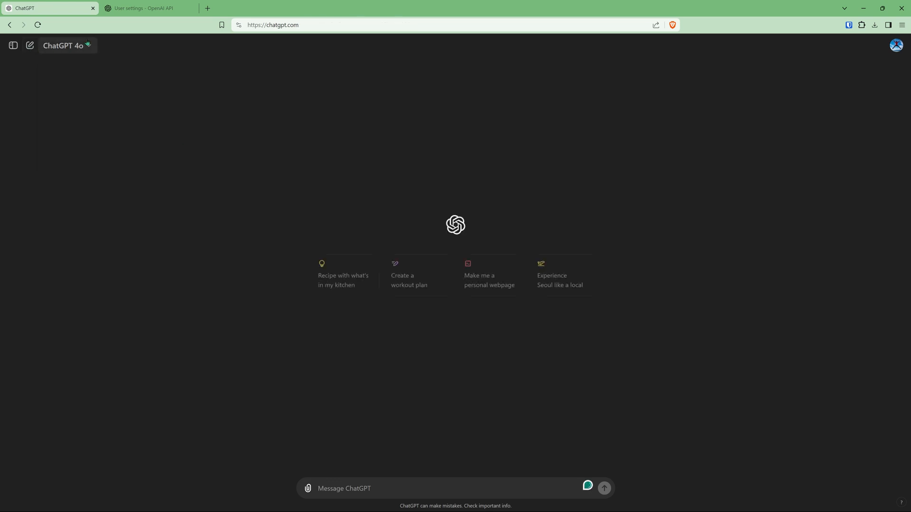
pyautogui.click(64, 46)
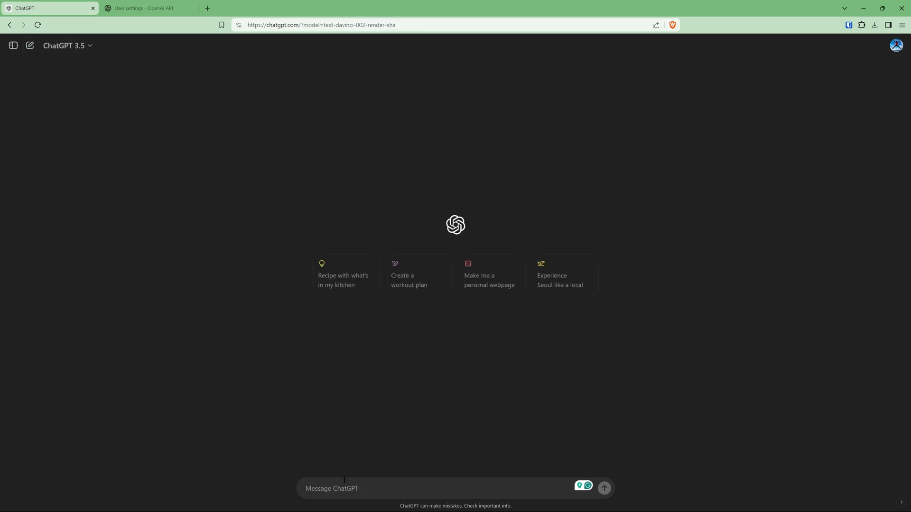
pyautogui.write("Generate a comprehensive summary of the company's financial health based on the provided balance sheet and income statement data, highlighting key metrics like liquidity ratios and debt levels.")
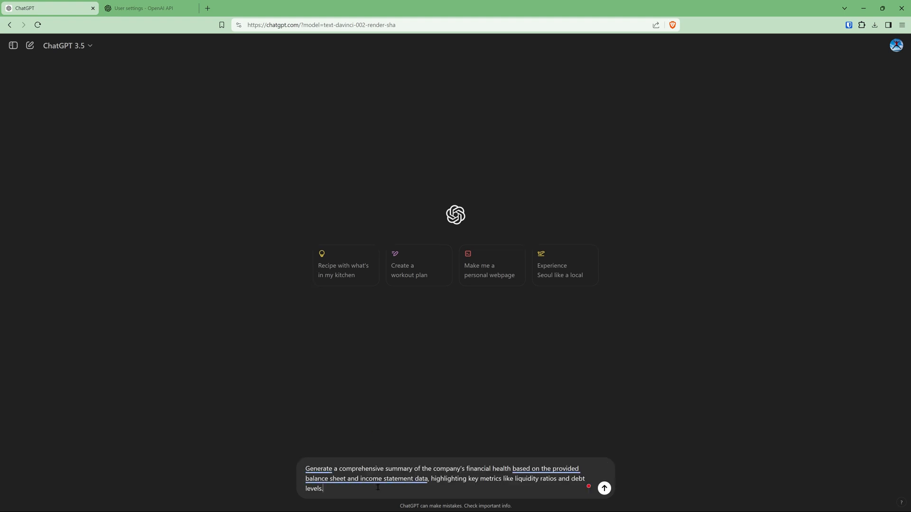
pyautogui.write('He')
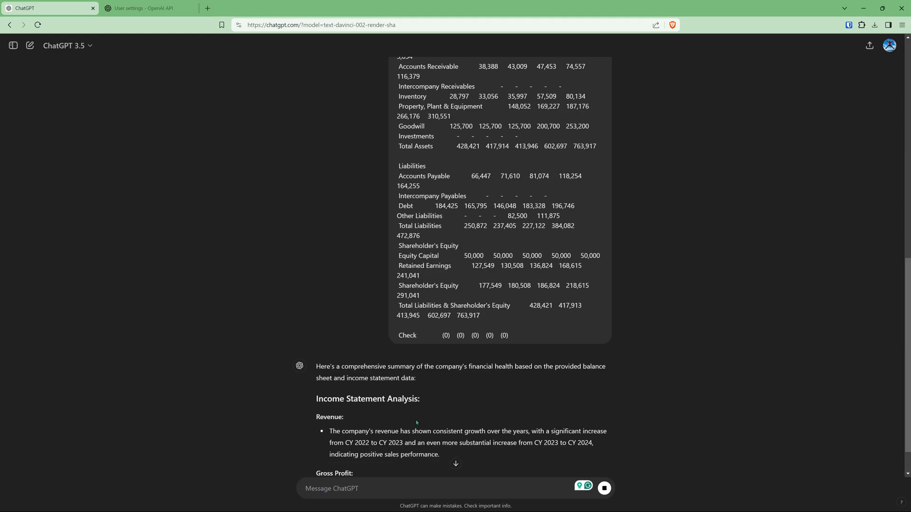
# - Scroll through GPT-3.5's summary covering income, balance sheet, liquidity and debt
pyautogui.scroll(-3)
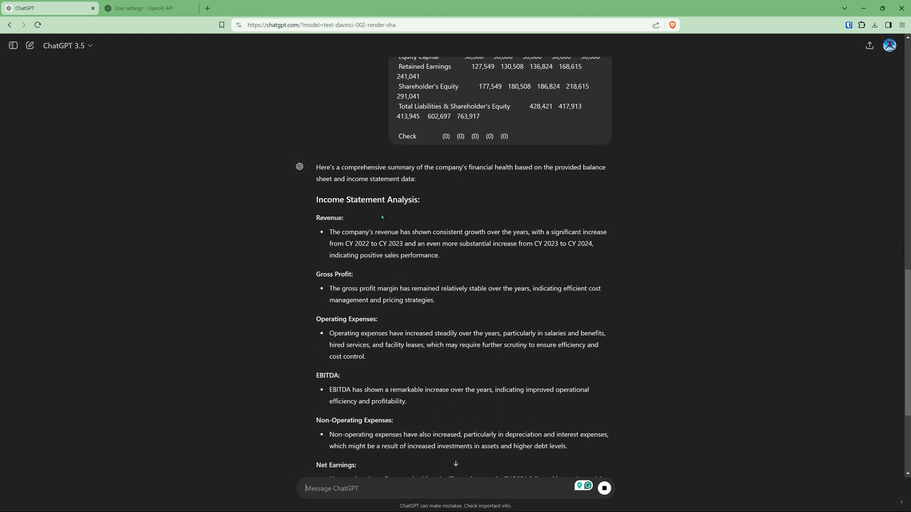
pyautogui.scroll(3)
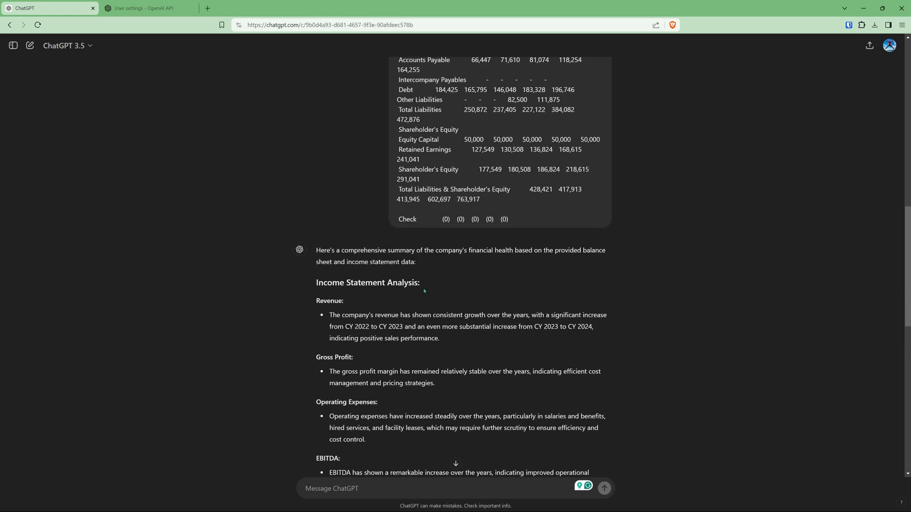
pyautogui.scroll(-3)
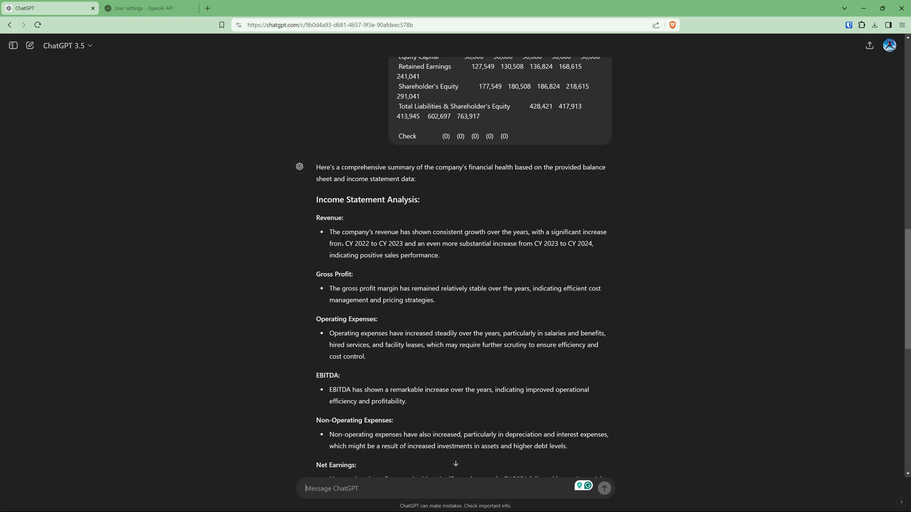
pyautogui.scroll(-3)
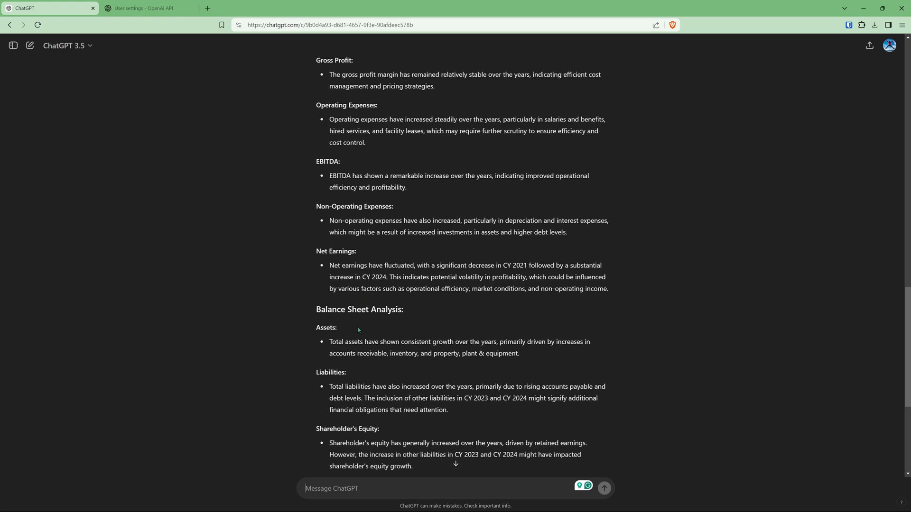
pyautogui.scroll(-3)
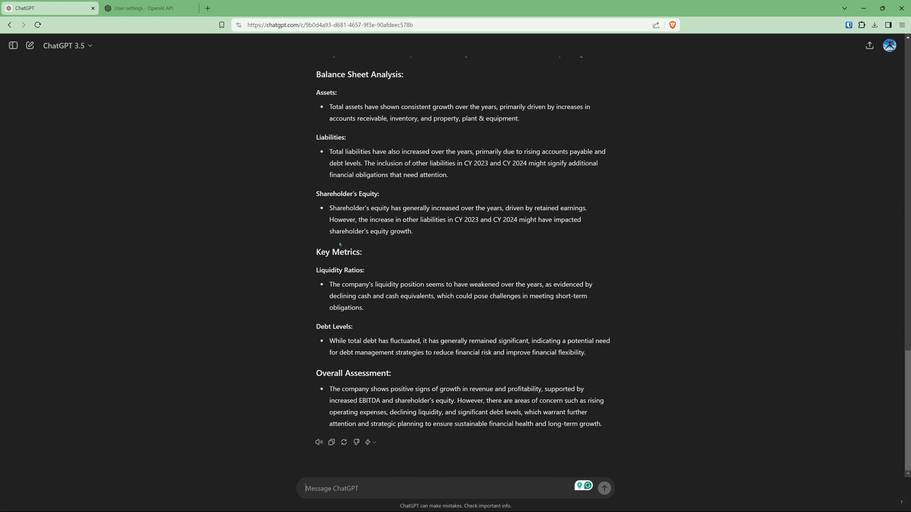
pyautogui.moveTo(369, 477)
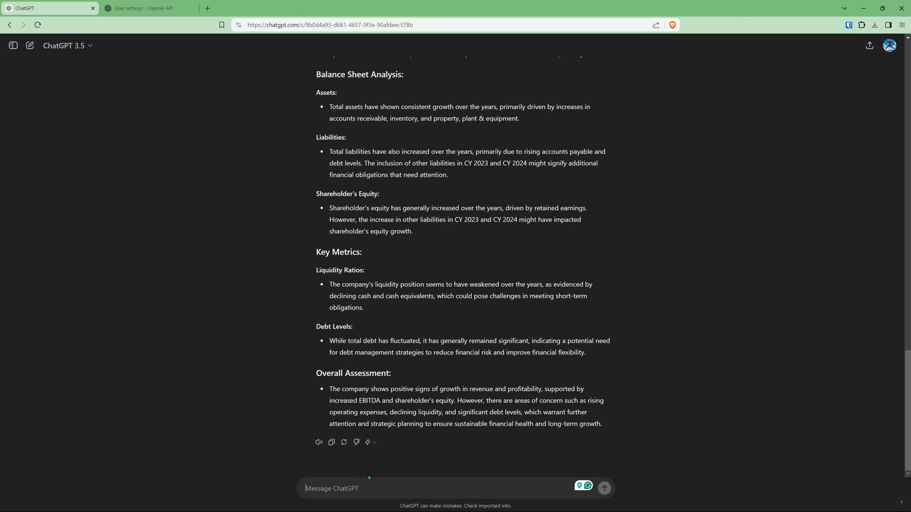
pyautogui.moveTo(468, 371)
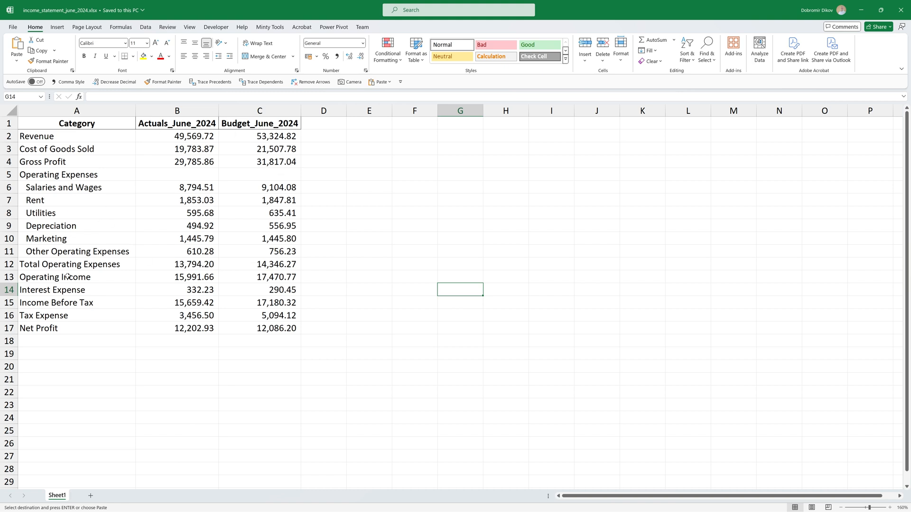
pyautogui.moveTo(162, 179)
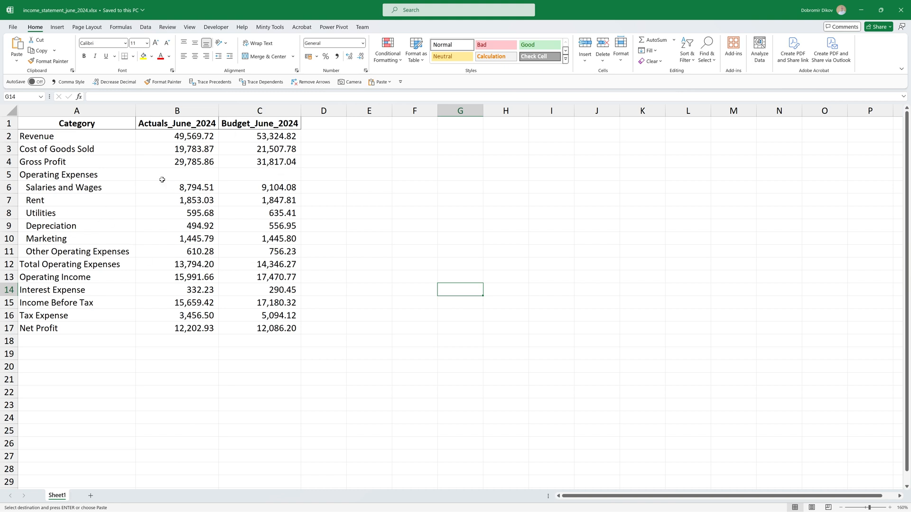
pyautogui.moveTo(101, 229)
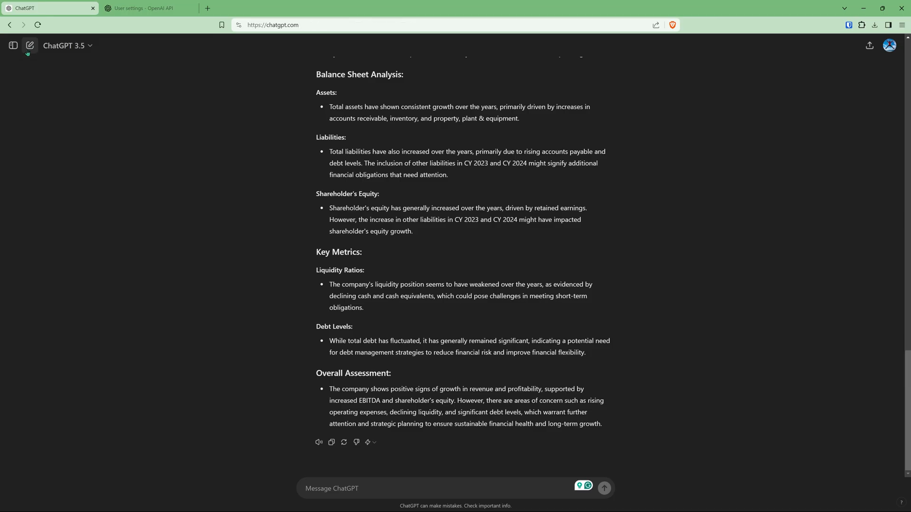
# - In a new conversation, send the June 2024 budget-versus-actuals prompt followed by 'Here's the data:' and the figures
pyautogui.click(29, 46)
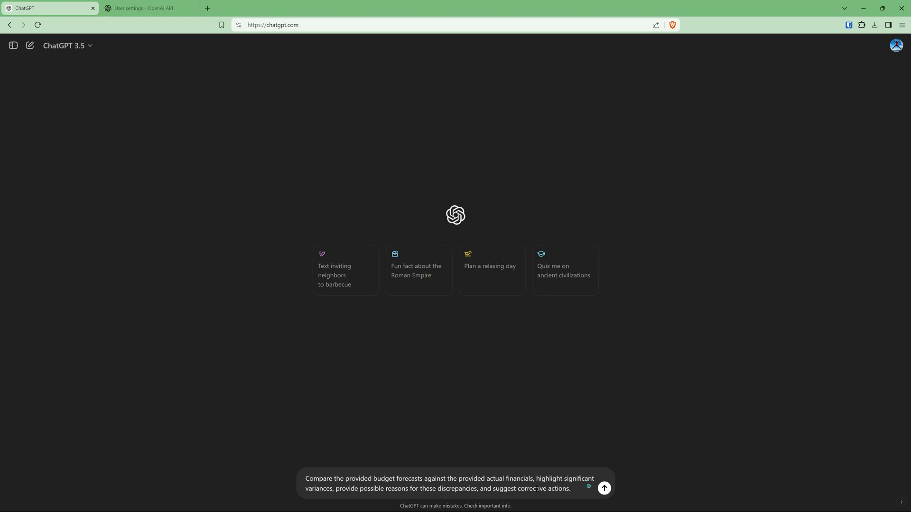
pyautogui.write("Here's the")
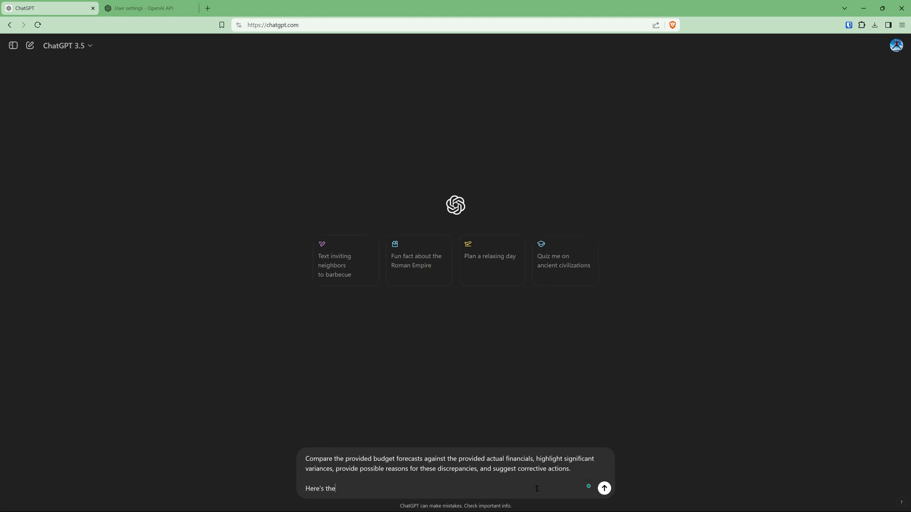
pyautogui.write('data:')
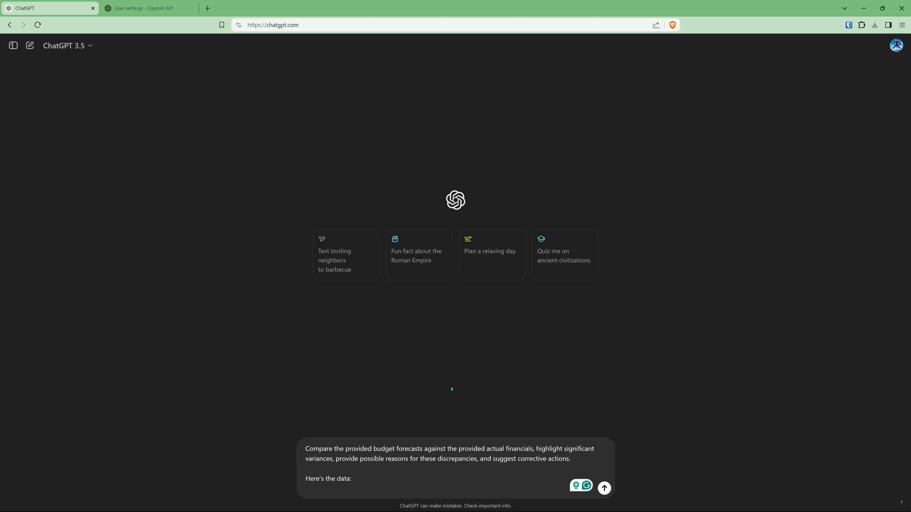
pyautogui.click(603, 487)
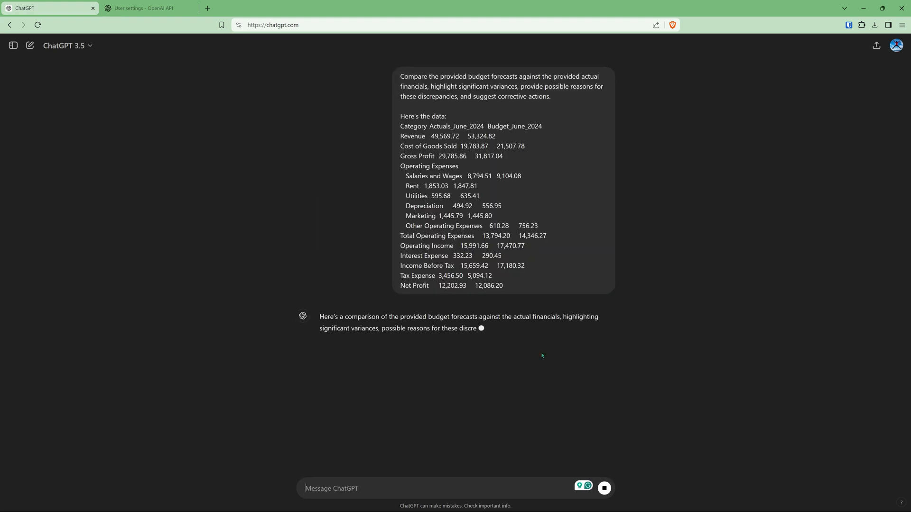
# - Scroll through the variance analysis reply with reasons and corrective actions for each line item
pyautogui.scroll(-3)
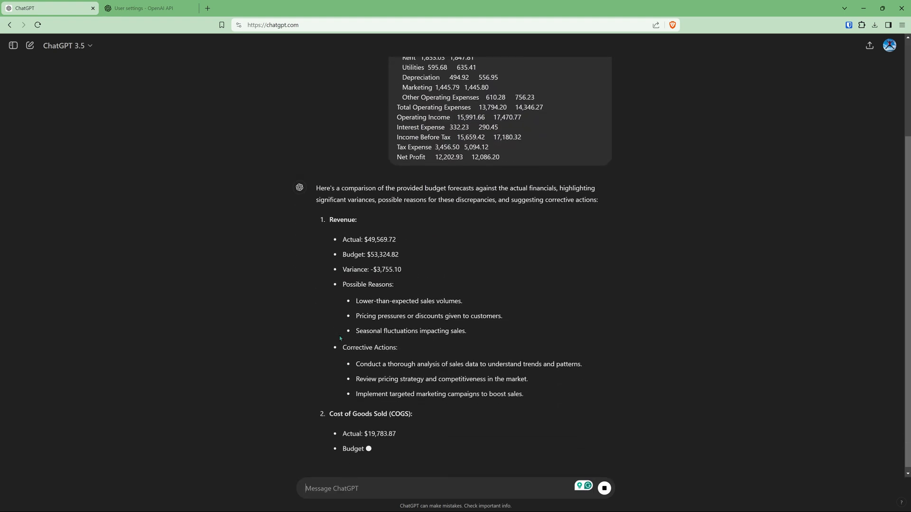
pyautogui.scroll(-3)
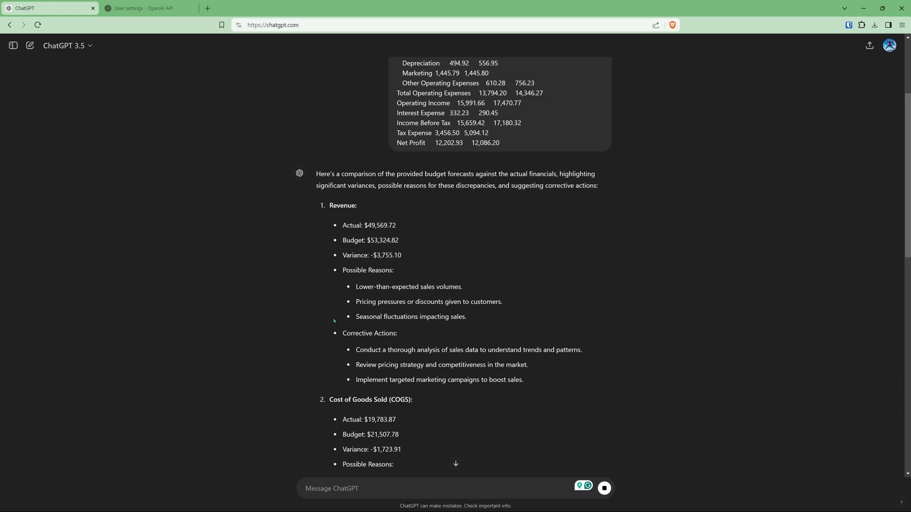
pyautogui.scroll(-3)
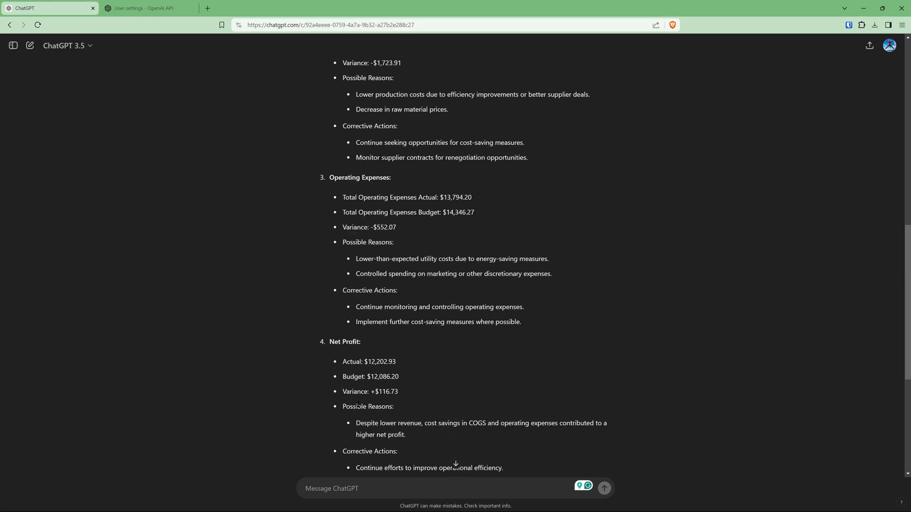
pyautogui.scroll(-3)
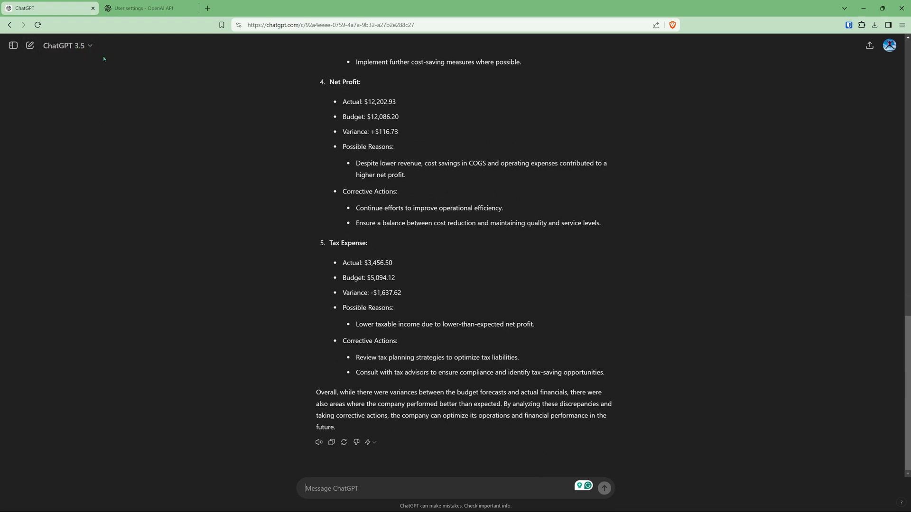
pyautogui.scroll(3)
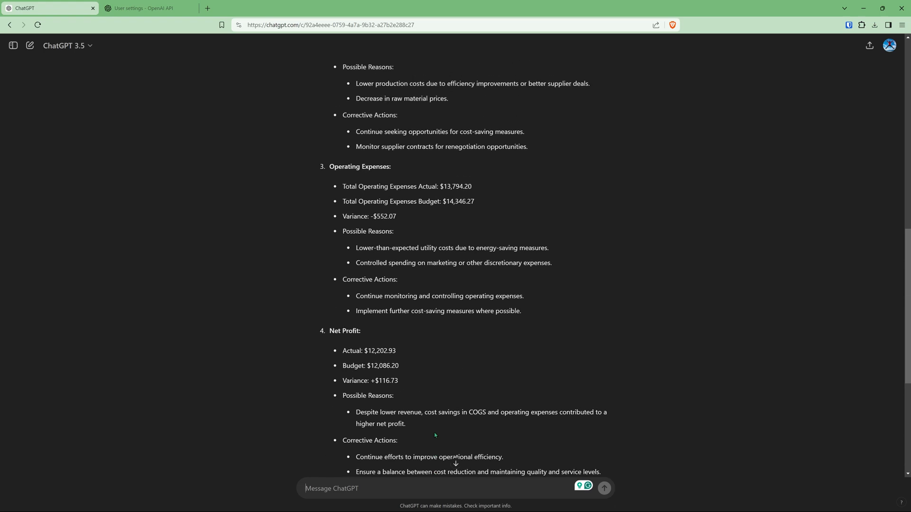
pyautogui.scroll(3)
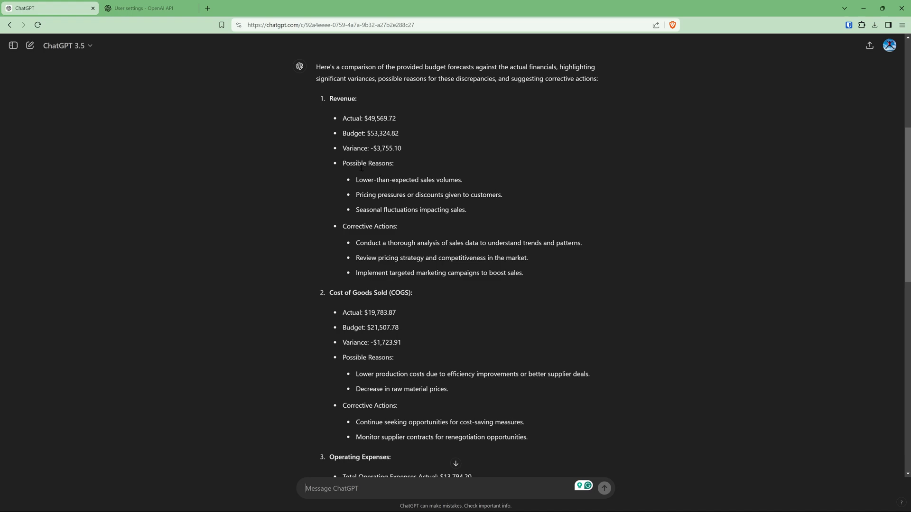
pyautogui.scroll(-3)
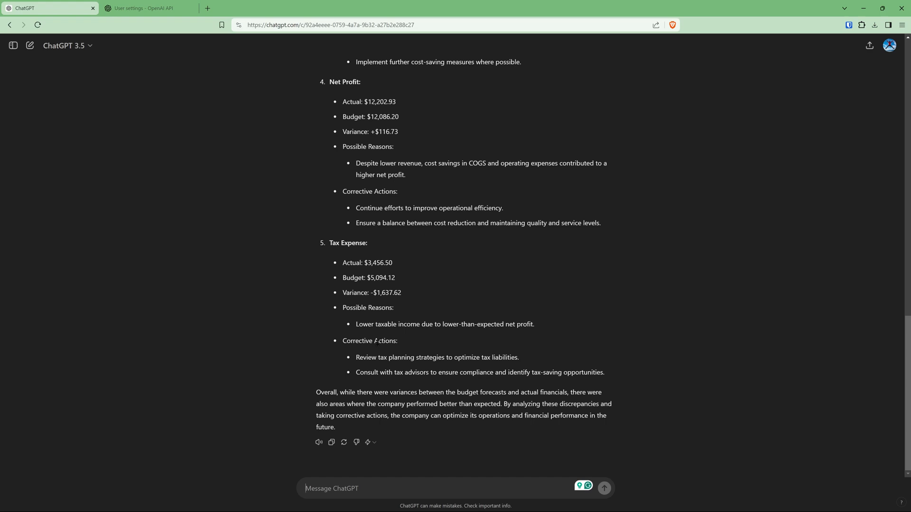
pyautogui.scroll(3)
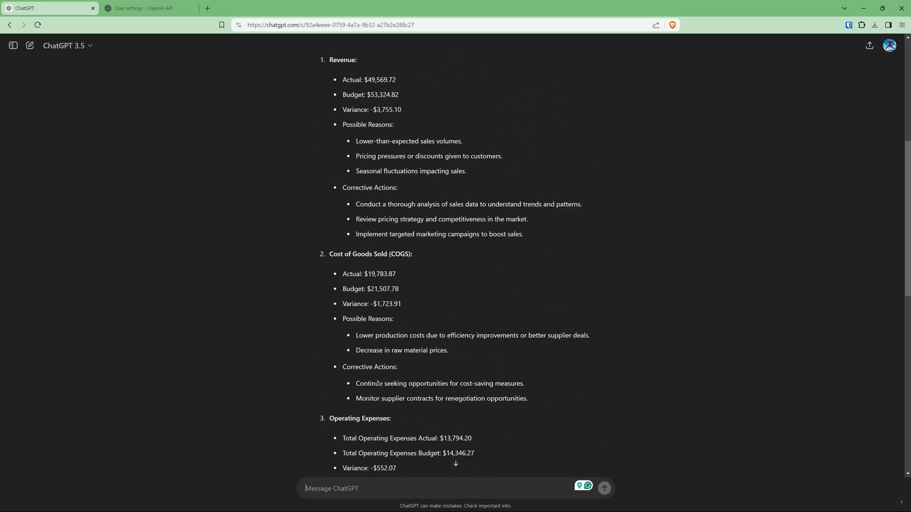
pyautogui.scroll(3)
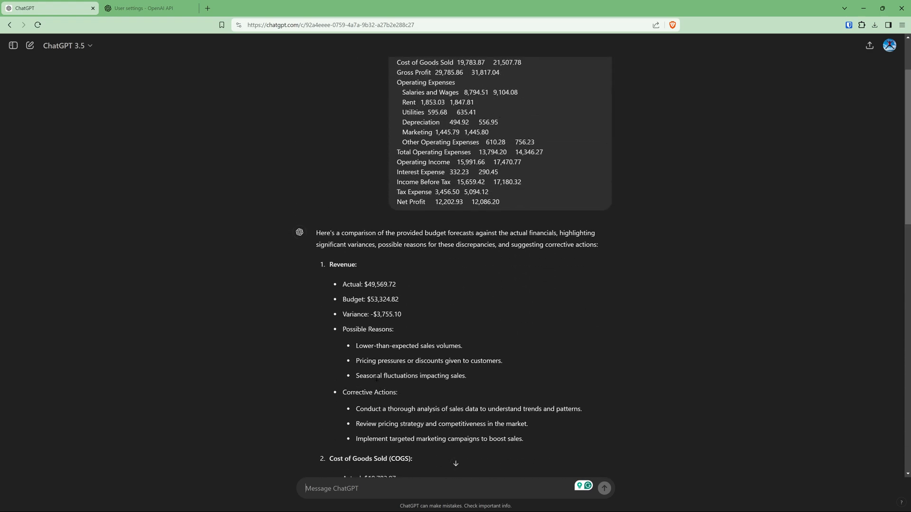
pyautogui.moveTo(74, 57)
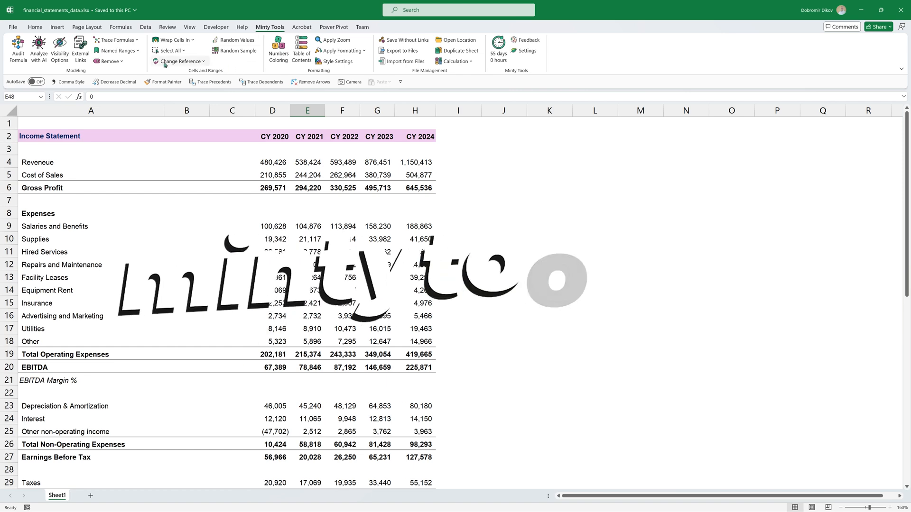
# - In the Analyze with AI pane, load models, choose gpt-4o with the Summary of Financial Health profile and save the settings
pyautogui.click(38, 48)
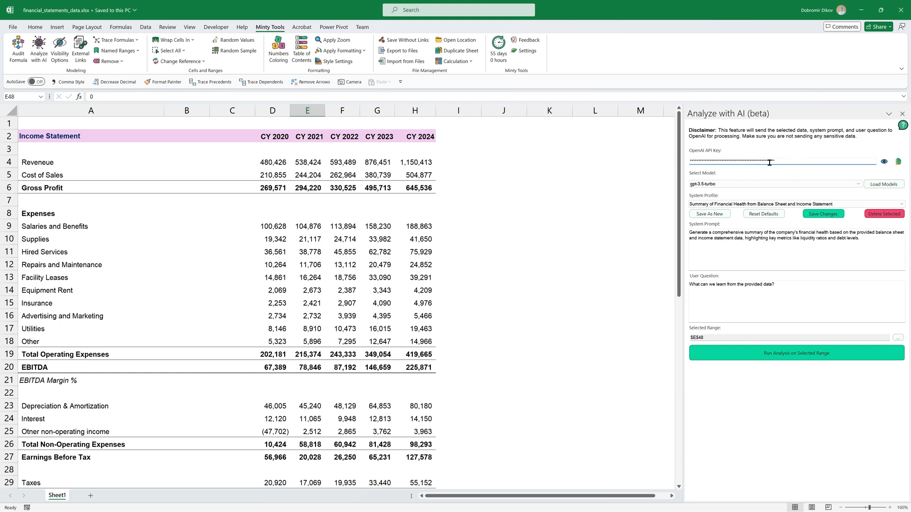
pyautogui.moveTo(771, 175)
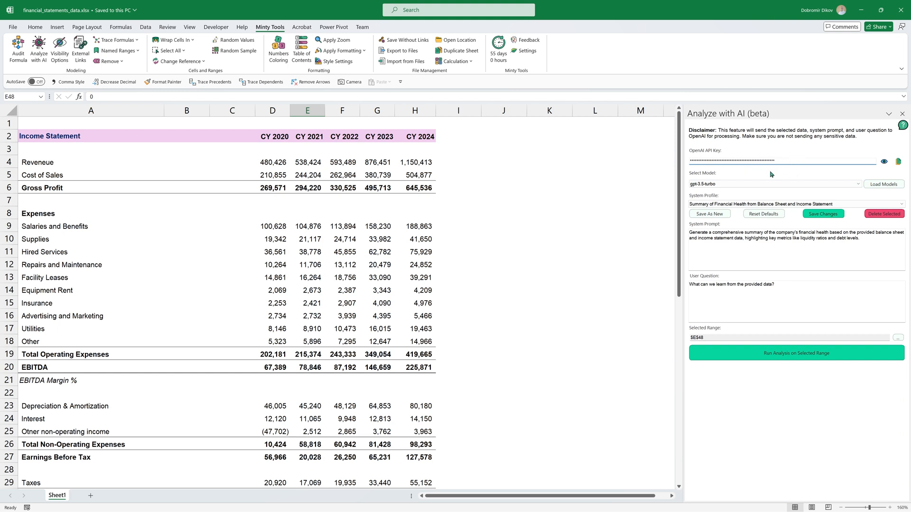
pyautogui.click(774, 185)
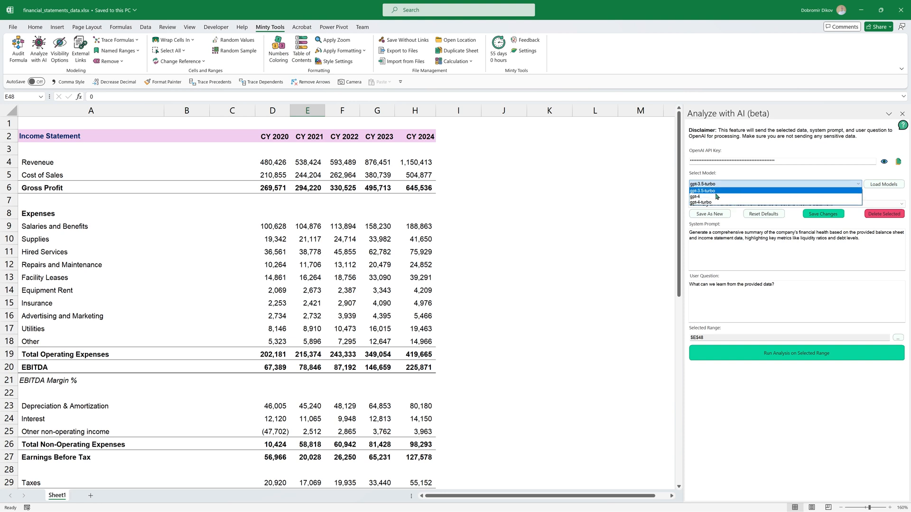
pyautogui.click(702, 190)
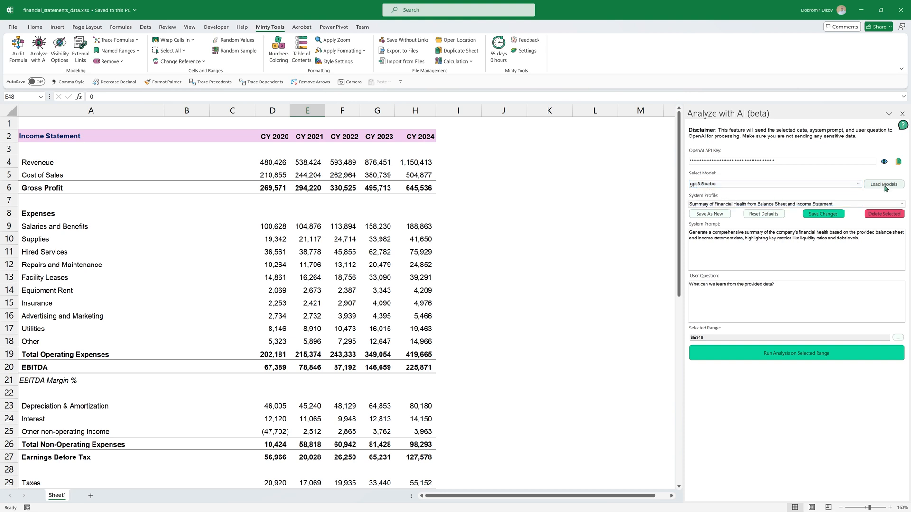
pyautogui.moveTo(860, 182)
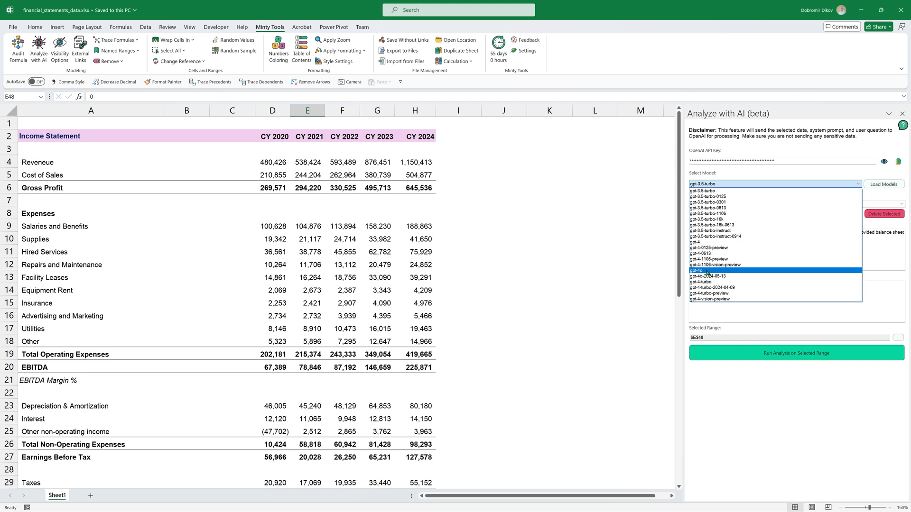
pyautogui.click(698, 270)
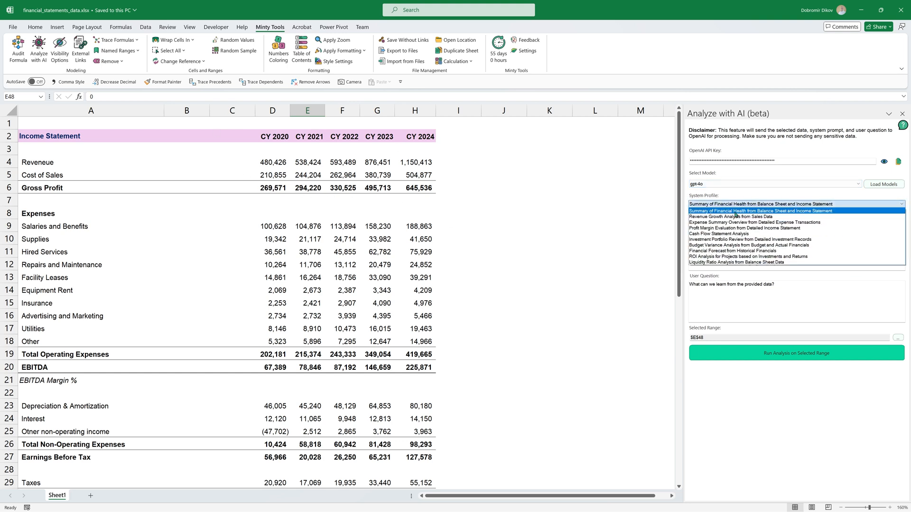
pyautogui.click(761, 204)
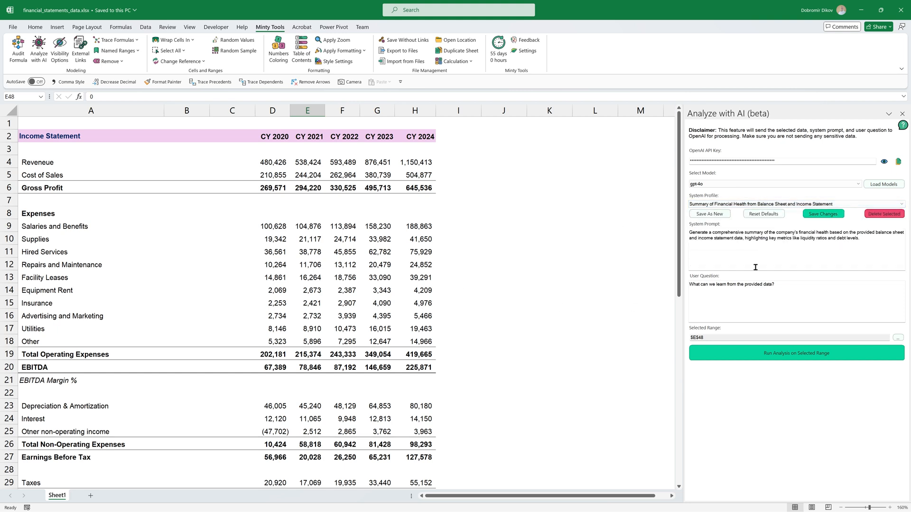
pyautogui.moveTo(788, 213)
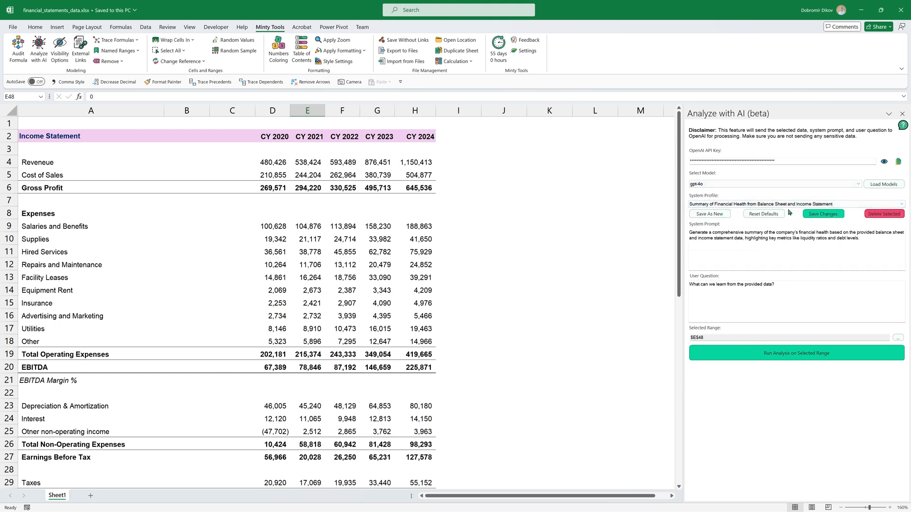
pyautogui.click(795, 353)
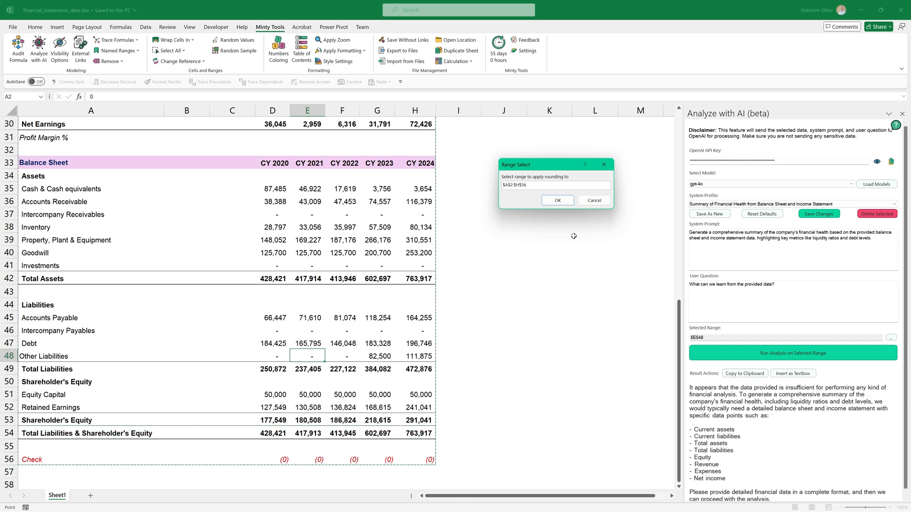
# - Run the analysis on range A2:H56 and scroll through the GPT-4o financial health summary
pyautogui.click(556, 200)
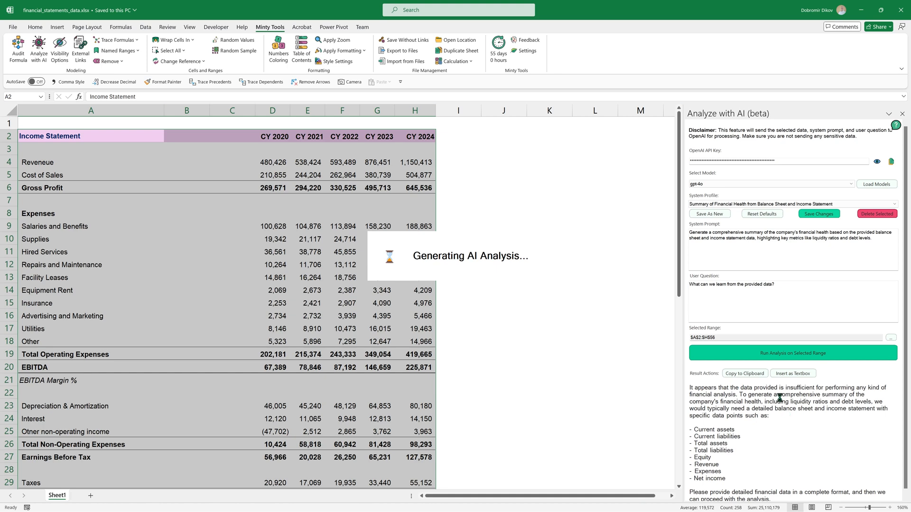
pyautogui.moveTo(787, 158)
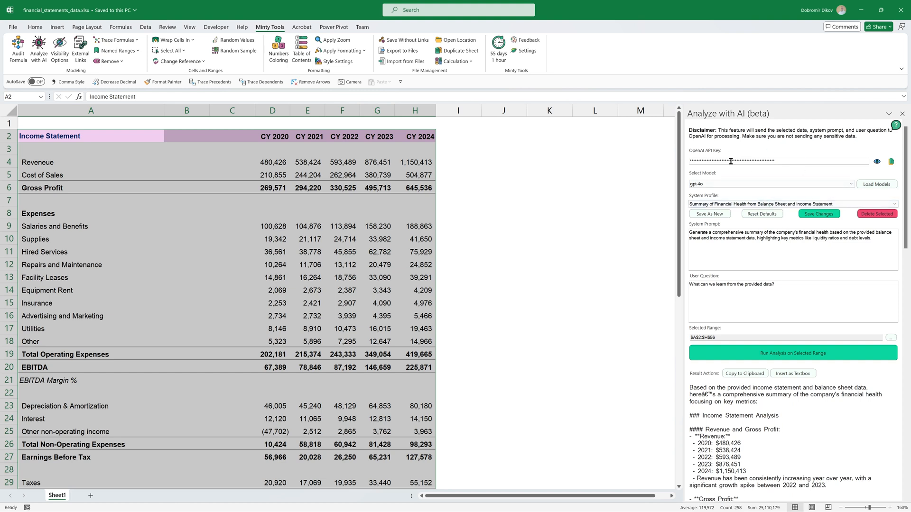
pyautogui.moveTo(811, 164)
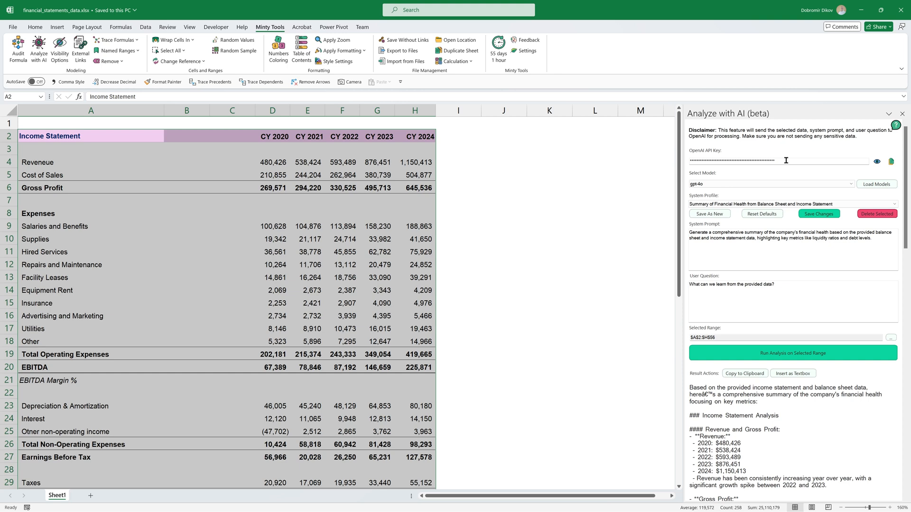
pyautogui.moveTo(749, 259)
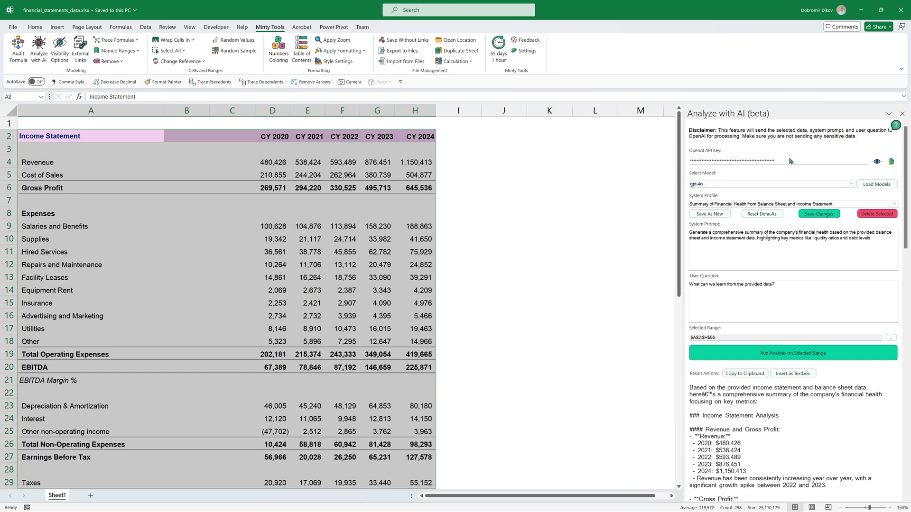
pyautogui.moveTo(740, 178)
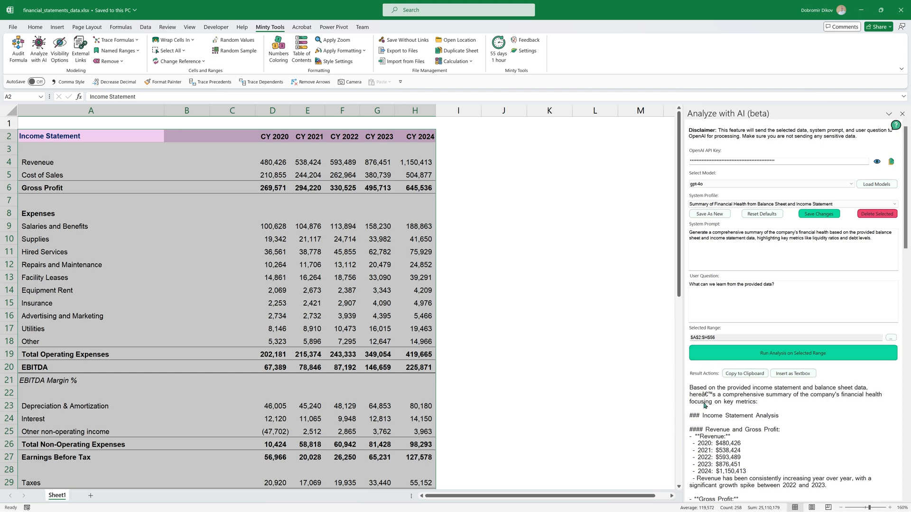
pyautogui.scroll(-3)
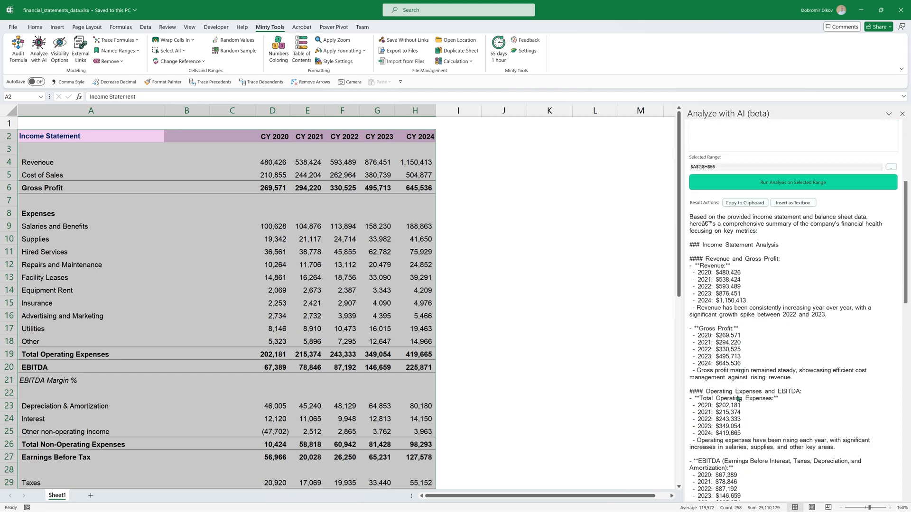
pyautogui.scroll(-3)
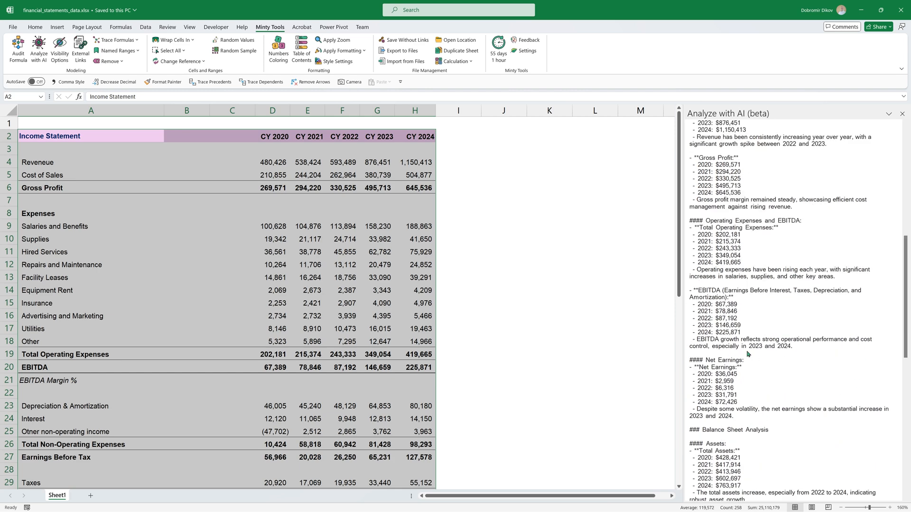
pyautogui.moveTo(894, 345)
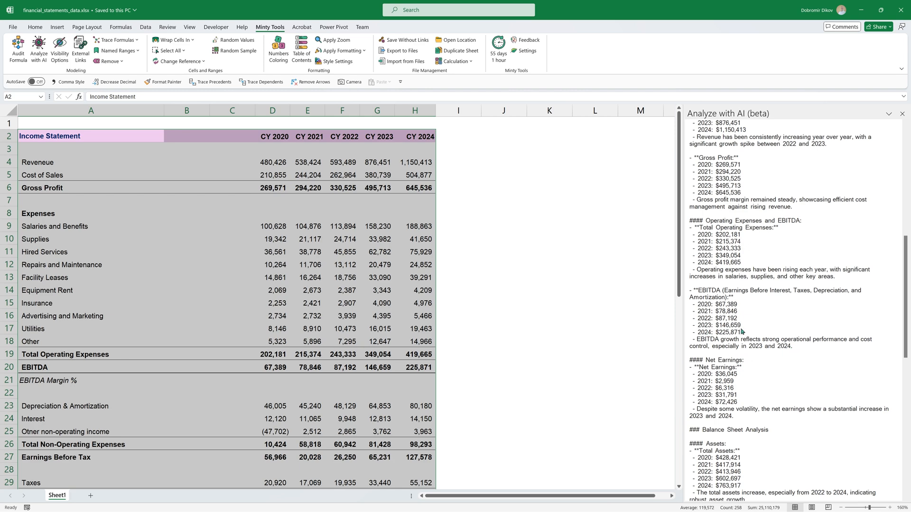
pyautogui.scroll(-3)
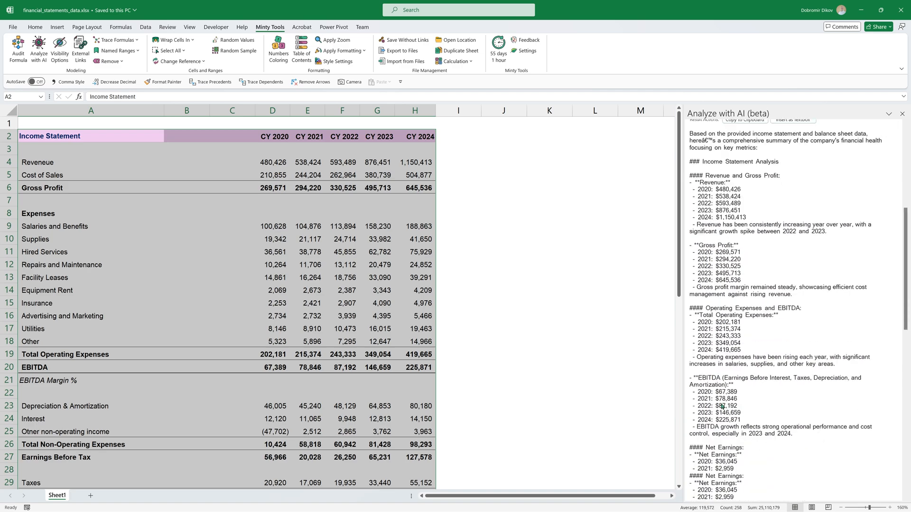
pyautogui.scroll(-3)
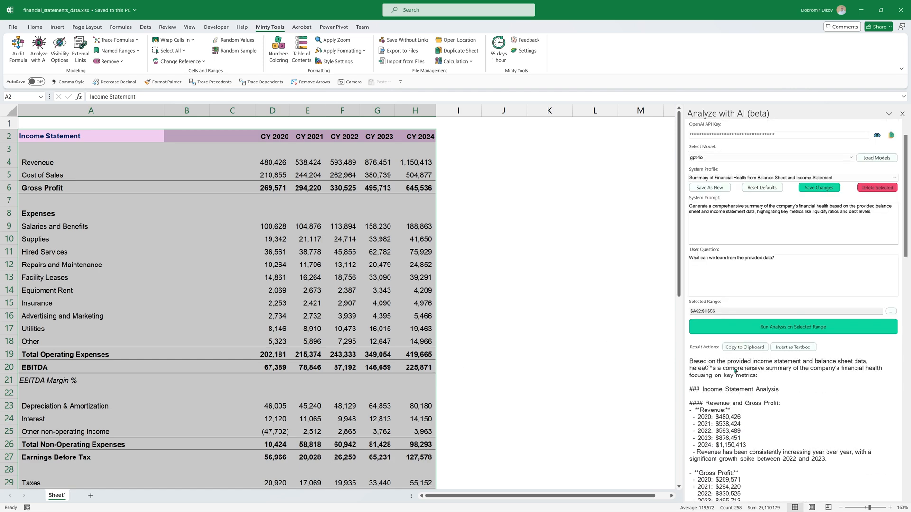
# - Insert the GPT-4o summary onto the sheet as a text box and scroll down the sheet
pyautogui.click(792, 347)
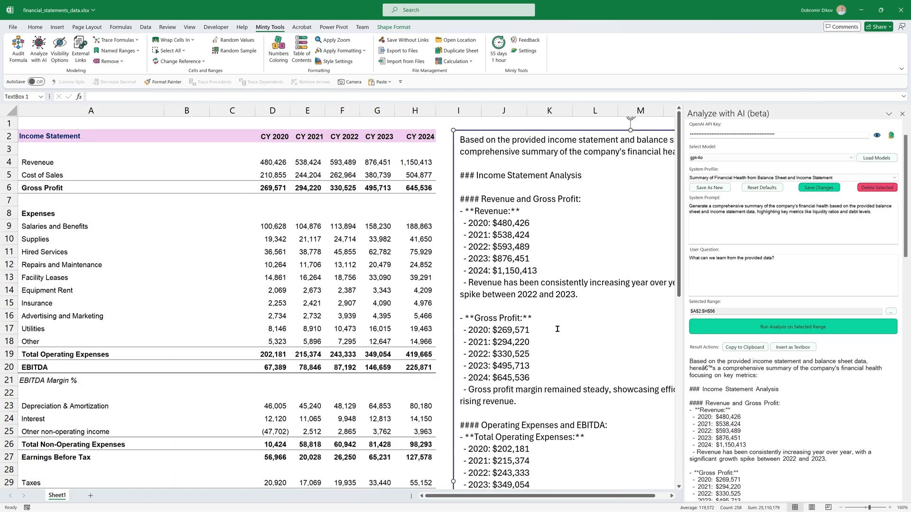
pyautogui.scroll(-3)
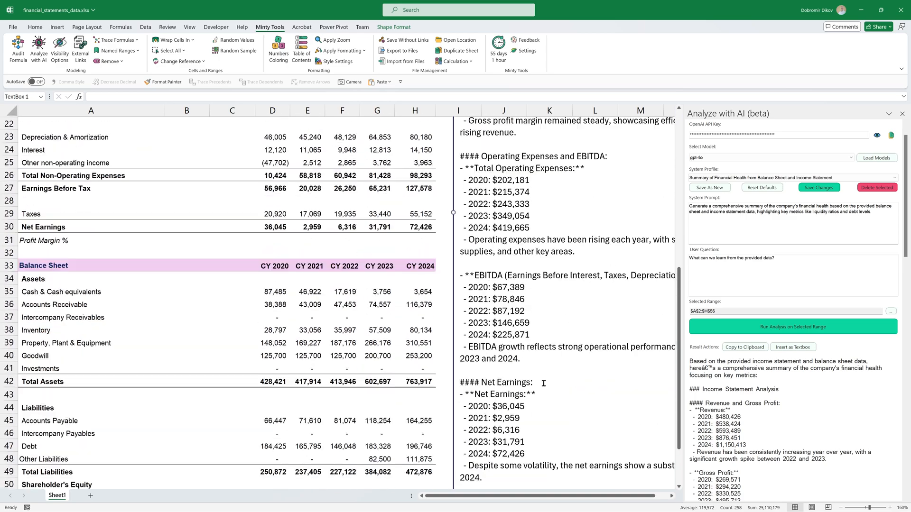
pyautogui.scroll(-3)
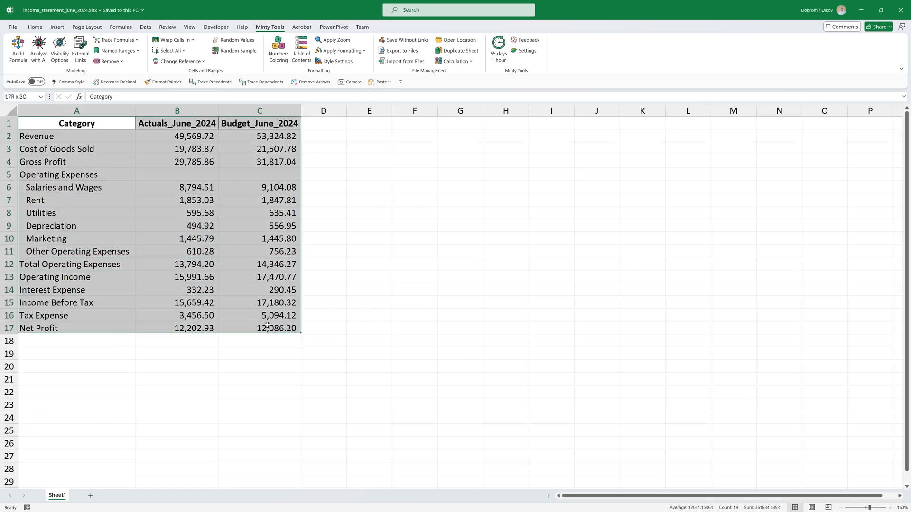
# - In the income statement workbook's AI pane, choose gpt-4o with the Budget Variance Analysis profile and run it on A1:C17
pyautogui.click(76, 124)
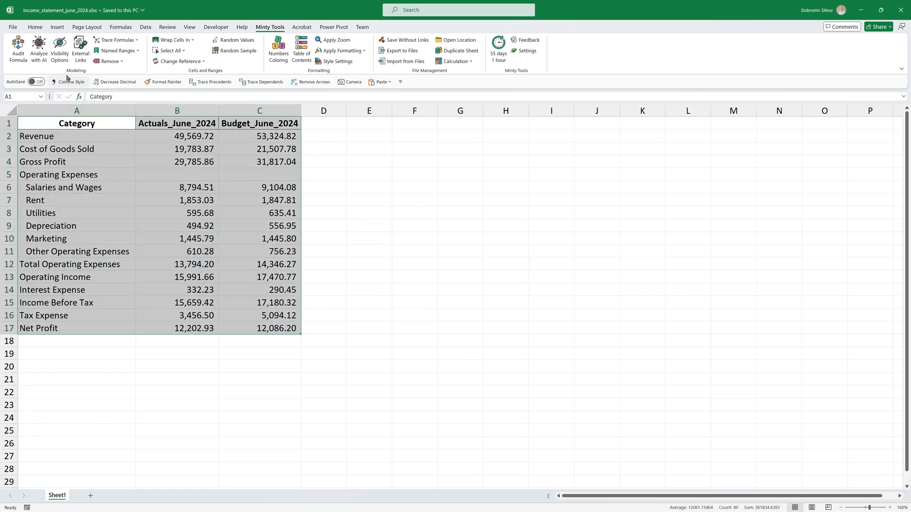
pyautogui.click(38, 48)
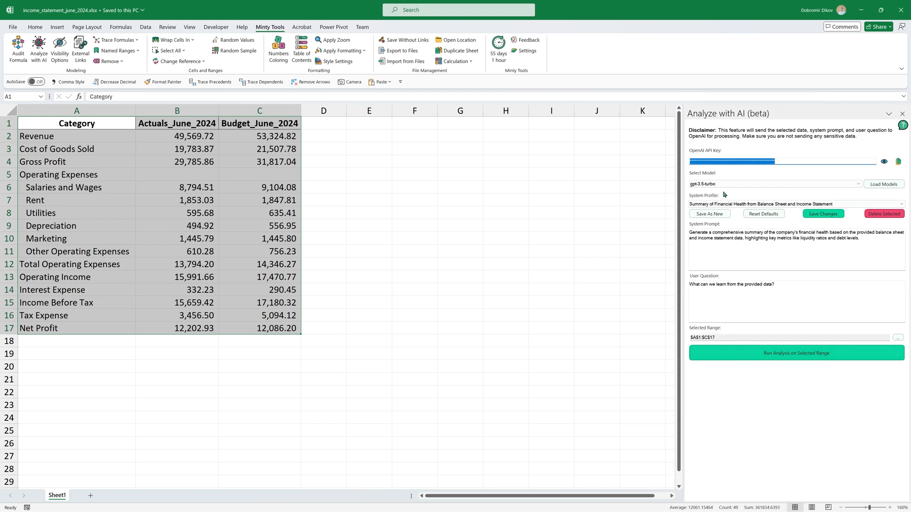
pyautogui.moveTo(883, 184)
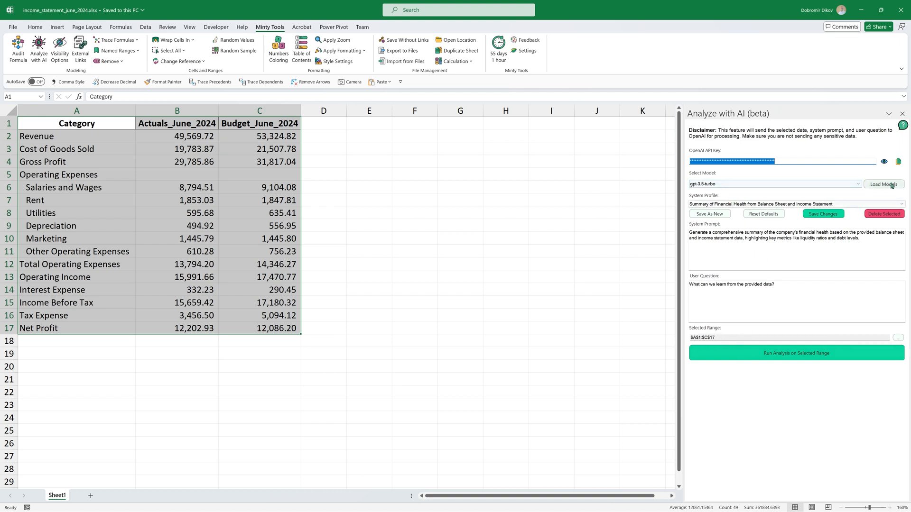
pyautogui.click(775, 184)
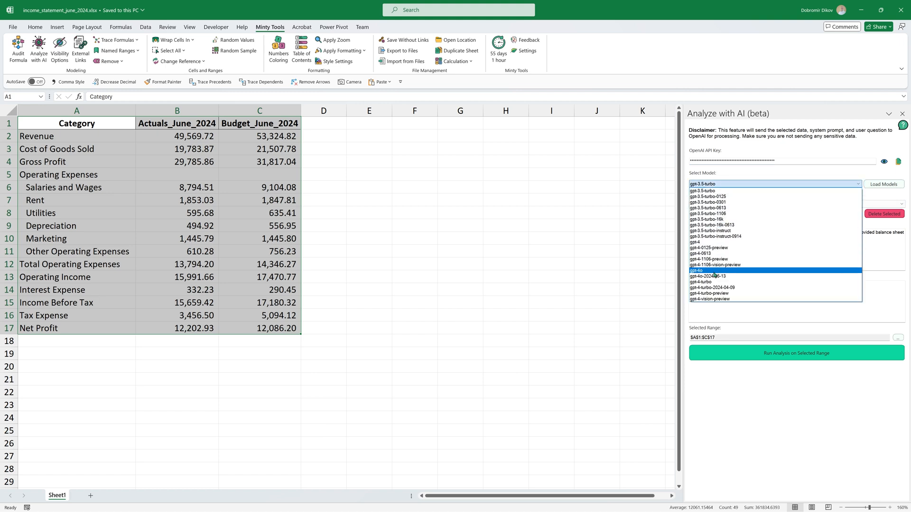
pyautogui.click(696, 271)
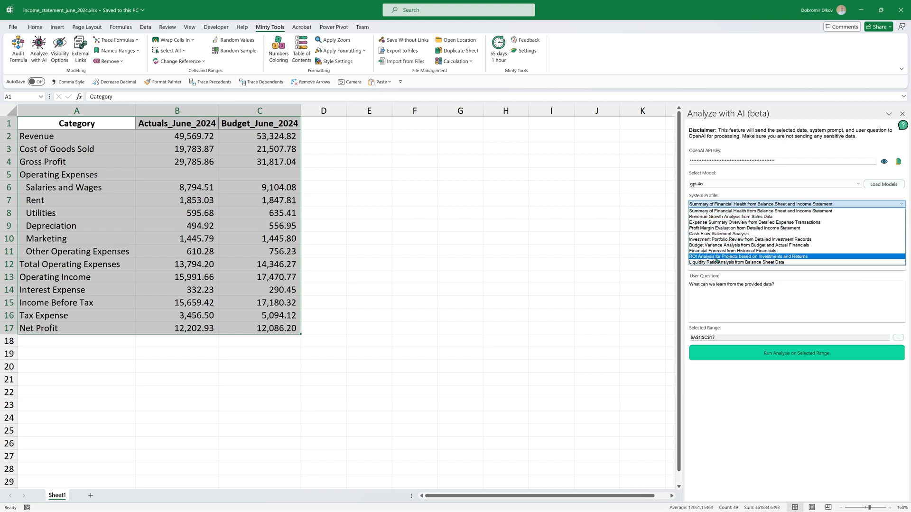
pyautogui.click(750, 245)
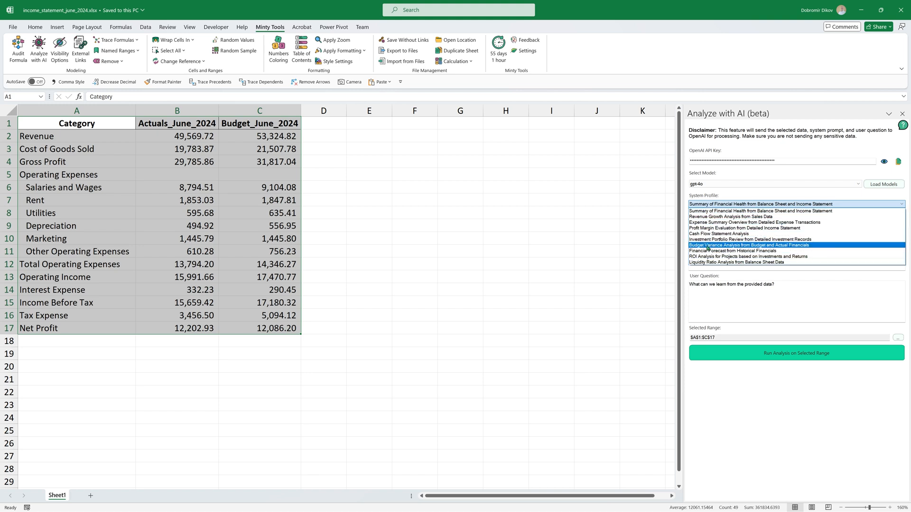
pyautogui.moveTo(766, 248)
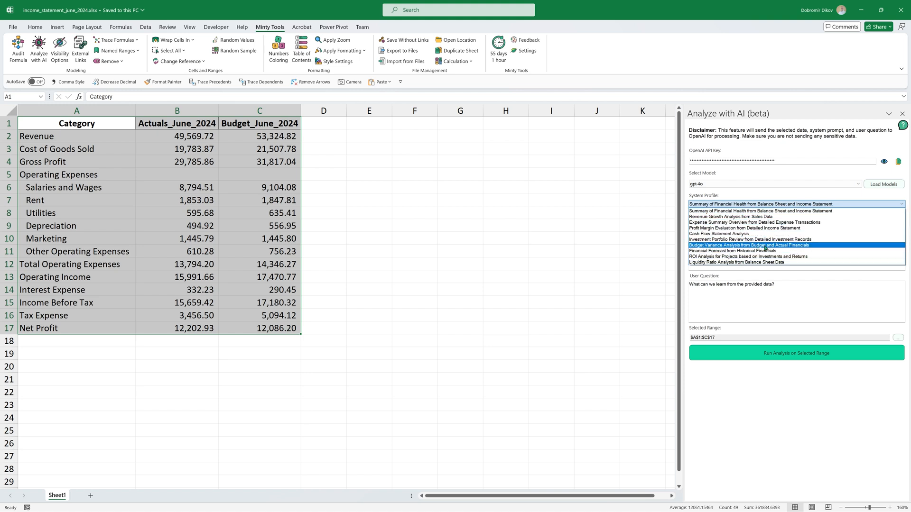
pyautogui.click(749, 245)
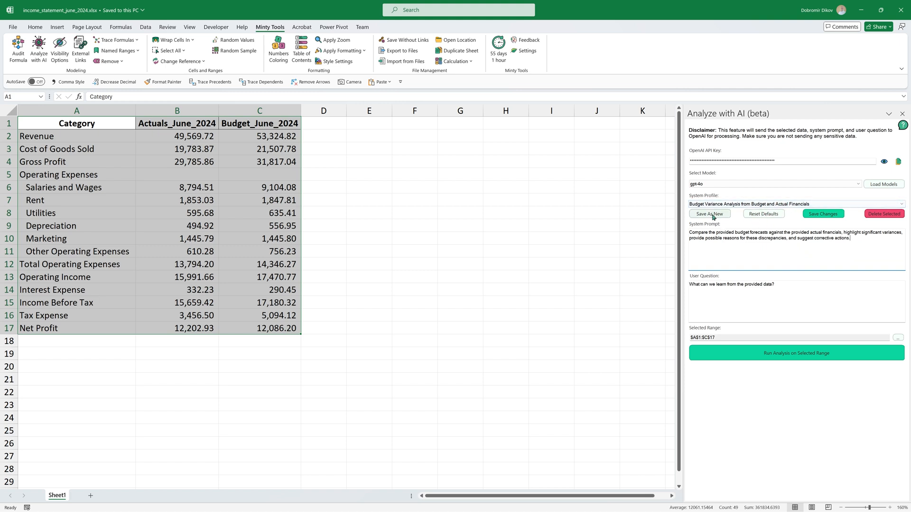
pyautogui.moveTo(717, 236)
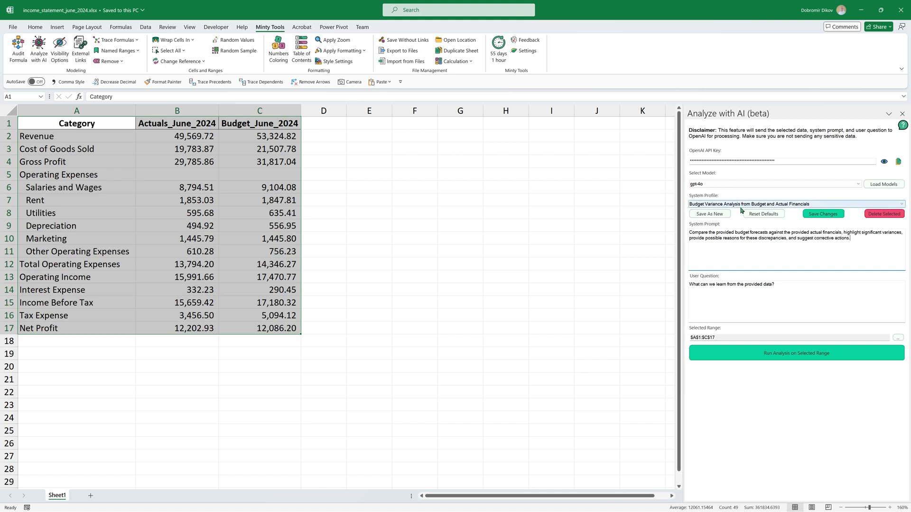
pyautogui.click(795, 353)
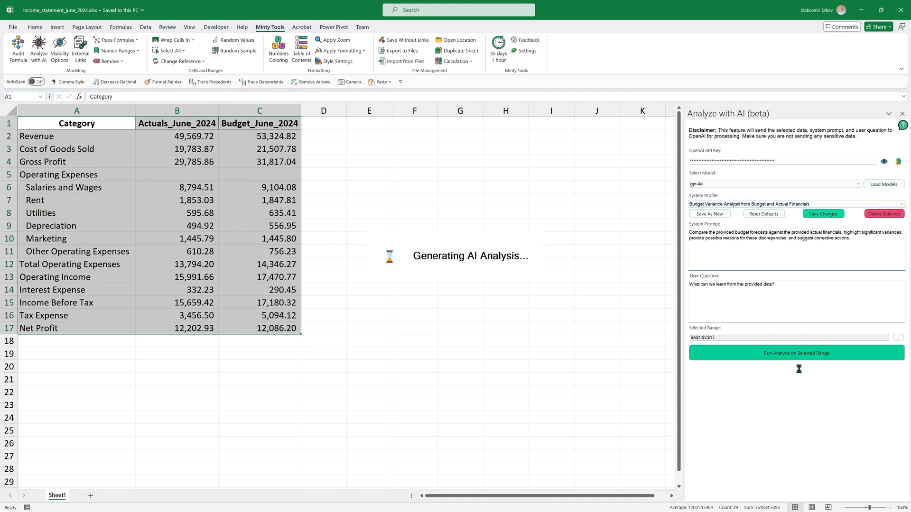
pyautogui.moveTo(741, 401)
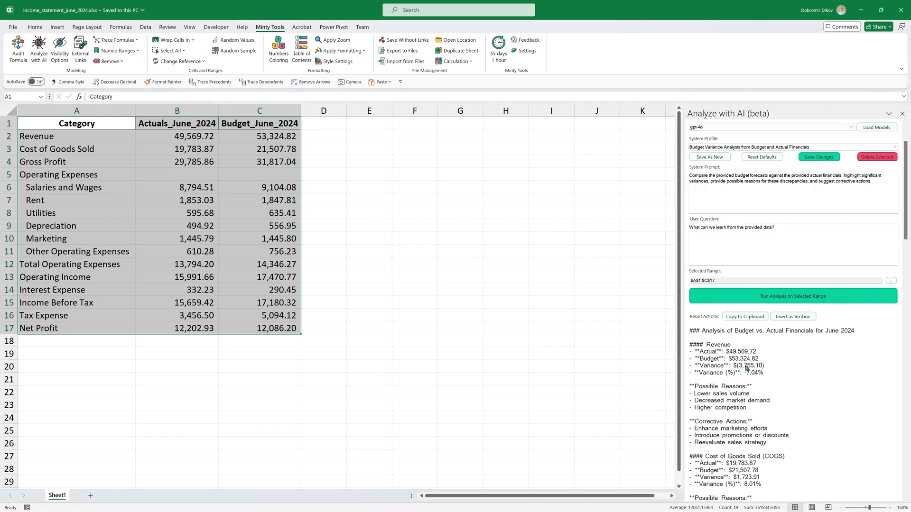
# - Scroll through the June 2024 budget-versus-actuals variance analysis in the AI pane
pyautogui.scroll(-3)
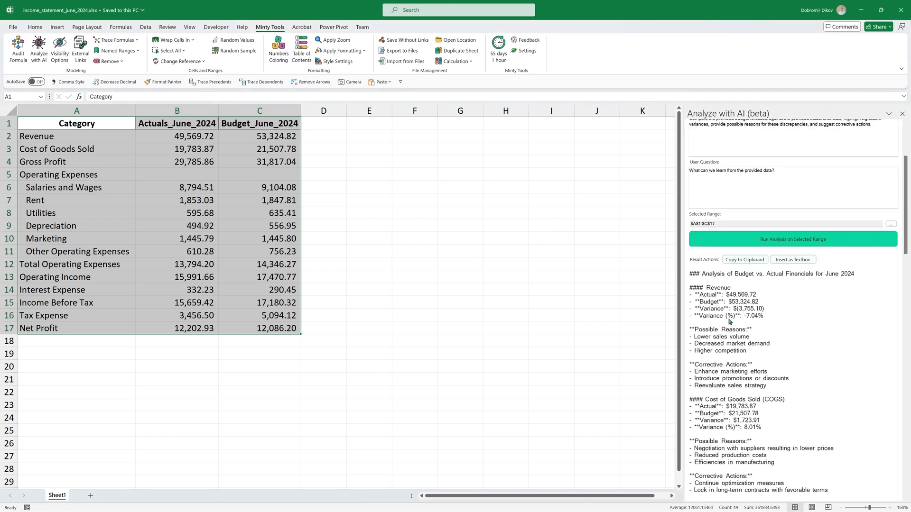
pyautogui.moveTo(701, 296)
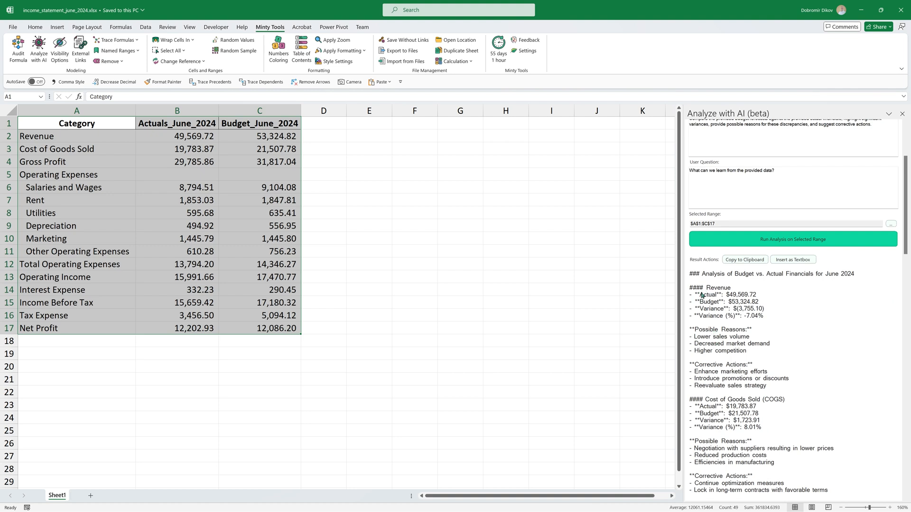
pyautogui.moveTo(714, 342)
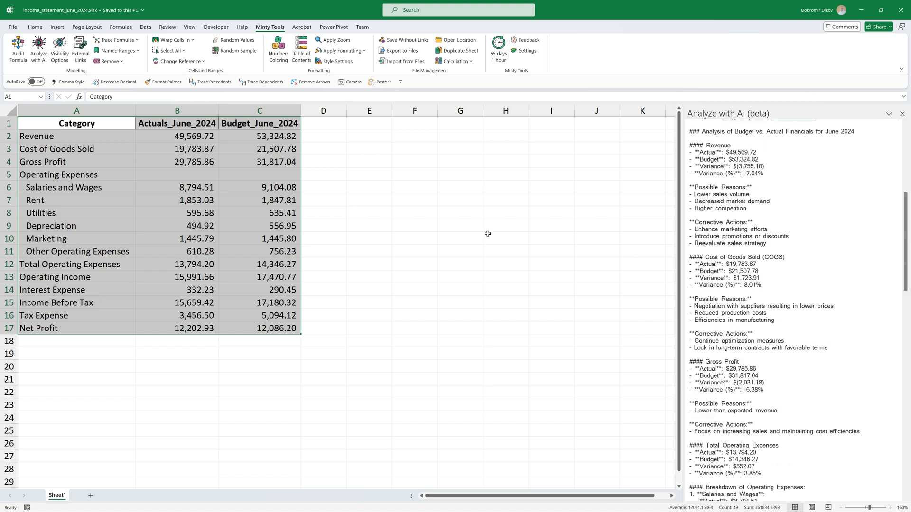
pyautogui.scroll(-3)
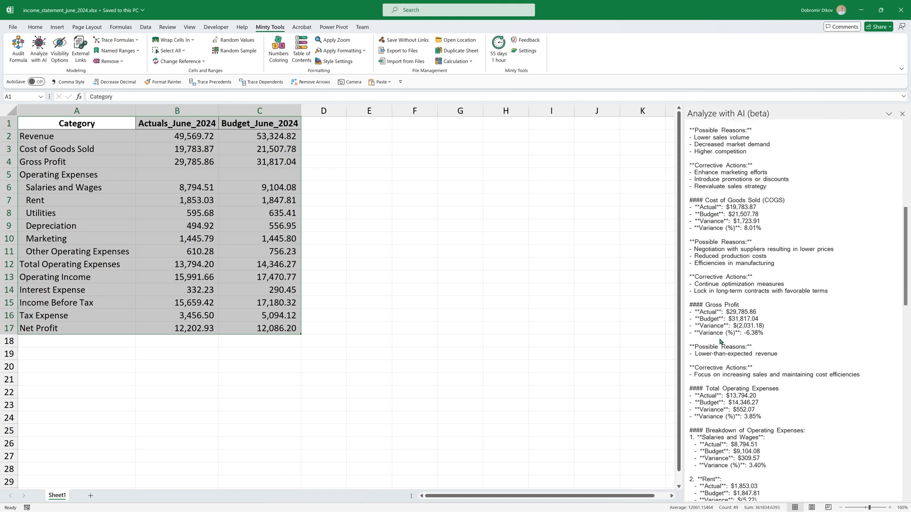
pyautogui.scroll(-3)
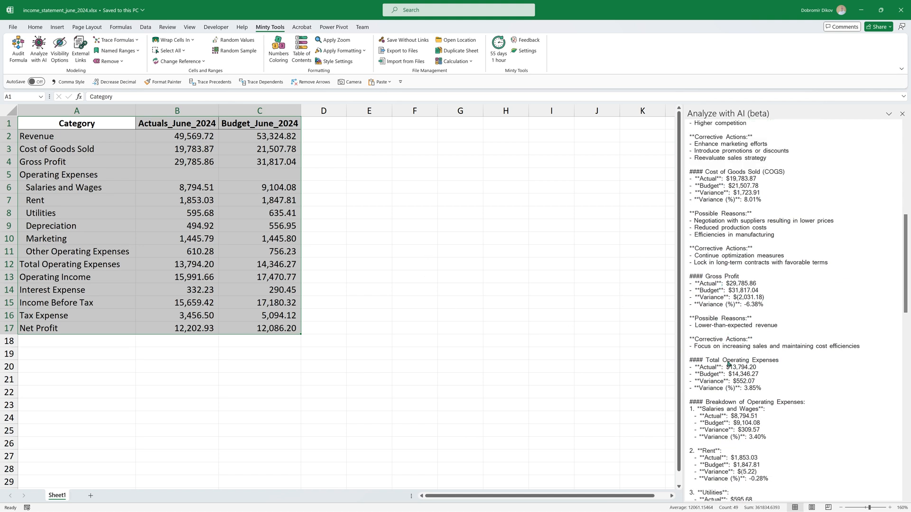
pyautogui.scroll(-3)
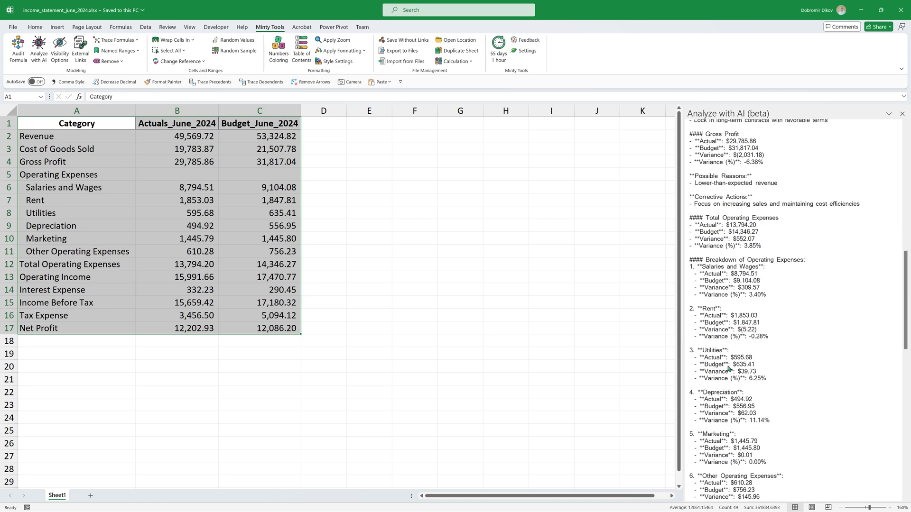
pyautogui.scroll(-3)
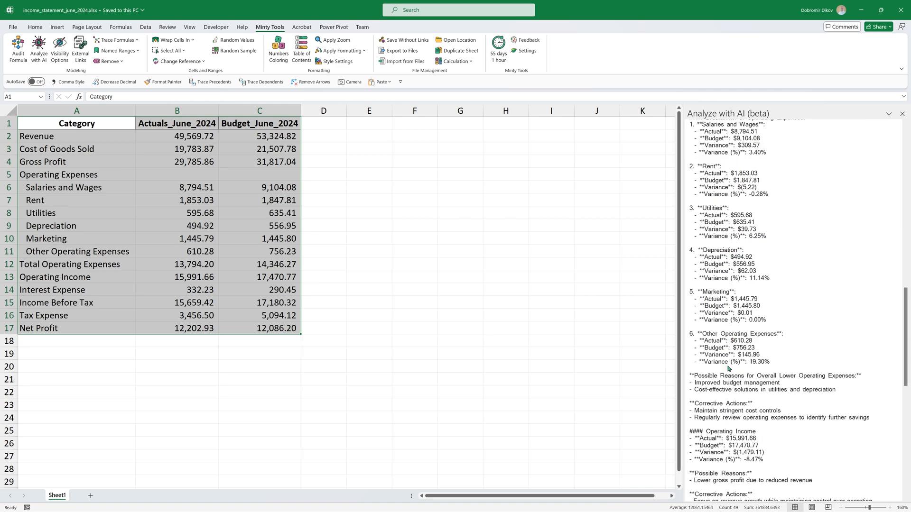
pyautogui.scroll(-3)
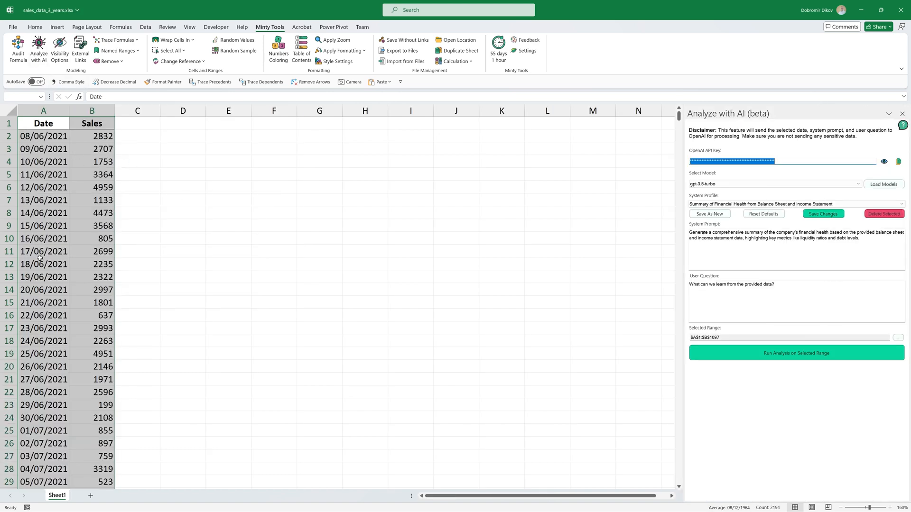
pyautogui.moveTo(615, 288)
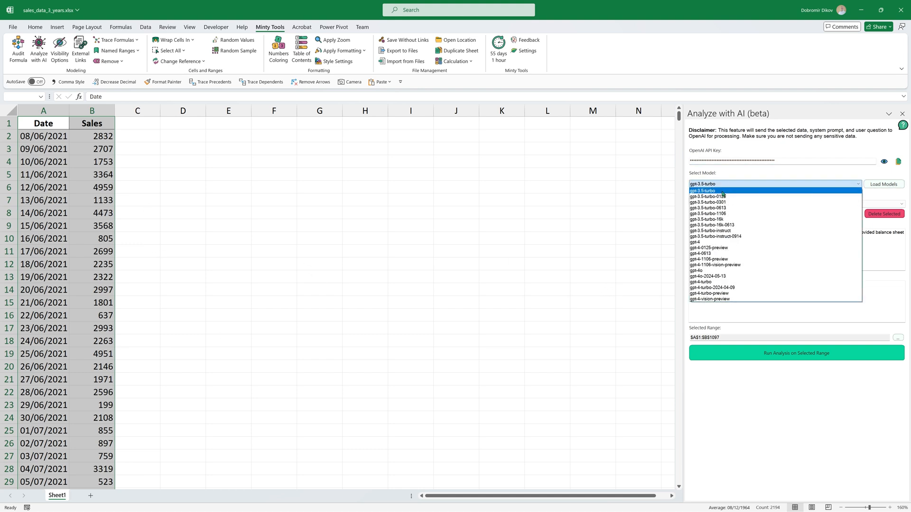
# - Choose the gpt-4o model and the Revenue Growth Analysis from Sales Data profile, then run the analysis
pyautogui.click(694, 271)
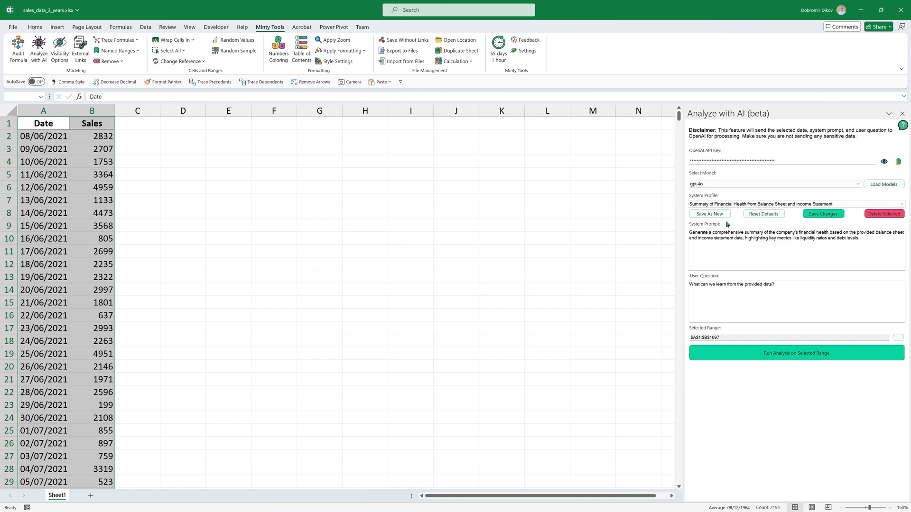
pyautogui.click(790, 204)
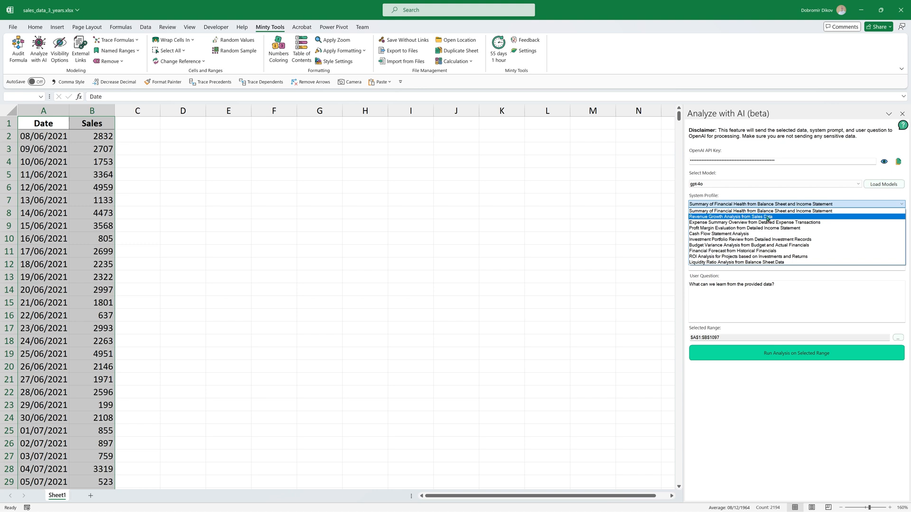
pyautogui.click(731, 216)
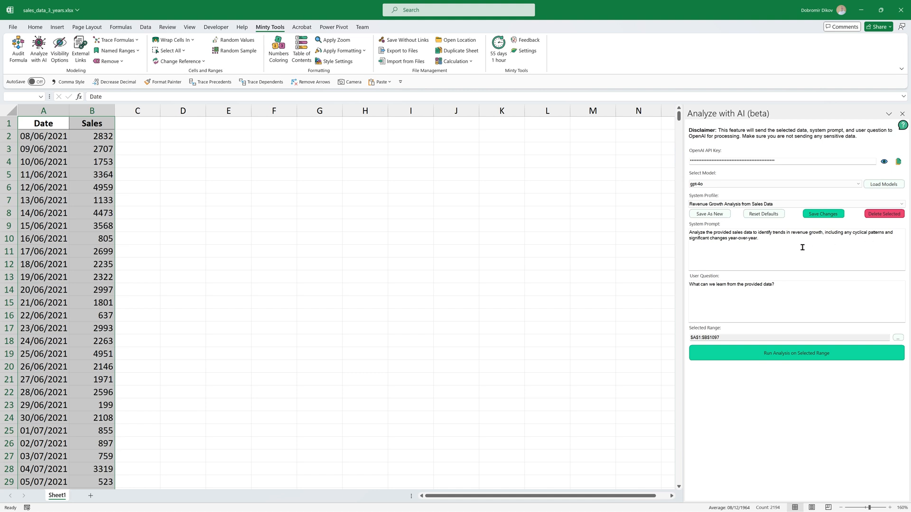
pyautogui.moveTo(762, 250)
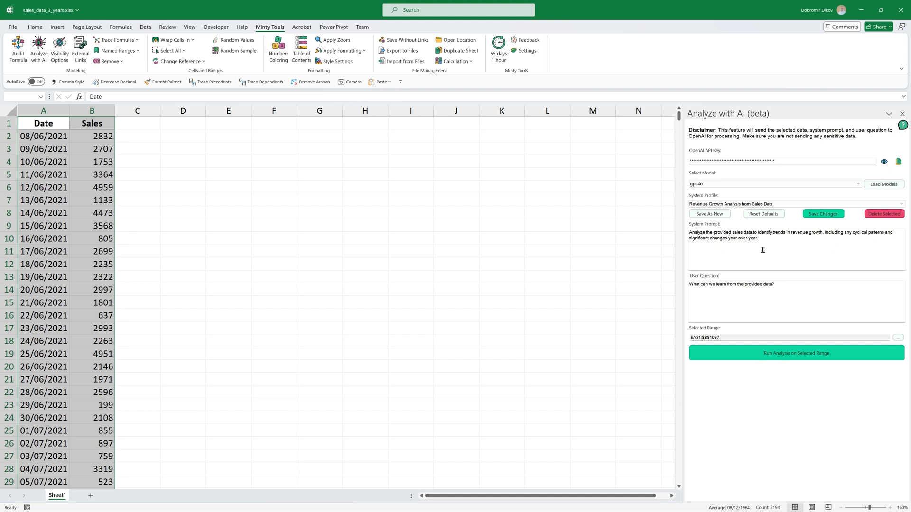
pyautogui.click(795, 353)
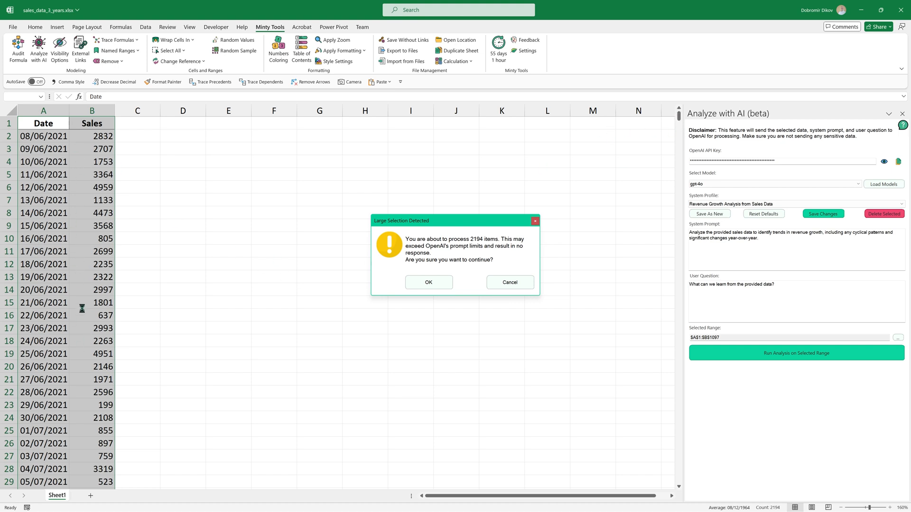
pyautogui.moveTo(86, 175)
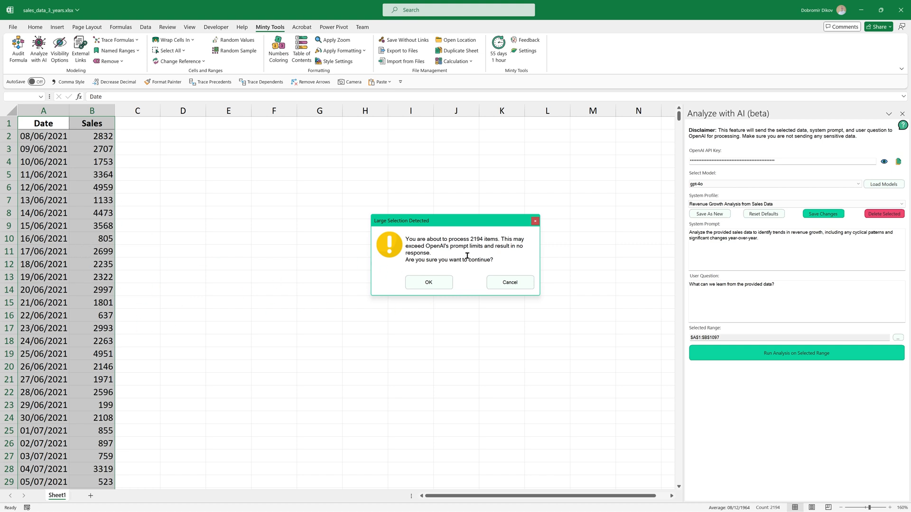
pyautogui.moveTo(466, 267)
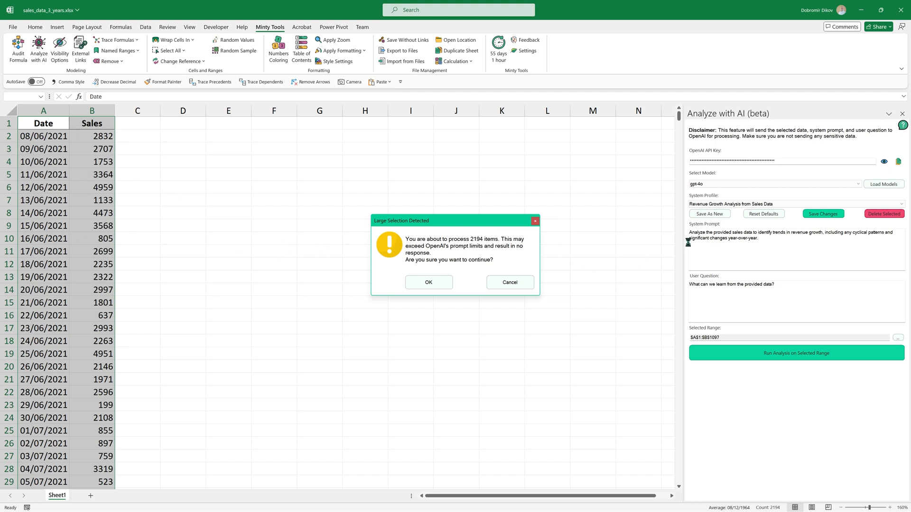
pyautogui.moveTo(759, 185)
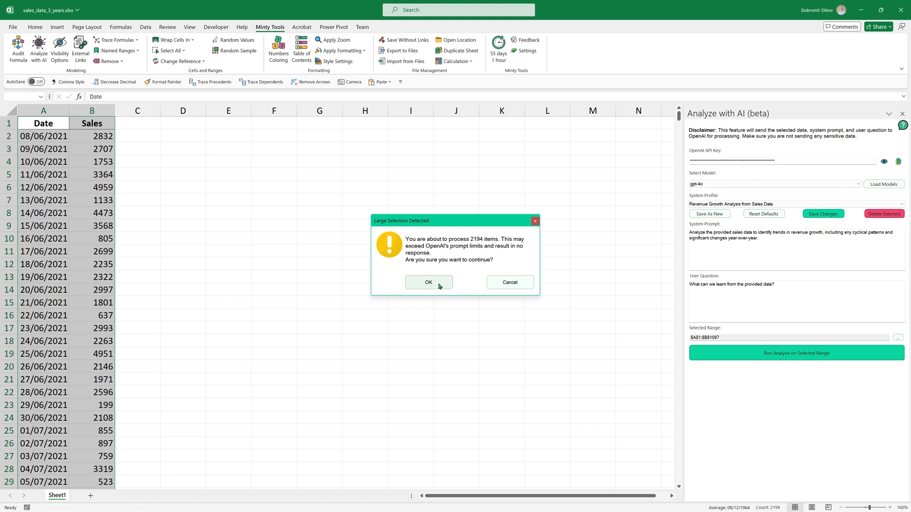
# - Accept the large-selection warning to send all 2194 sales items for analysis
pyautogui.click(428, 283)
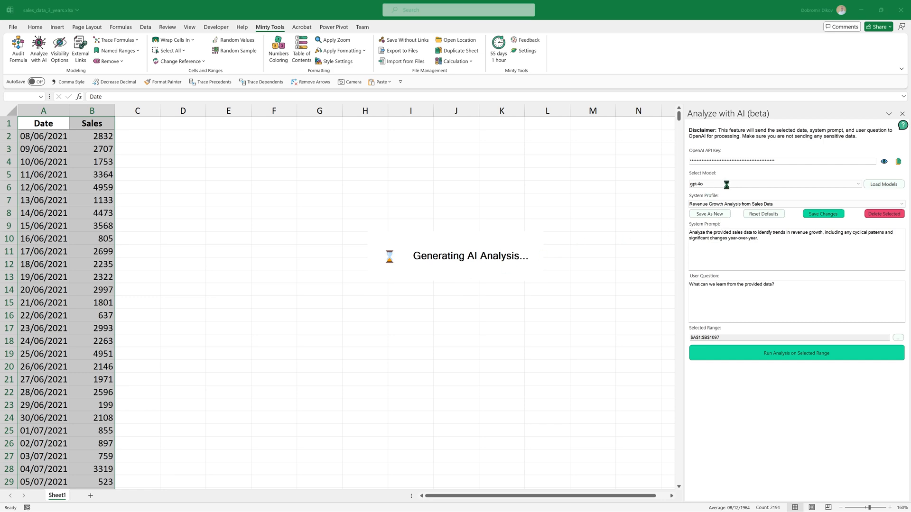
# - Review the generated revenue growth analysis — trends, peaks, cycles and conclusion — in the result pane
pyautogui.click(795, 353)
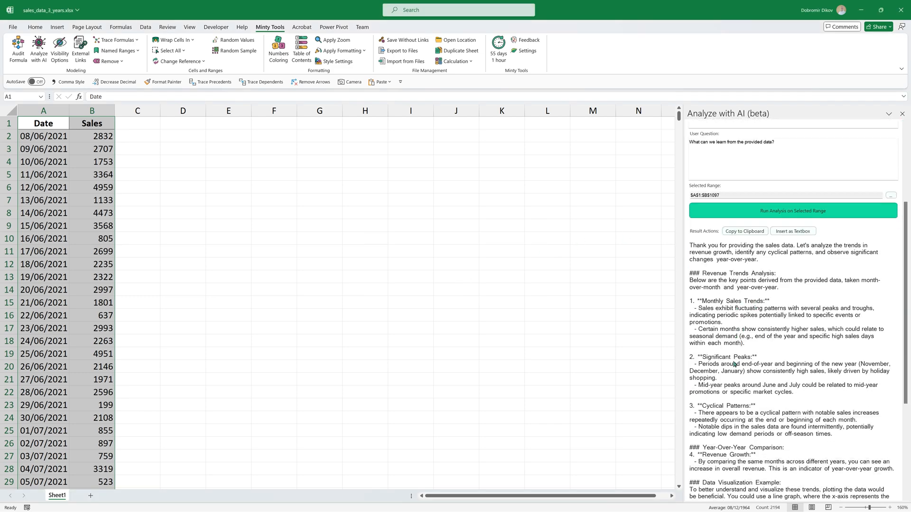
pyautogui.moveTo(731, 276)
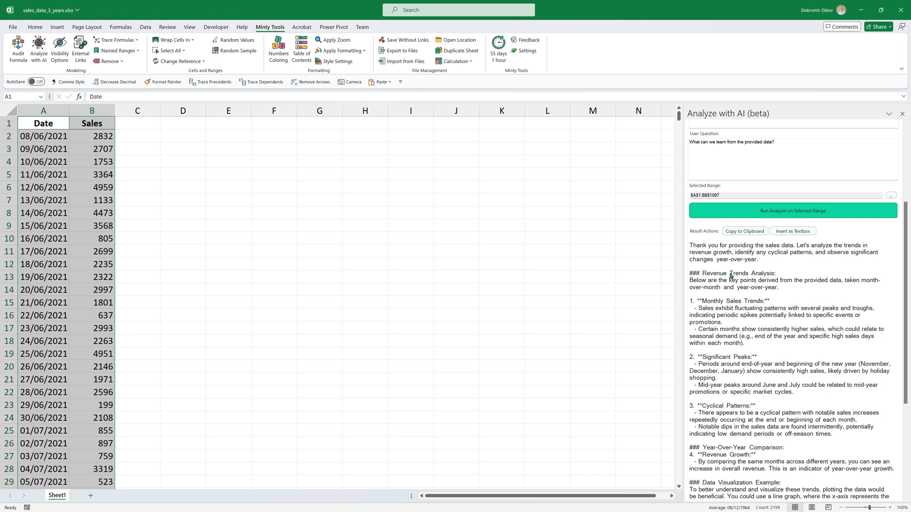
pyautogui.moveTo(723, 379)
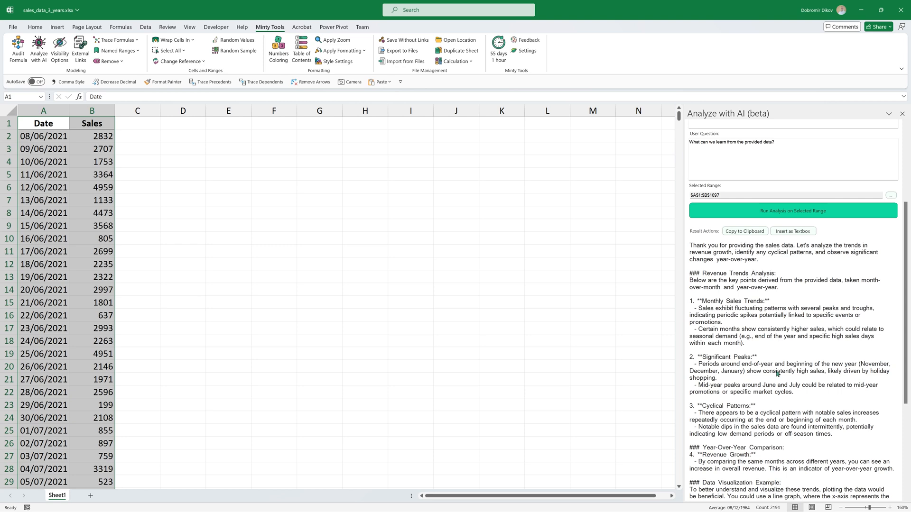
pyautogui.scroll(-3)
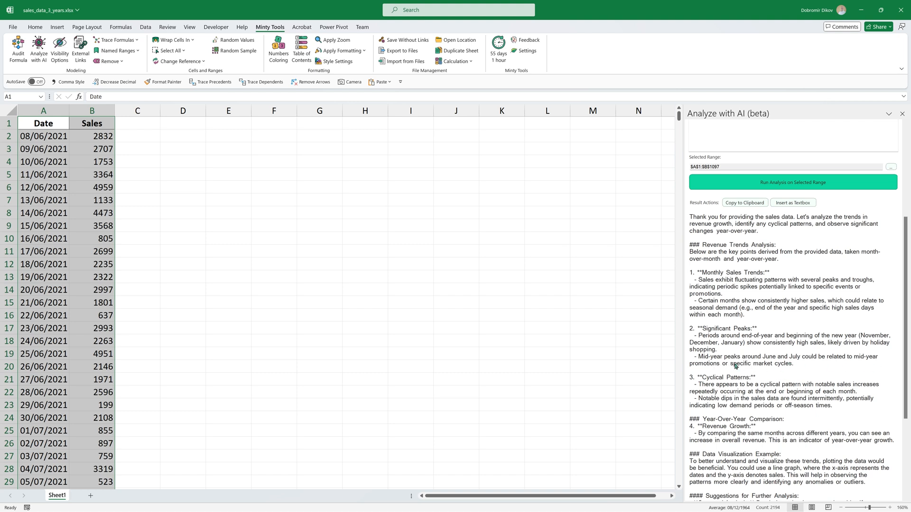
pyautogui.moveTo(851, 332)
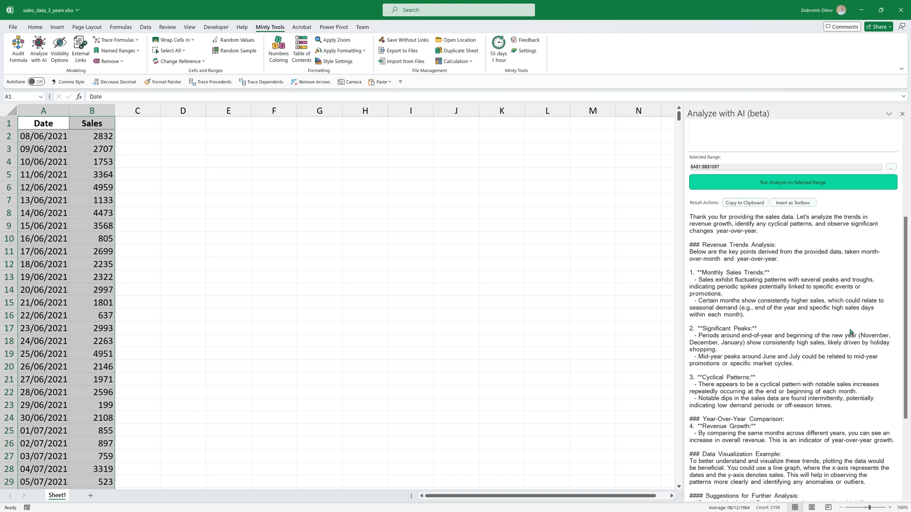
pyautogui.moveTo(807, 359)
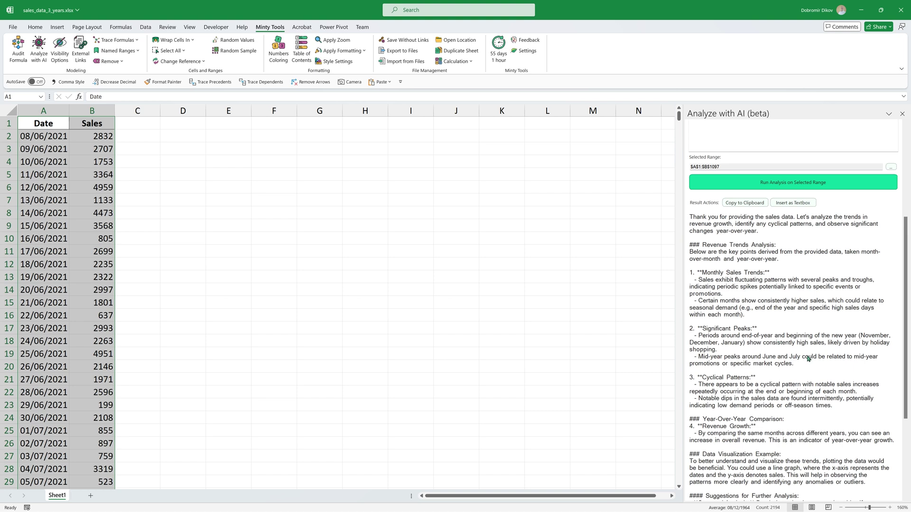
pyautogui.moveTo(877, 345)
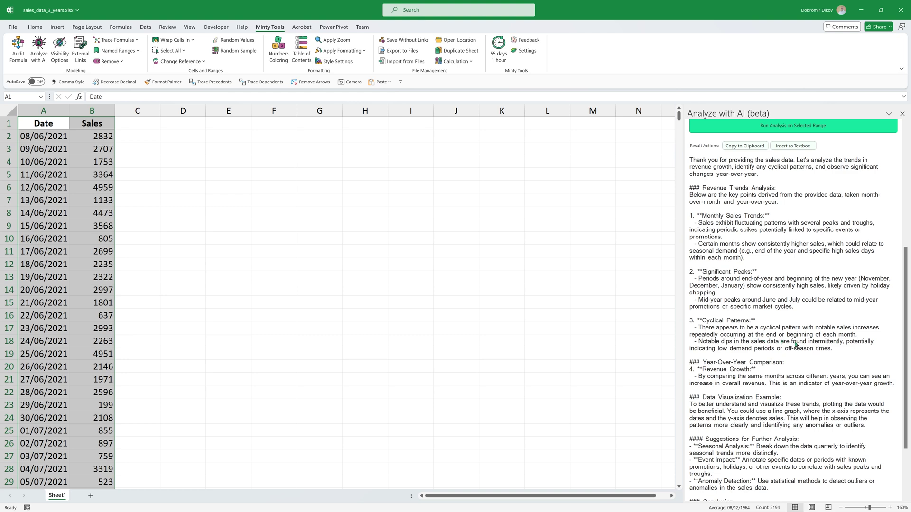
pyautogui.moveTo(766, 354)
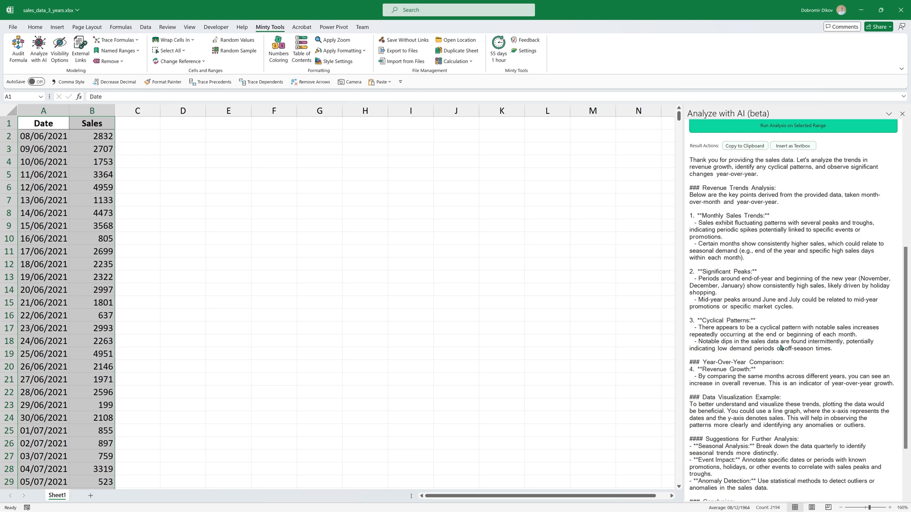
pyautogui.scroll(-3)
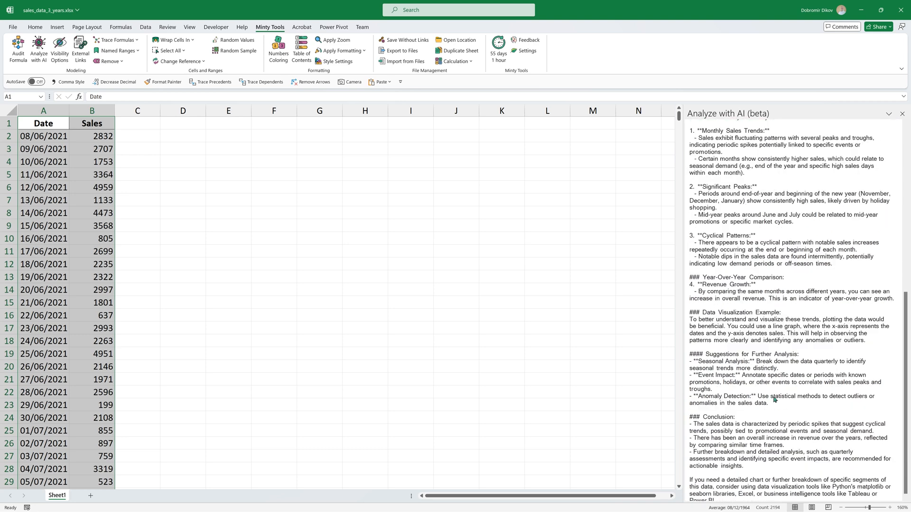
pyautogui.moveTo(746, 451)
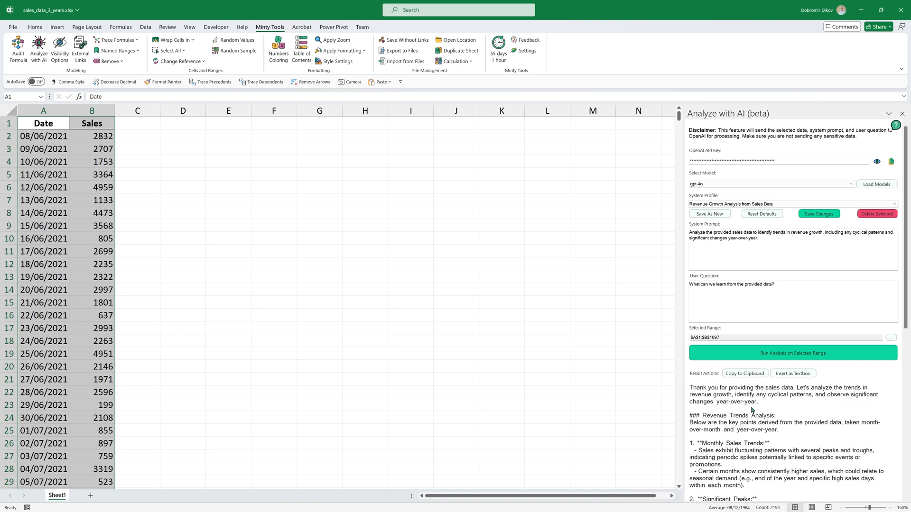
# - Insert the revenue analysis as a text box on the sheet beside columns A–B
pyautogui.click(793, 373)
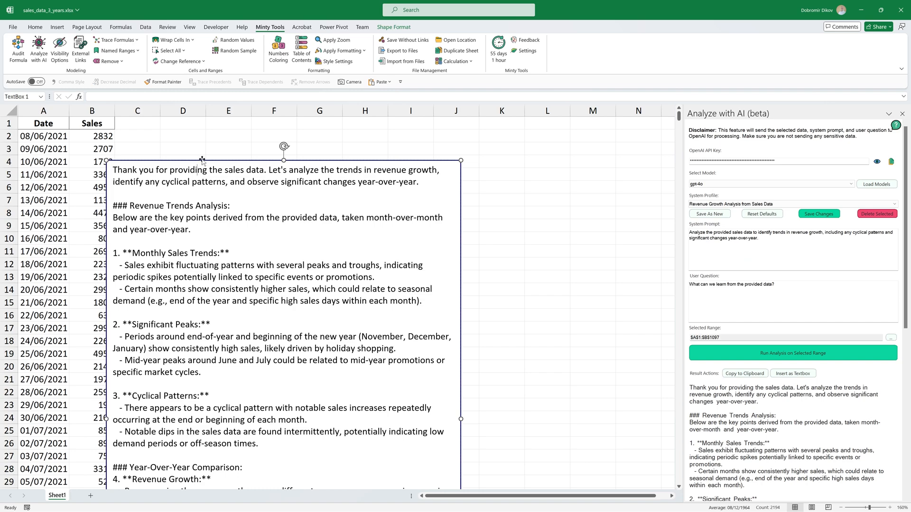
pyautogui.scroll(-3)
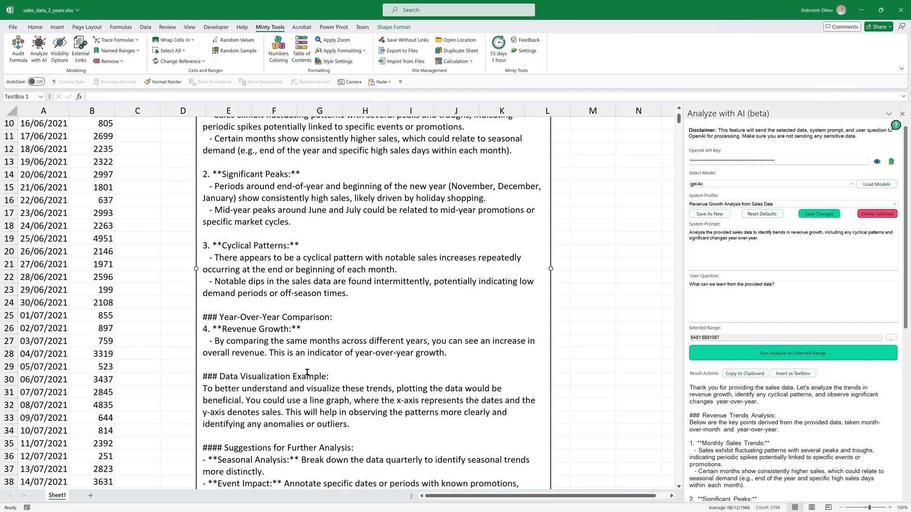
pyautogui.scroll(-3)
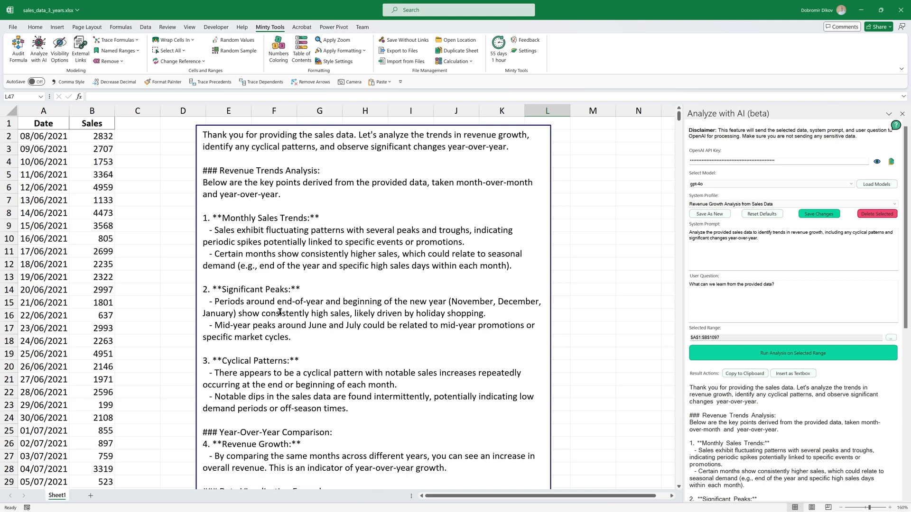
pyautogui.moveTo(329, 361)
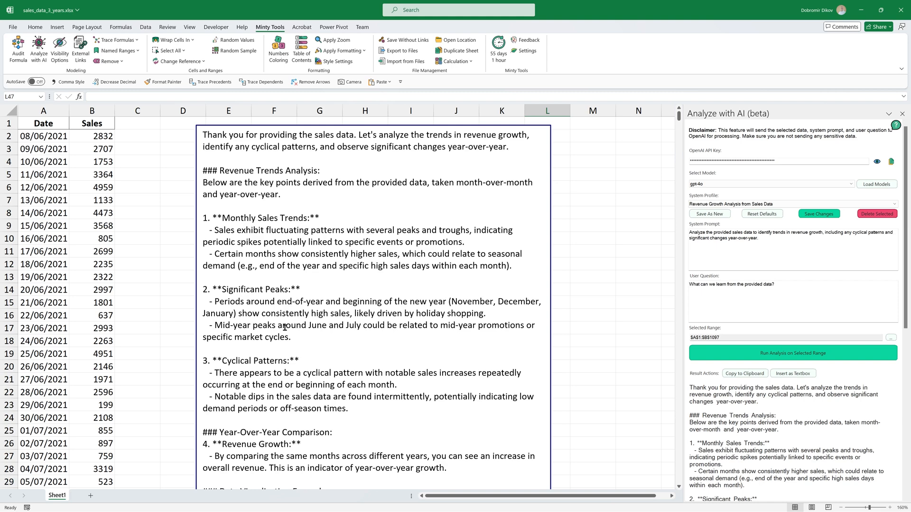
pyautogui.moveTo(412, 387)
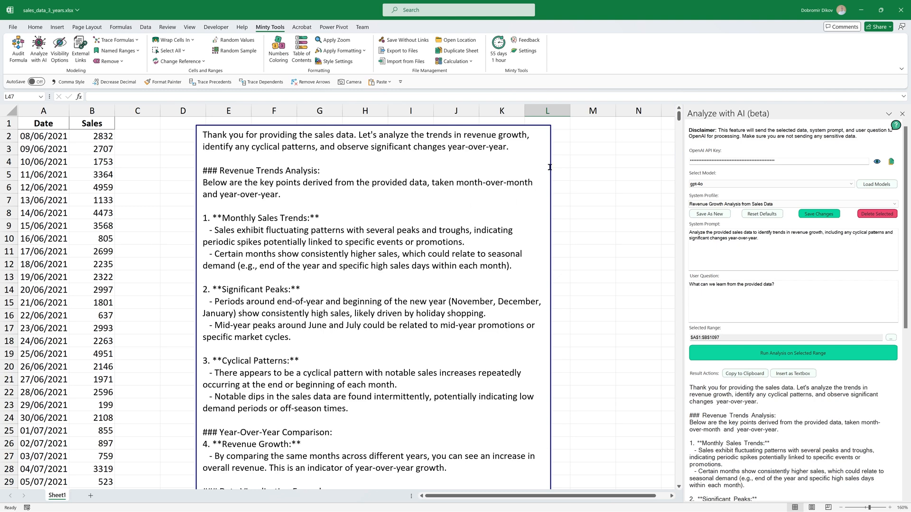
pyautogui.moveTo(301, 50)
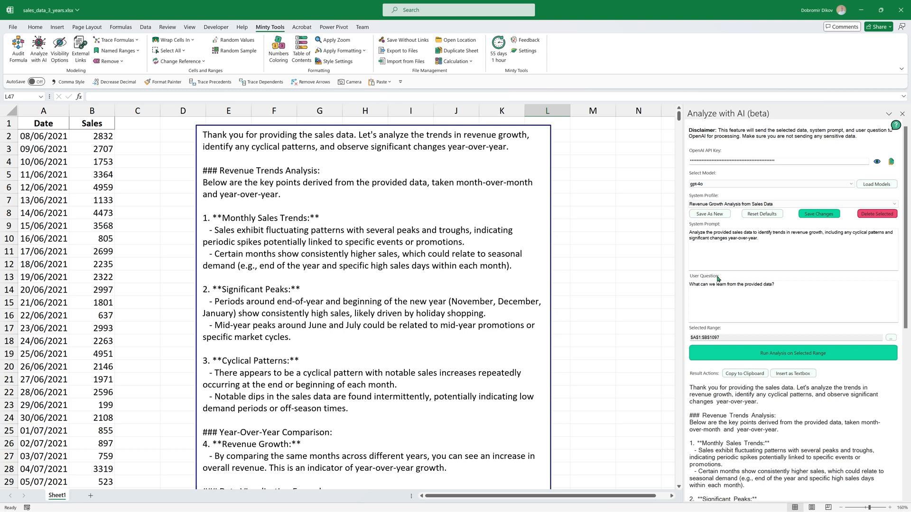
pyautogui.moveTo(778, 215)
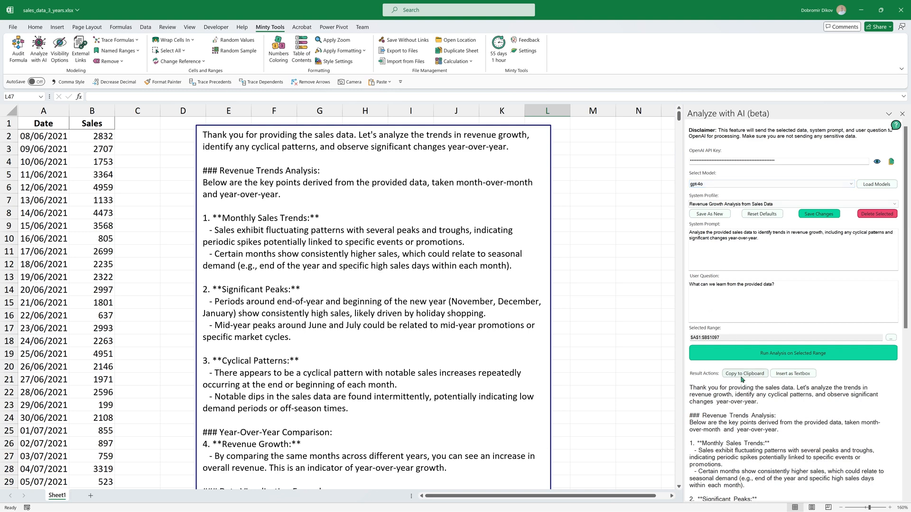
pyautogui.moveTo(759, 439)
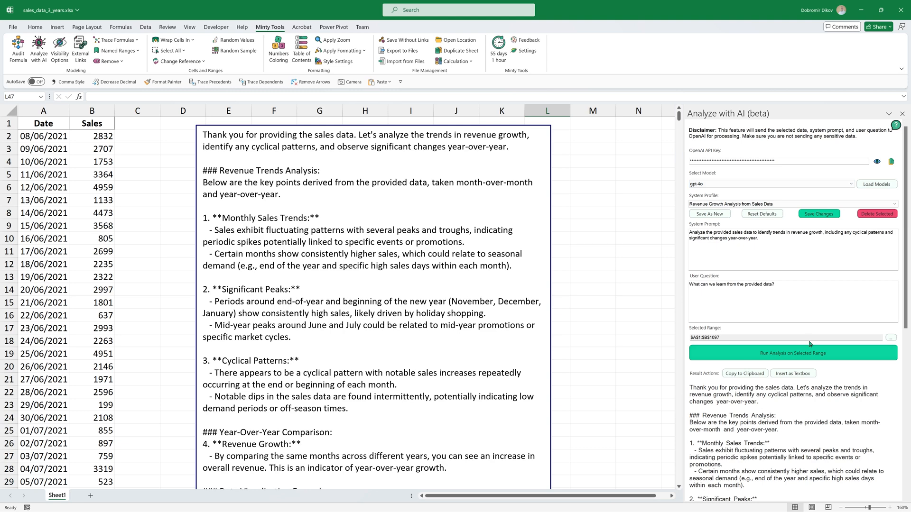
pyautogui.moveTo(439, 386)
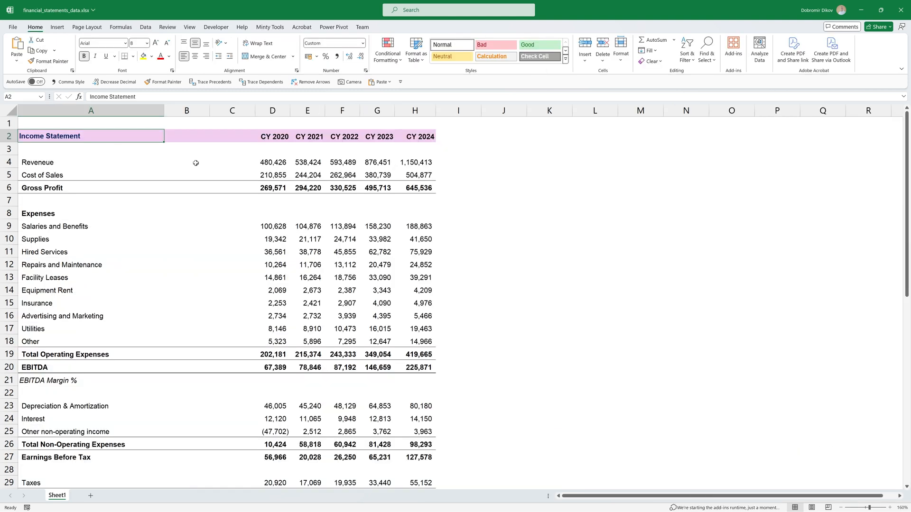
pyautogui.moveTo(325, 210)
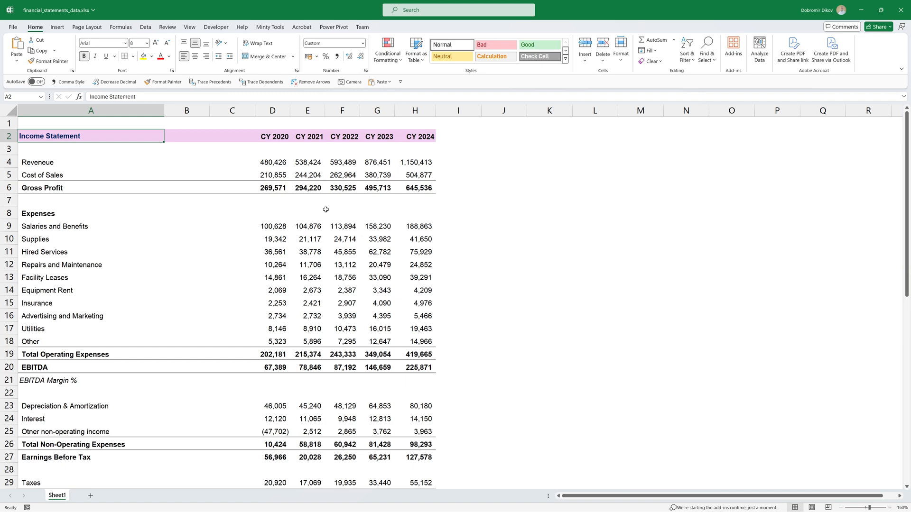
# - Scroll the worksheet back to row 1 of the Income Statement with its year headers
pyautogui.scroll(-3)
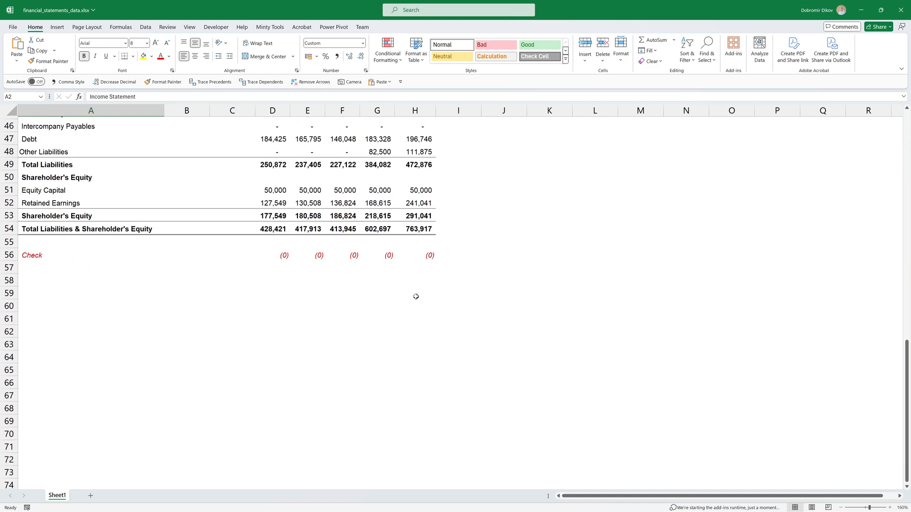
pyautogui.scroll(3)
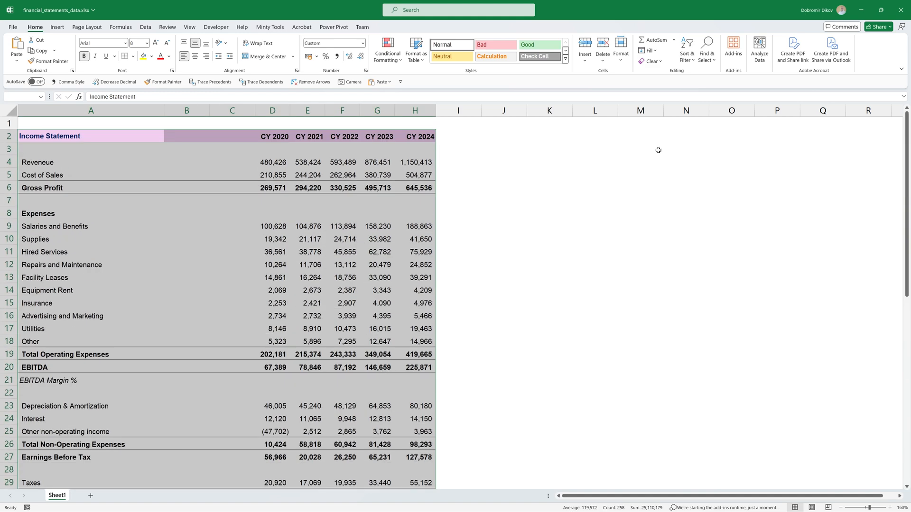
# - Show Excel's built-in Analyze Data insights — suggested questions, pivot summary and charts — for the financial statements
pyautogui.click(759, 49)
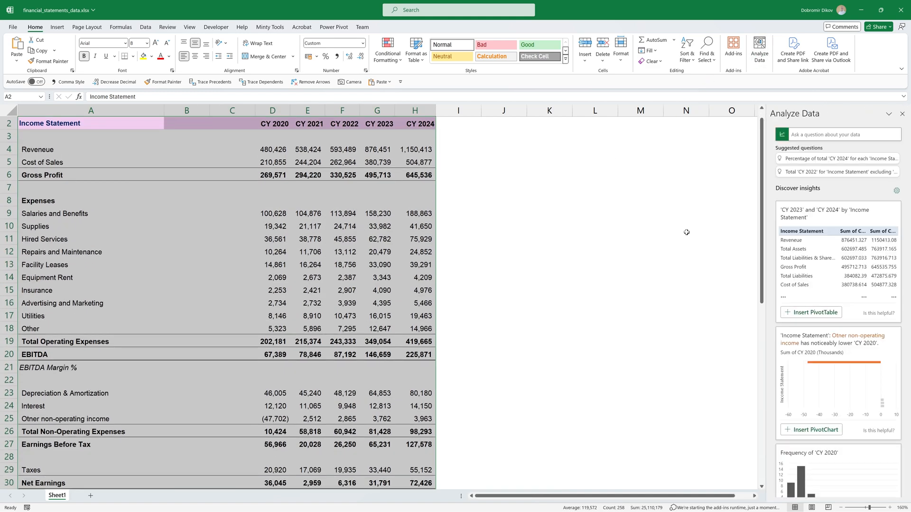
pyautogui.moveTo(820, 198)
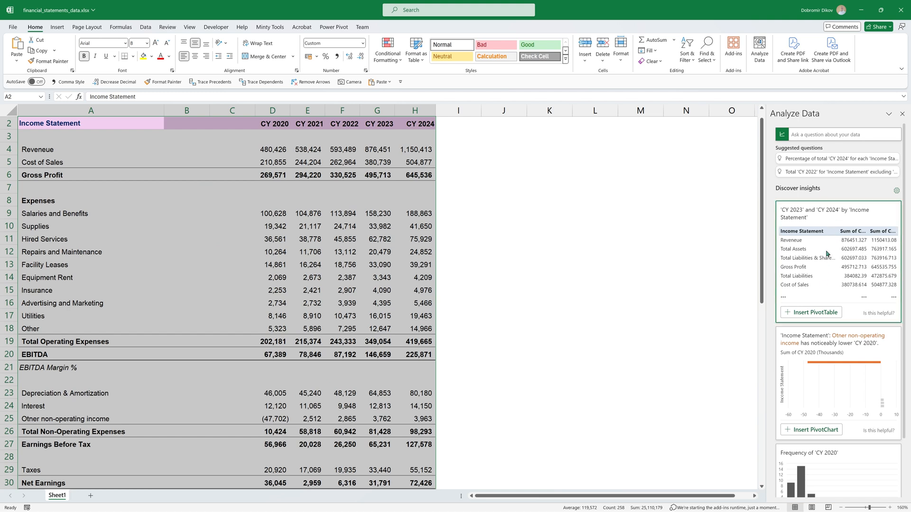
pyautogui.moveTo(700, 276)
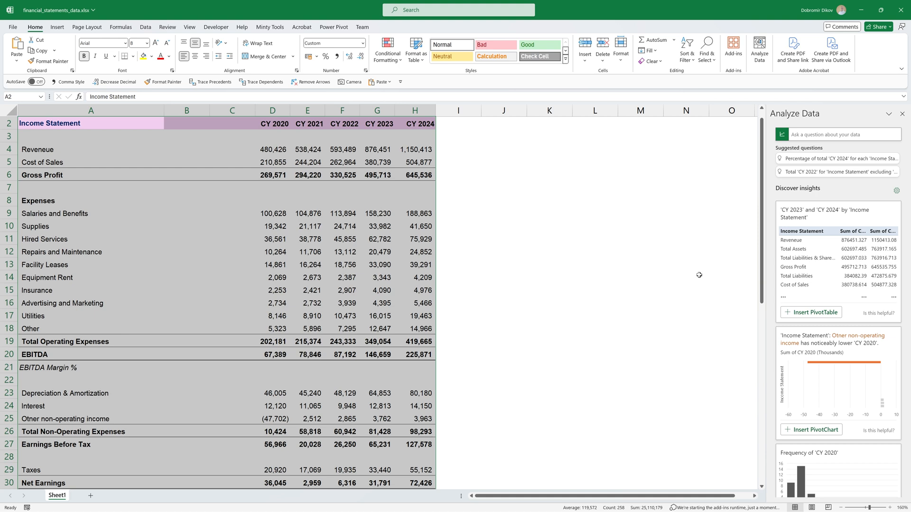
pyautogui.moveTo(812, 312)
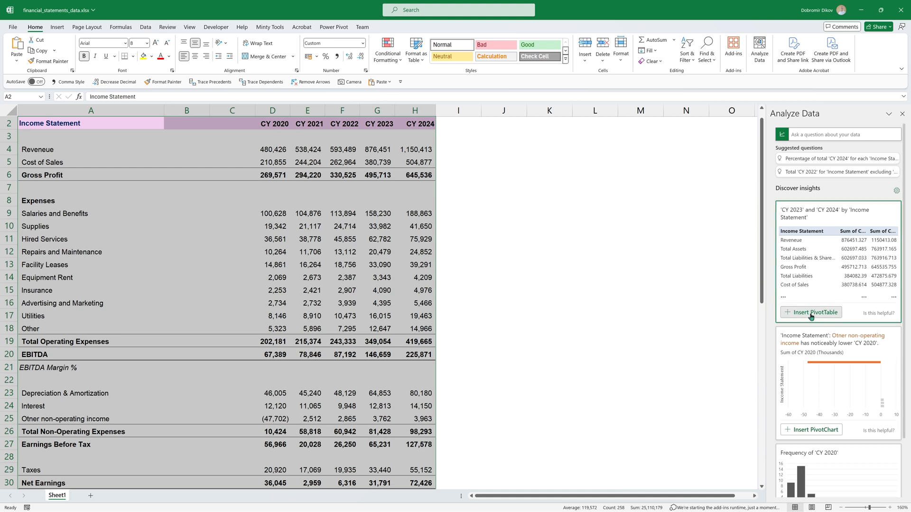
pyautogui.scroll(-3)
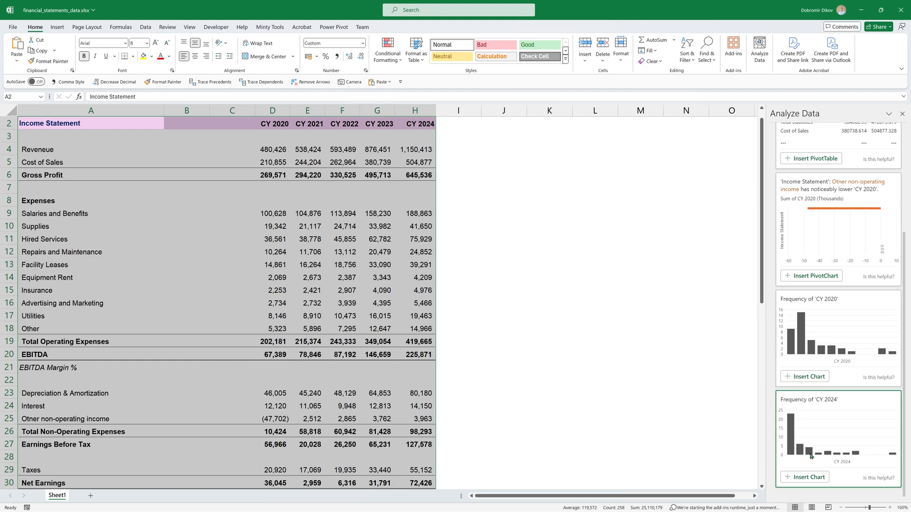
pyautogui.scroll(3)
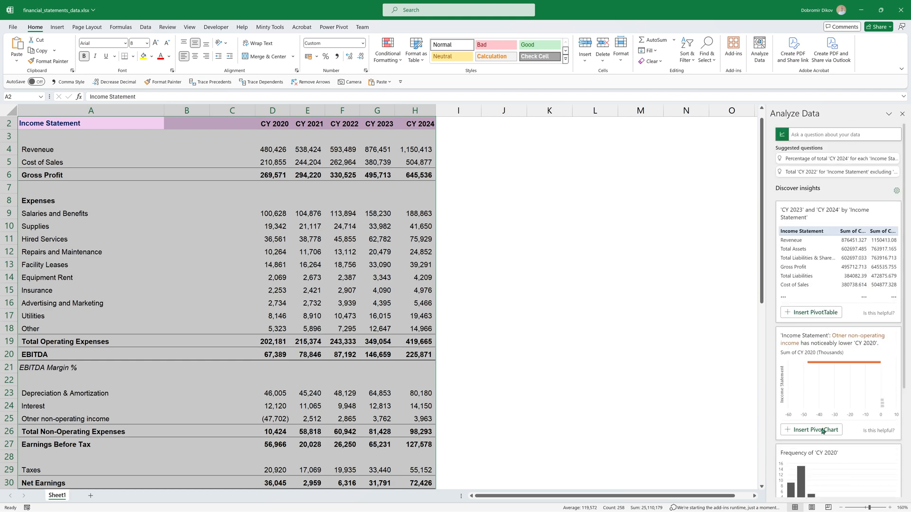
pyautogui.scroll(-3)
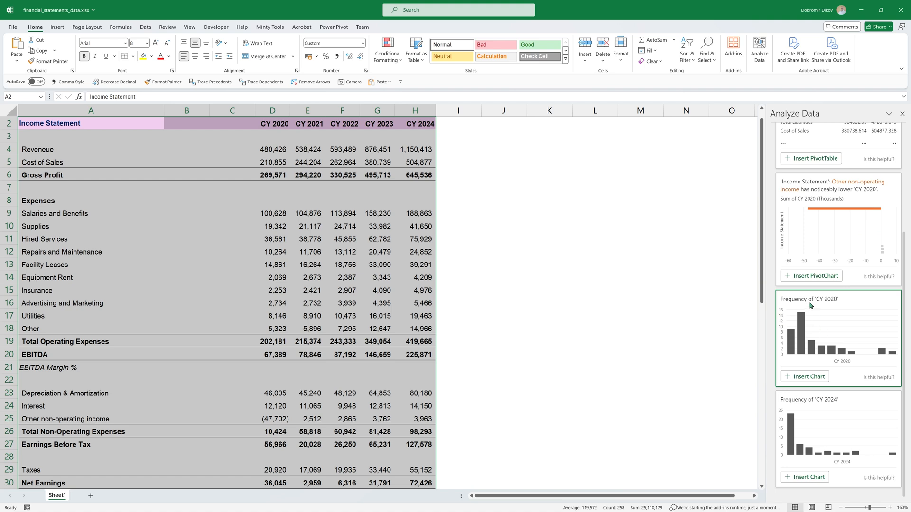
pyautogui.moveTo(835, 309)
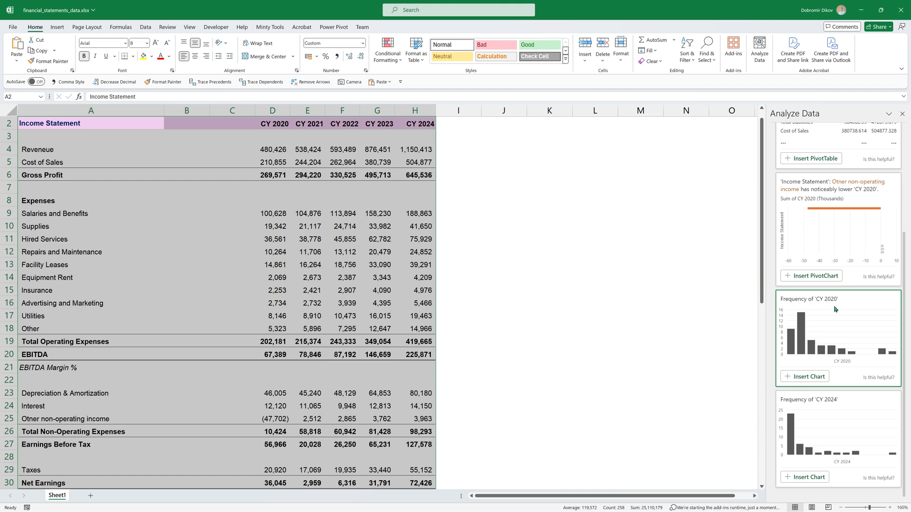
pyautogui.moveTo(822, 366)
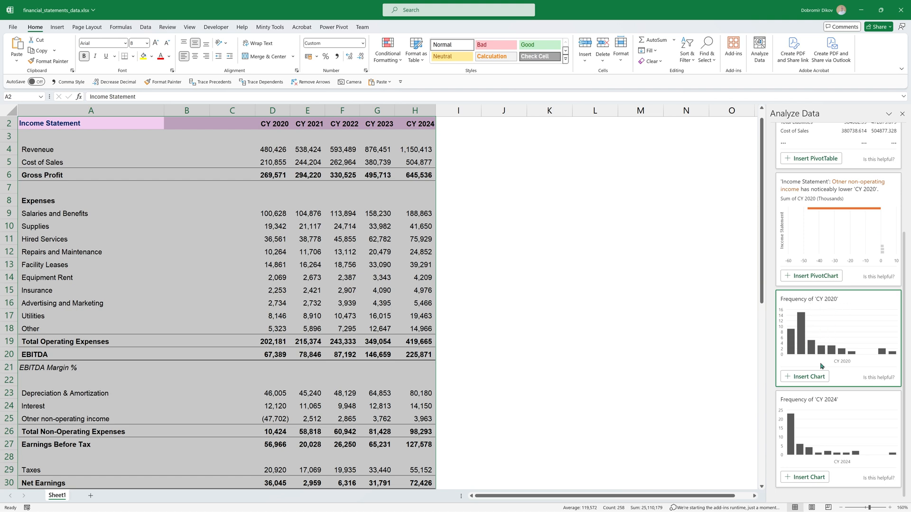
pyautogui.scroll(3)
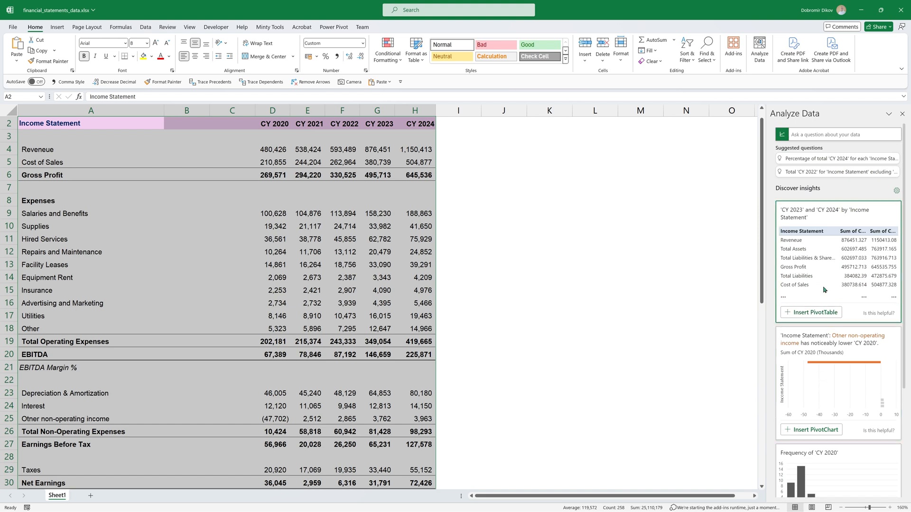
pyautogui.moveTo(832, 345)
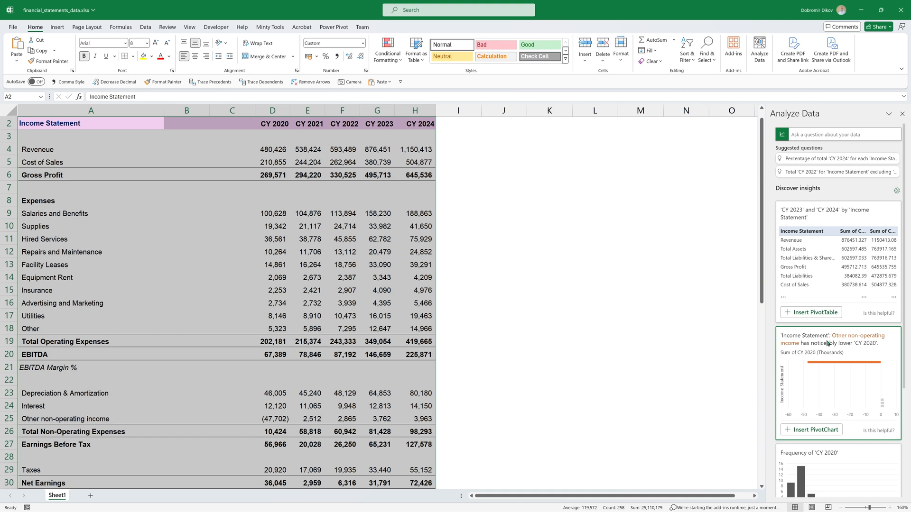
pyautogui.moveTo(843, 328)
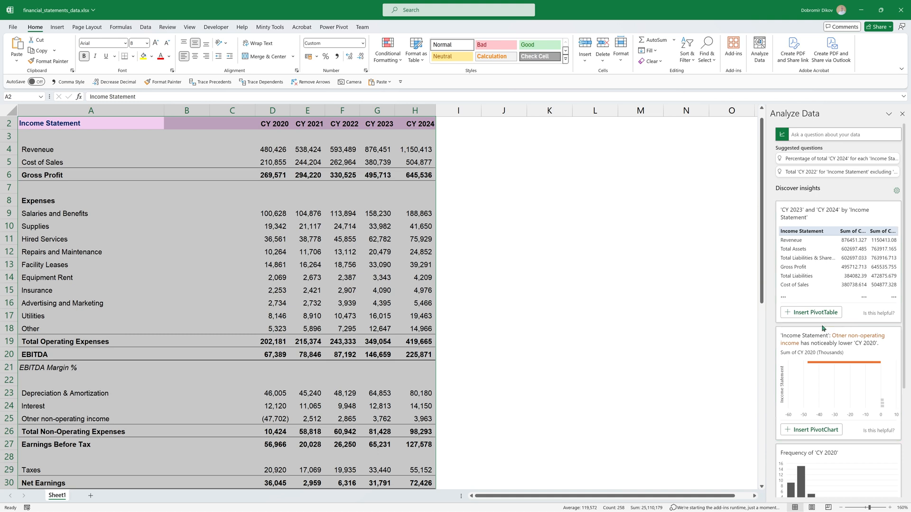
pyautogui.moveTo(841, 407)
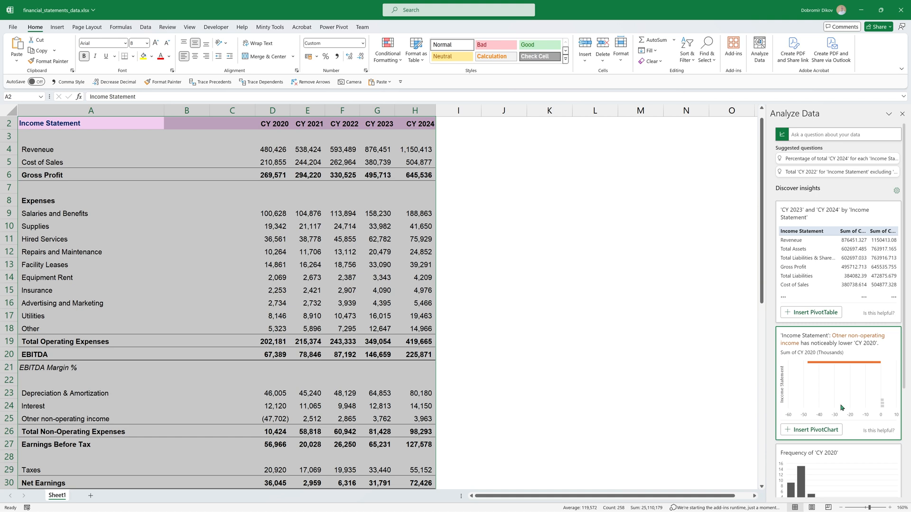
pyautogui.moveTo(848, 395)
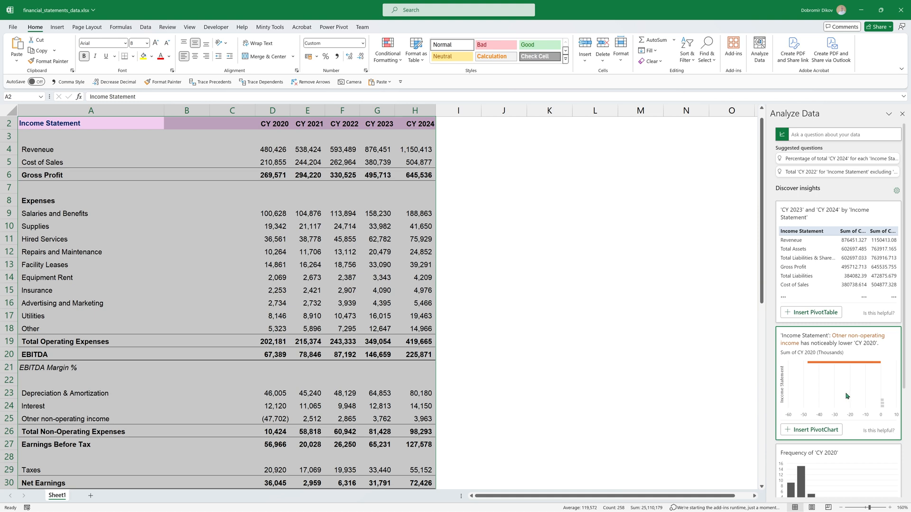
pyautogui.moveTo(824, 125)
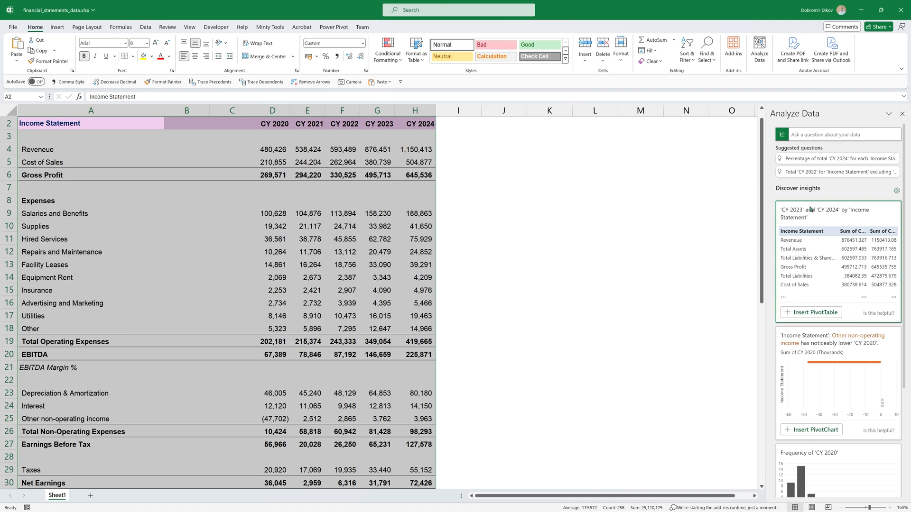
pyautogui.moveTo(816, 193)
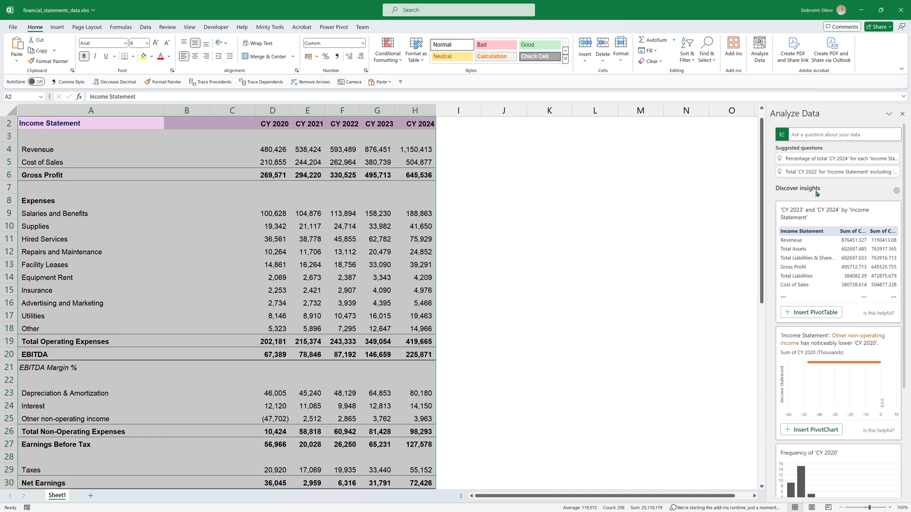
pyautogui.moveTo(829, 194)
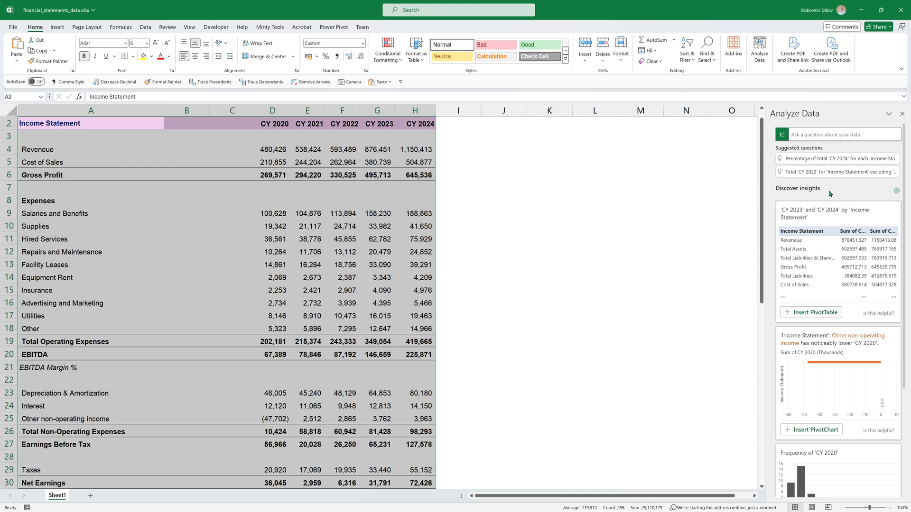
pyautogui.moveTo(811, 192)
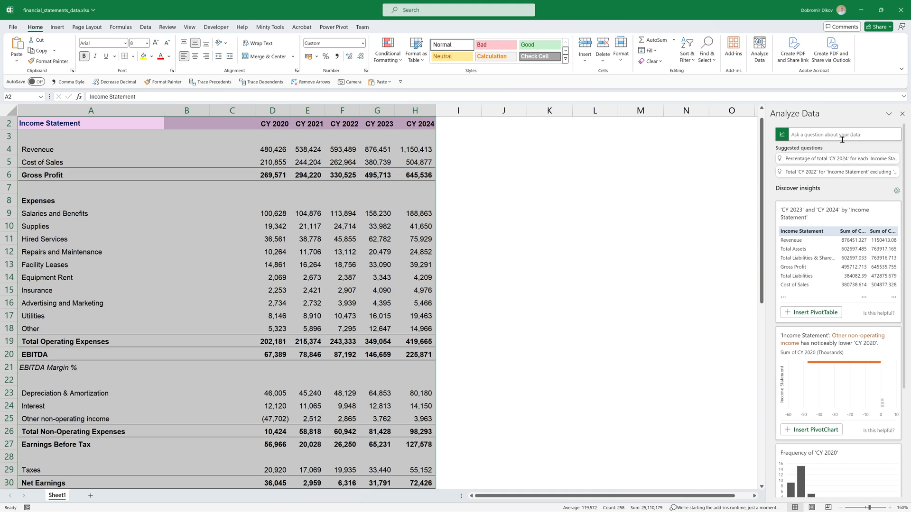
pyautogui.moveTo(756, 186)
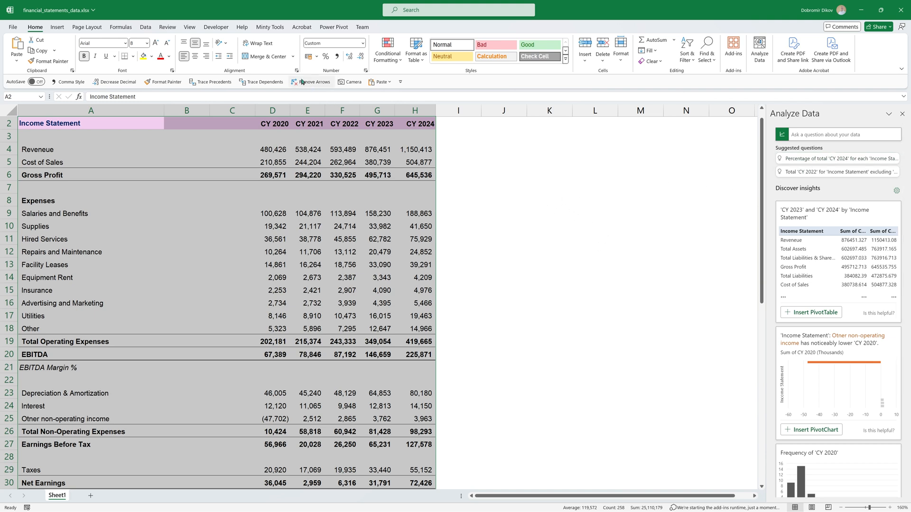
# - From Minty Tools, show the Analyze with AI pane preset to the financial health summary profile and range A2:H56
pyautogui.click(268, 26)
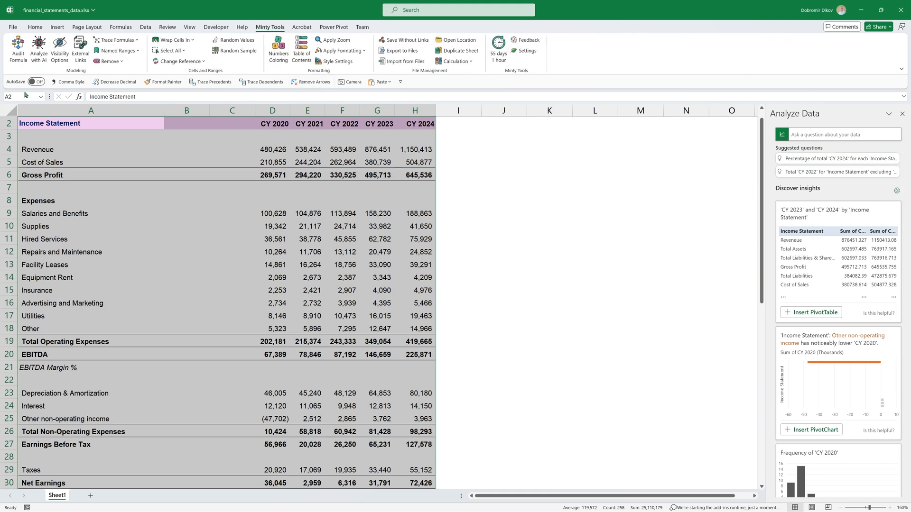
pyautogui.click(38, 48)
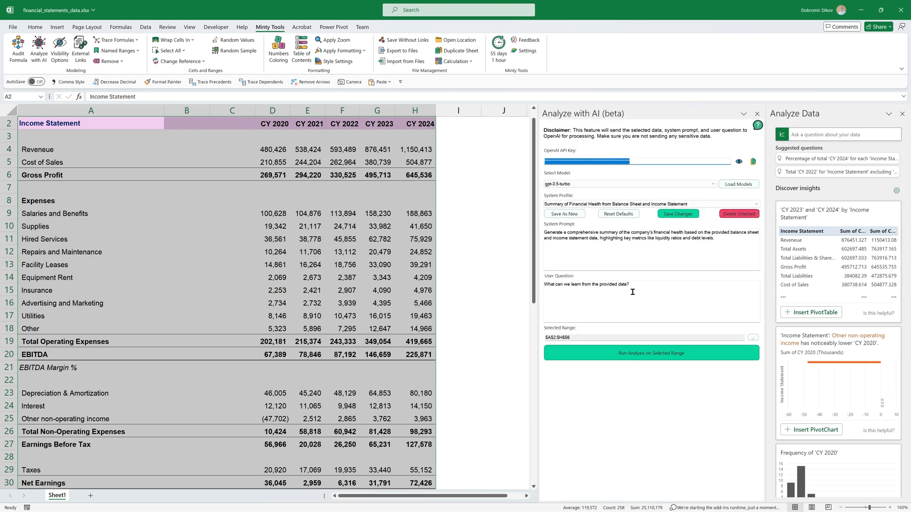
pyautogui.moveTo(733, 238)
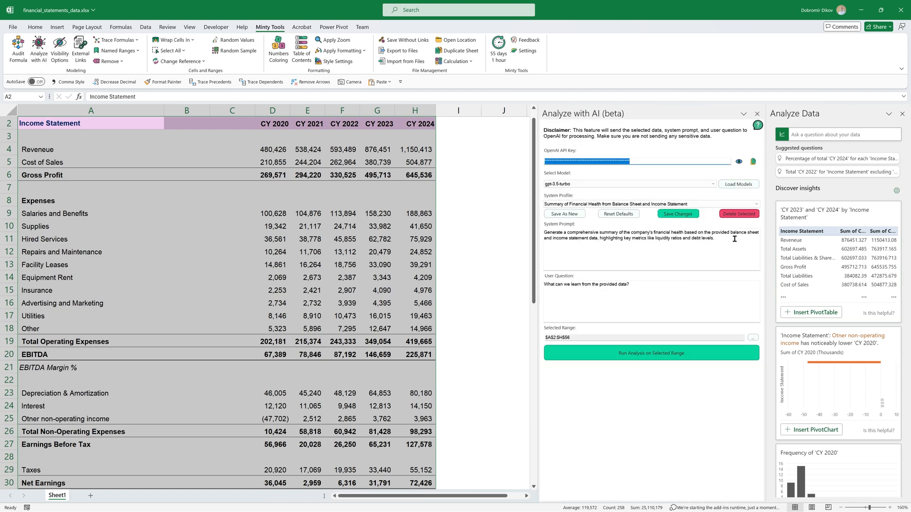
pyautogui.tripleClick(651, 235)
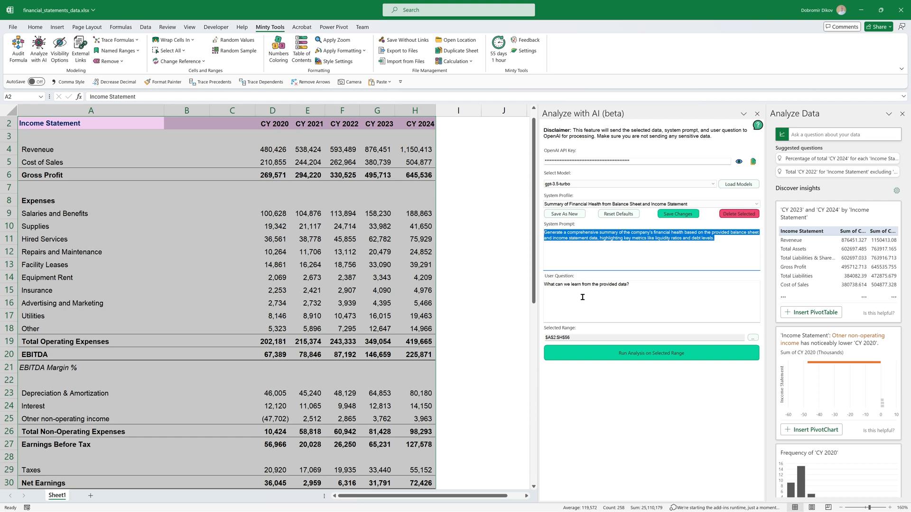
pyautogui.moveTo(578, 254)
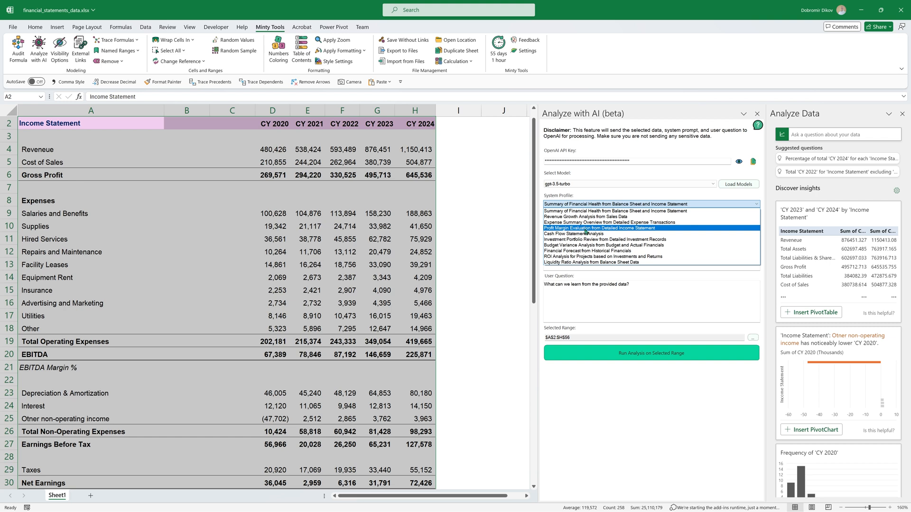
pyautogui.click(616, 204)
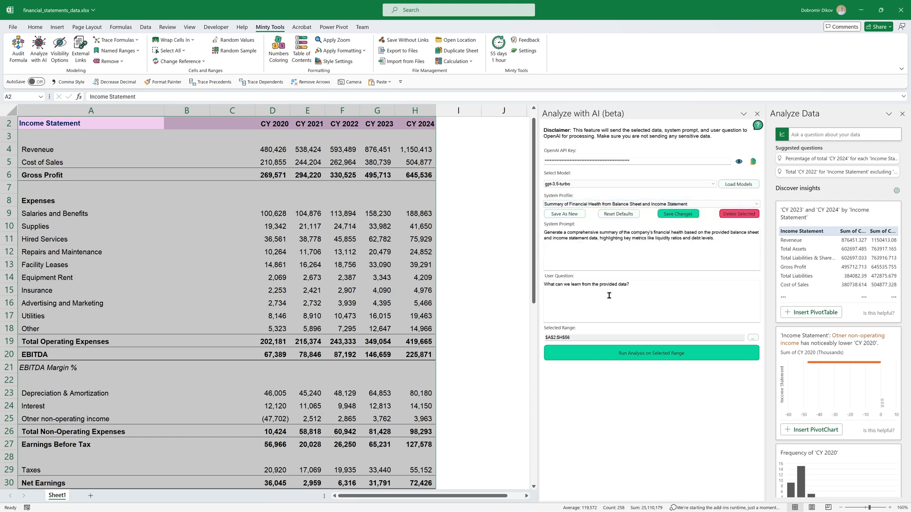